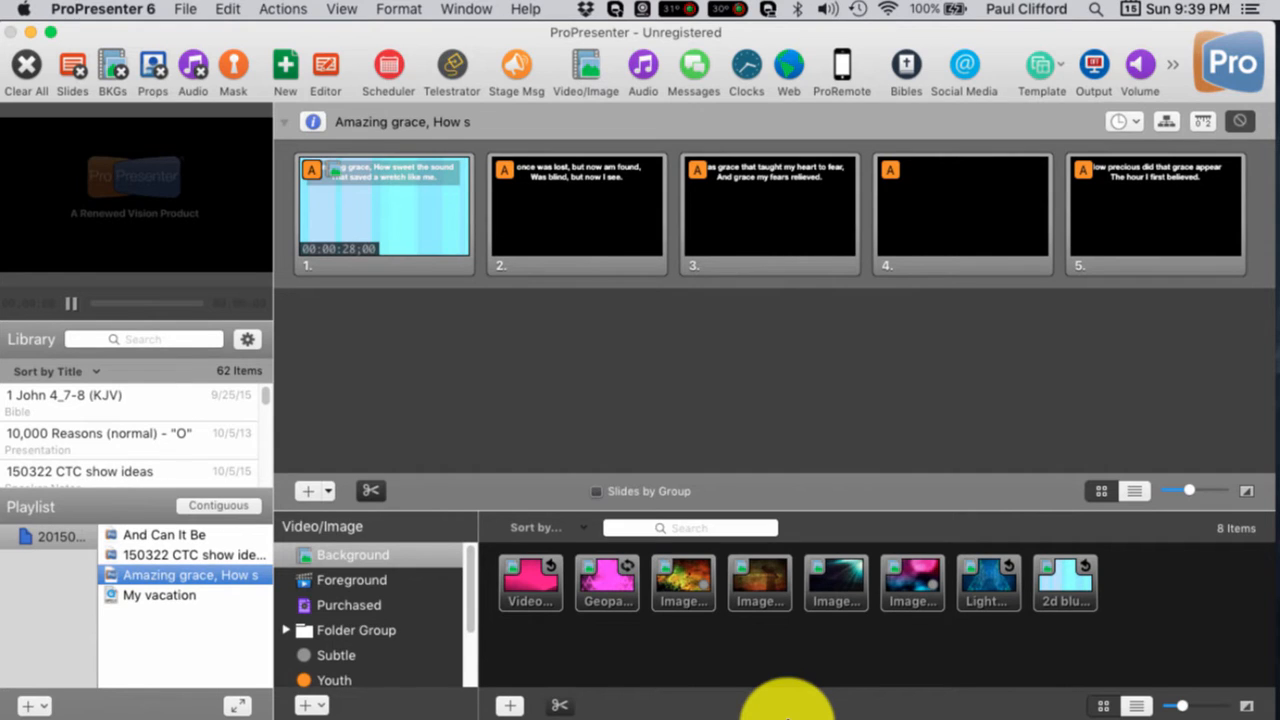
{"action": "mouse_move", "coordinate": [664, 710]}
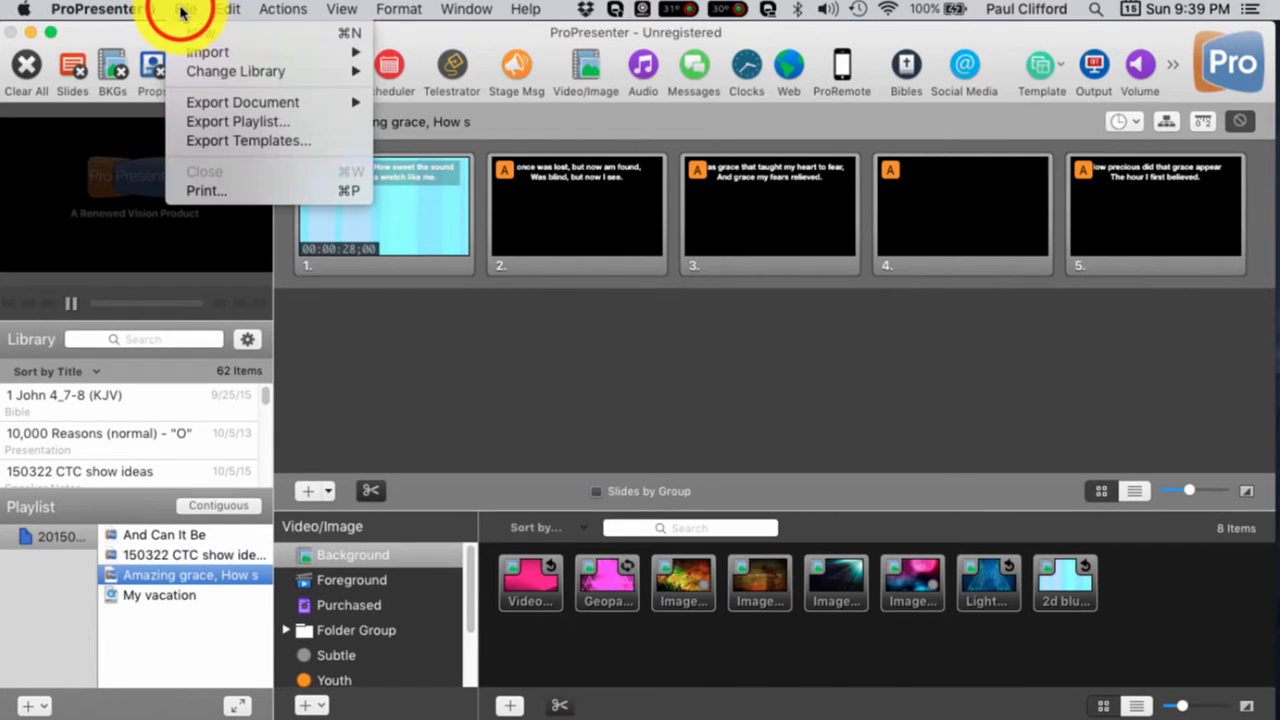
{"action": "mouse_move", "coordinate": [236, 122]}
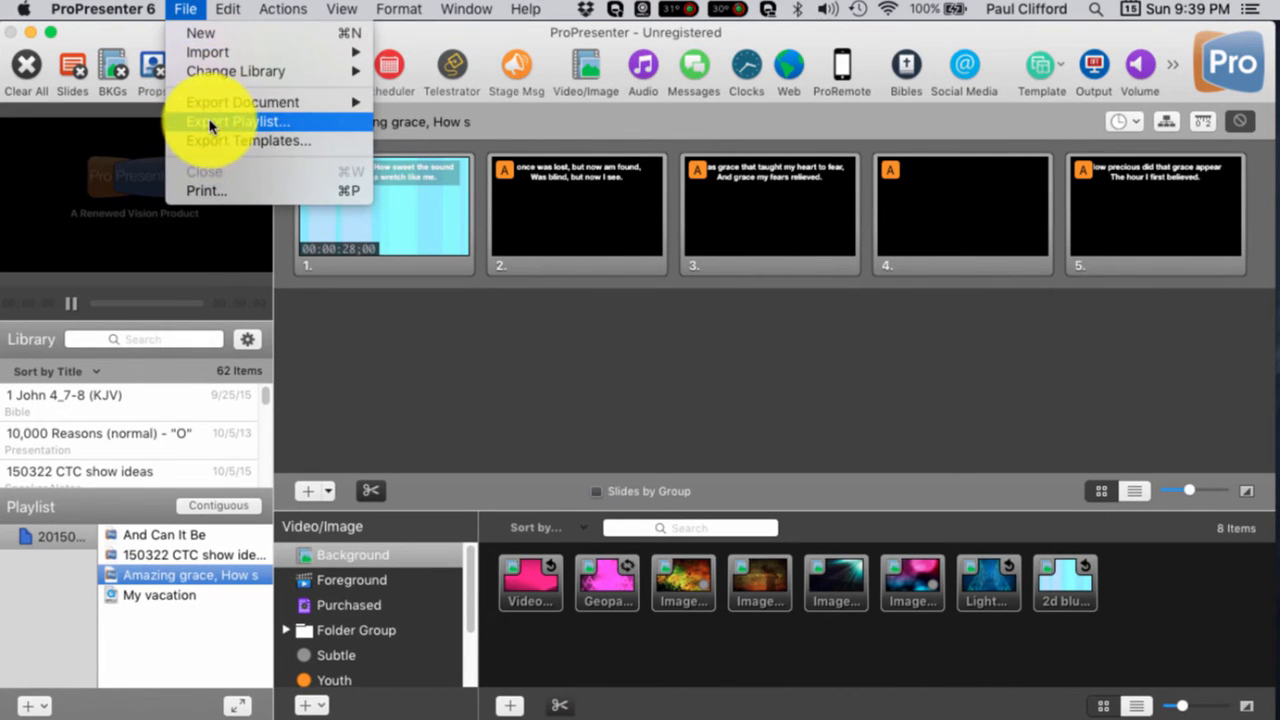
{"action": "mouse_move", "coordinate": [208, 52]}
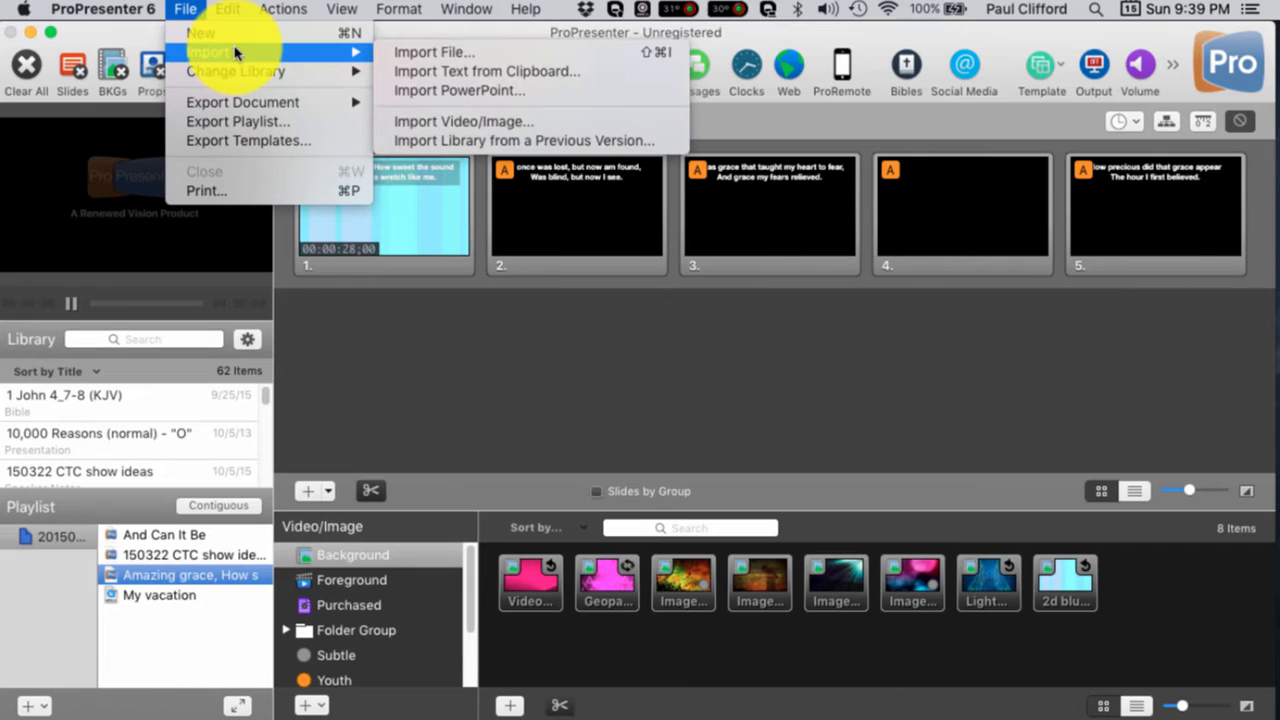
- Browse the Edit menu, then return to the File menu's Import options
{"action": "left_click", "coordinate": [228, 8]}
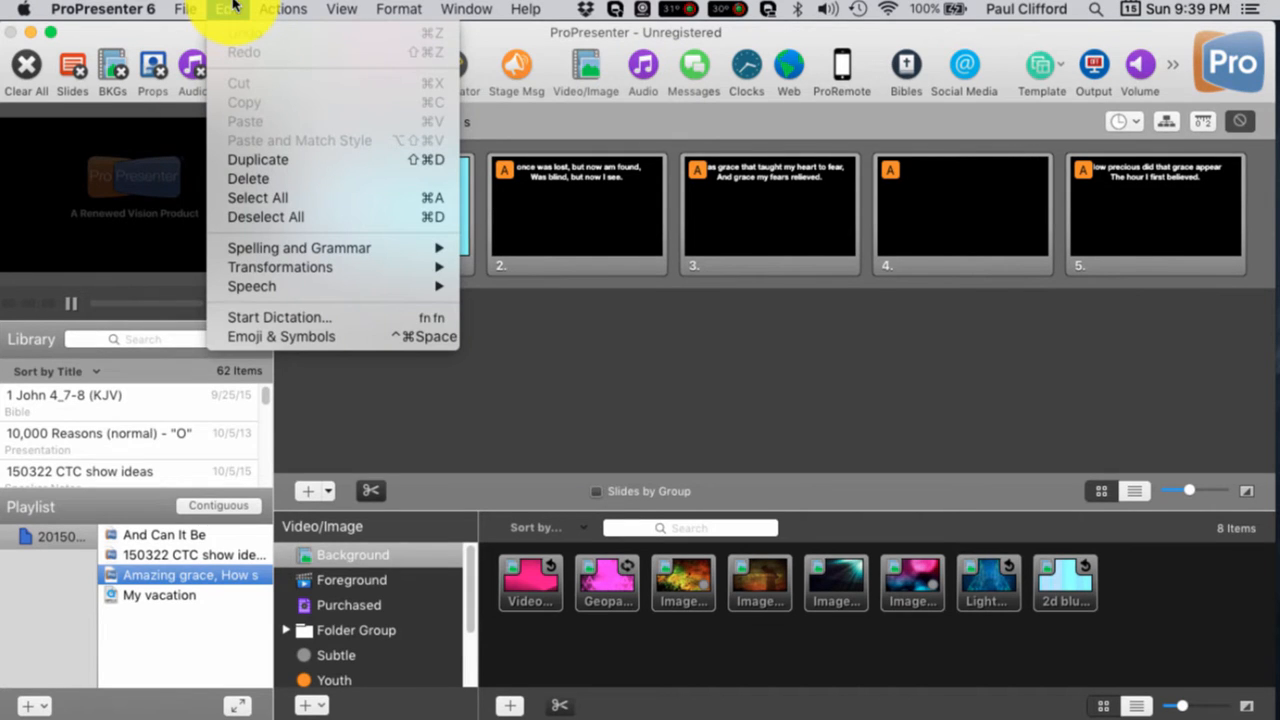
{"action": "left_click", "coordinate": [184, 8]}
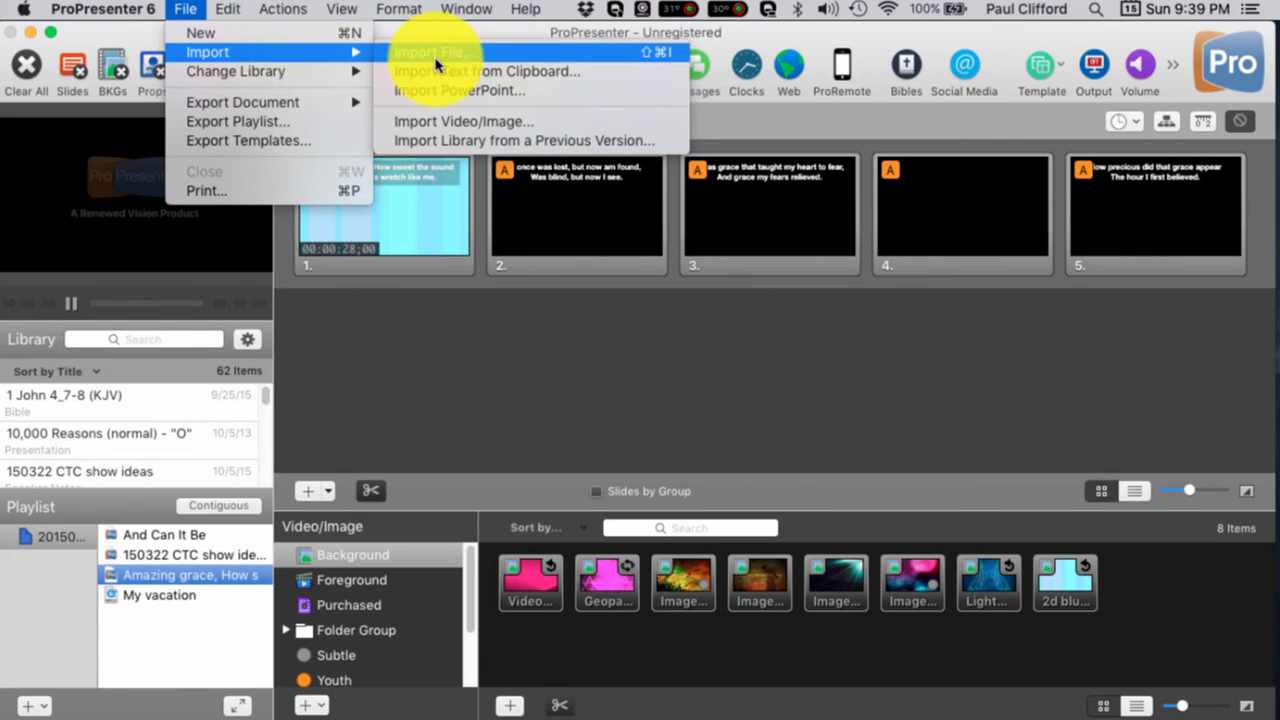
{"action": "mouse_move", "coordinate": [436, 72]}
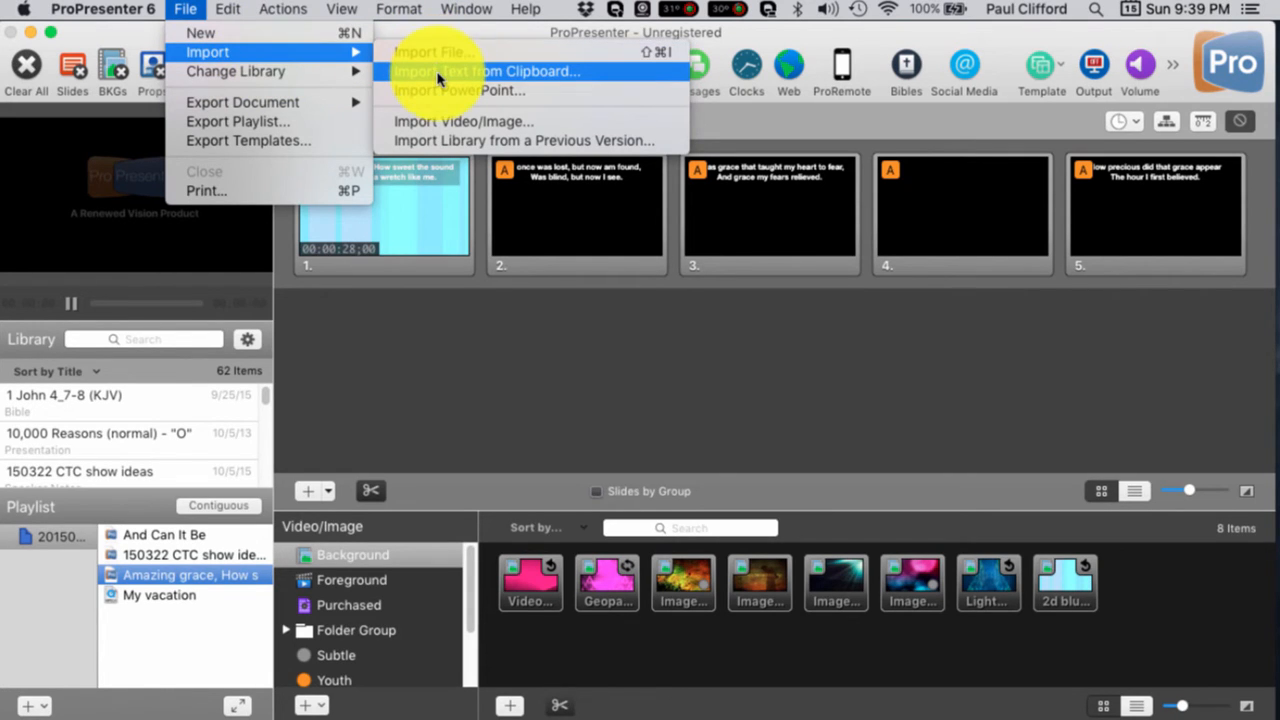
{"action": "mouse_move", "coordinate": [460, 90]}
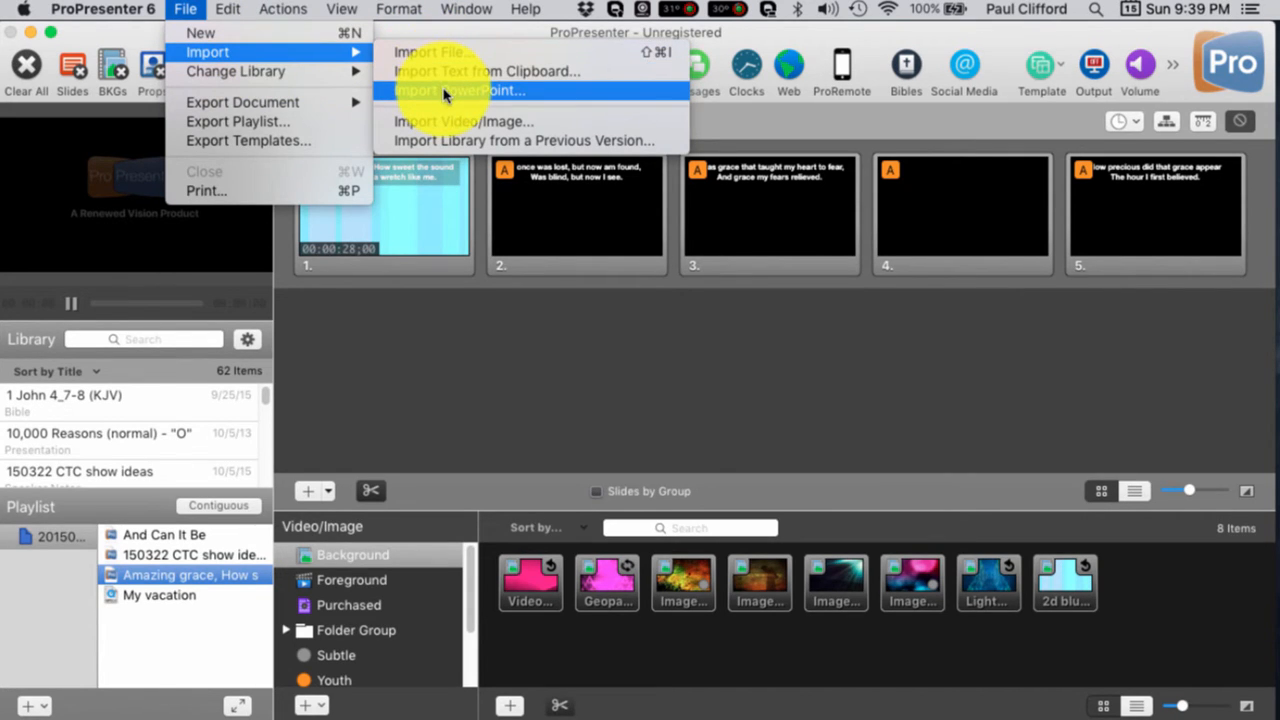
{"action": "mouse_move", "coordinate": [450, 122]}
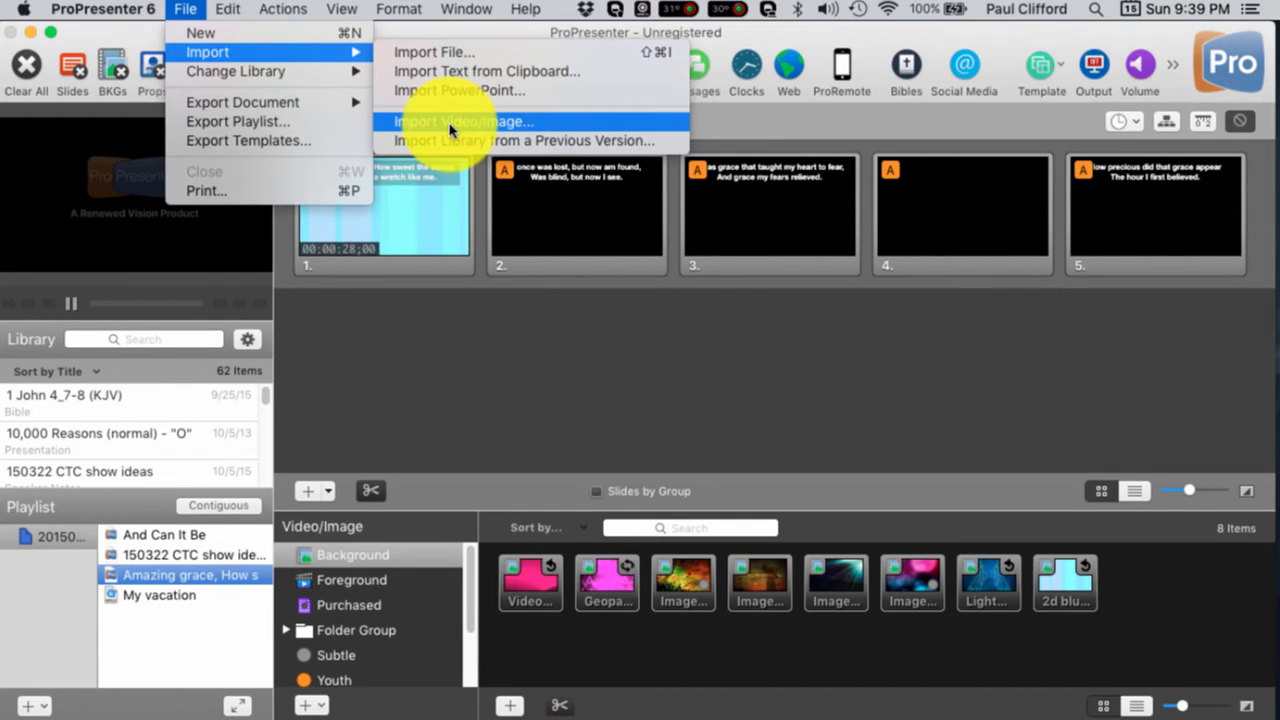
{"action": "mouse_move", "coordinate": [456, 140]}
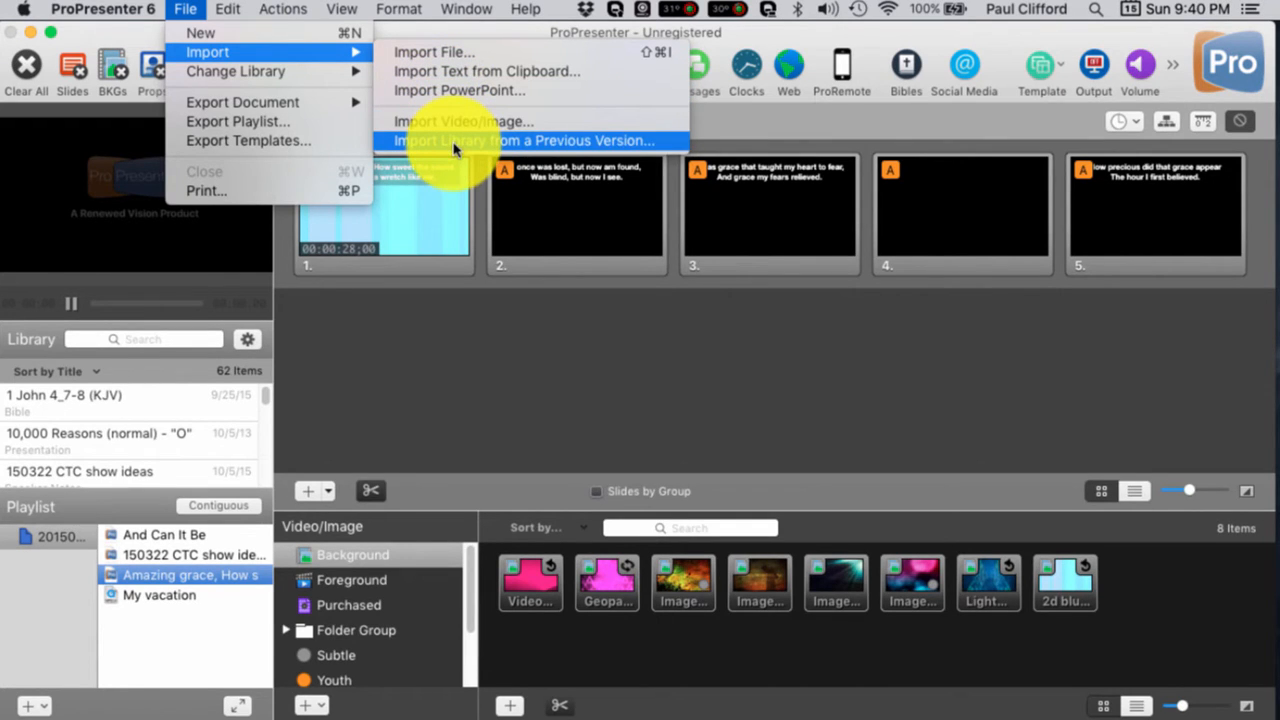
{"action": "mouse_move", "coordinate": [464, 122]}
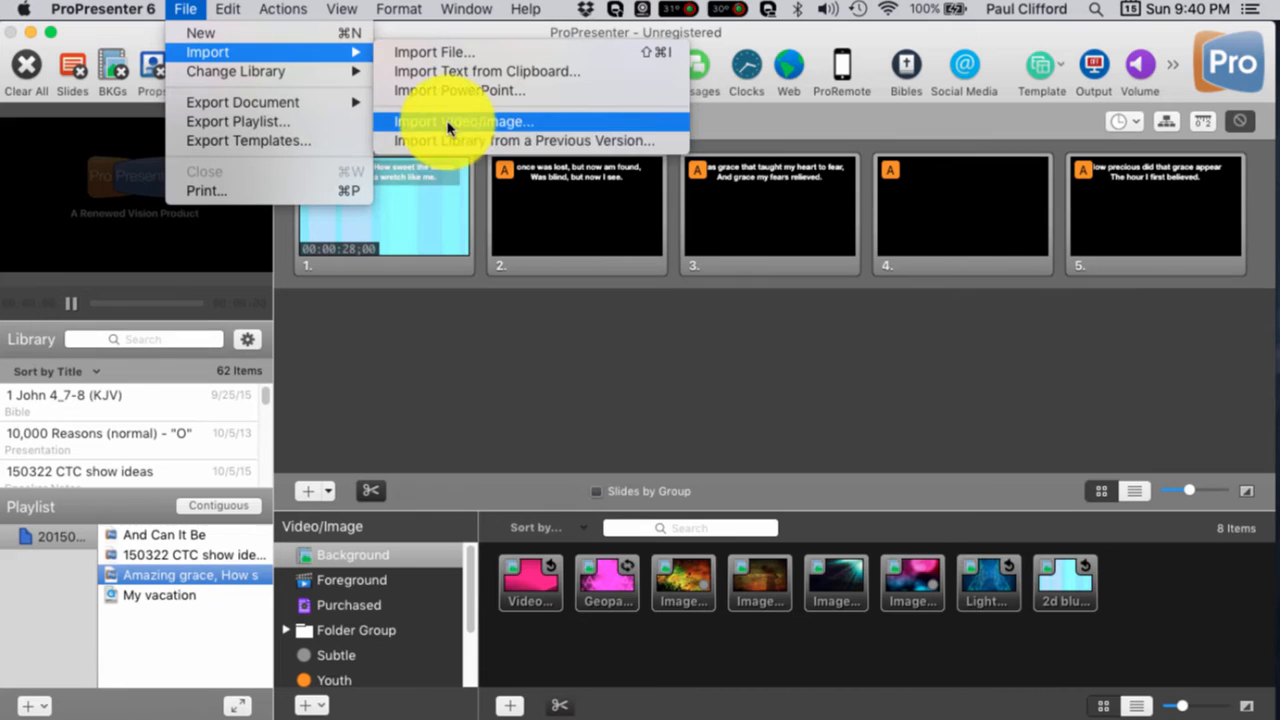
{"action": "mouse_move", "coordinate": [524, 140]}
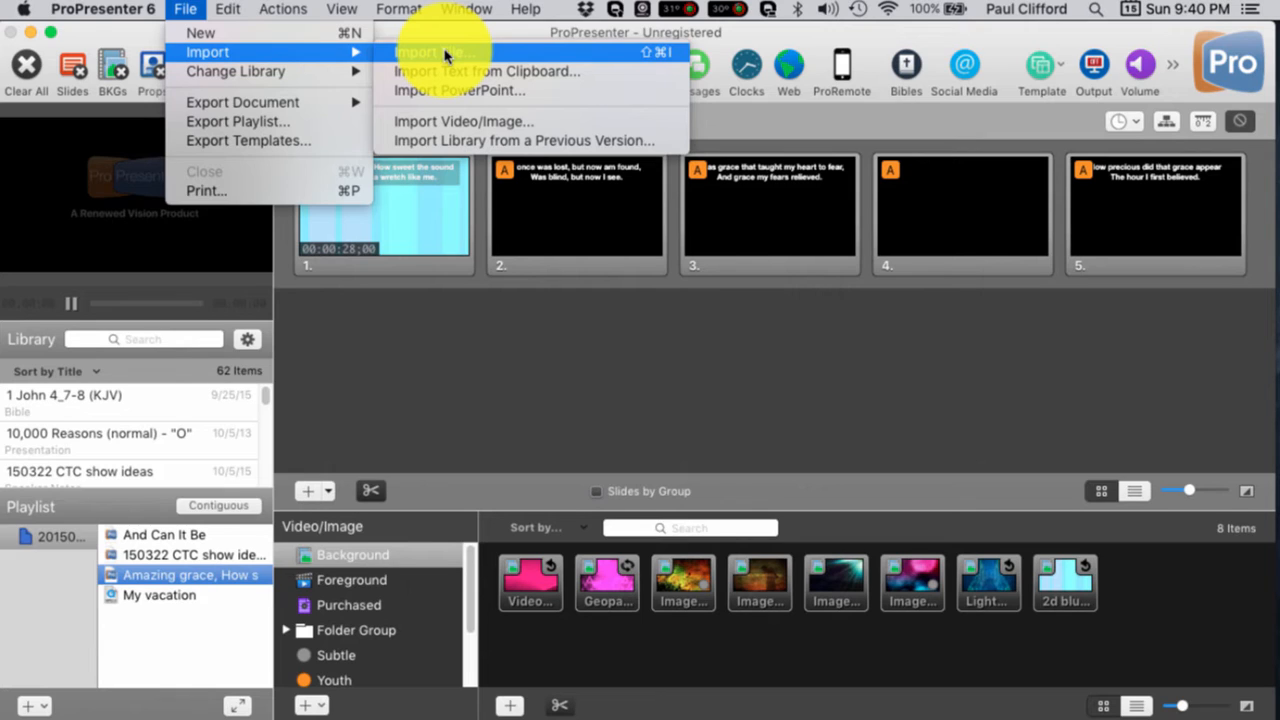
- Browse Recordings and the Trumpkin drive in the Import File browser, then cancel without importing
{"action": "left_click", "coordinate": [436, 52]}
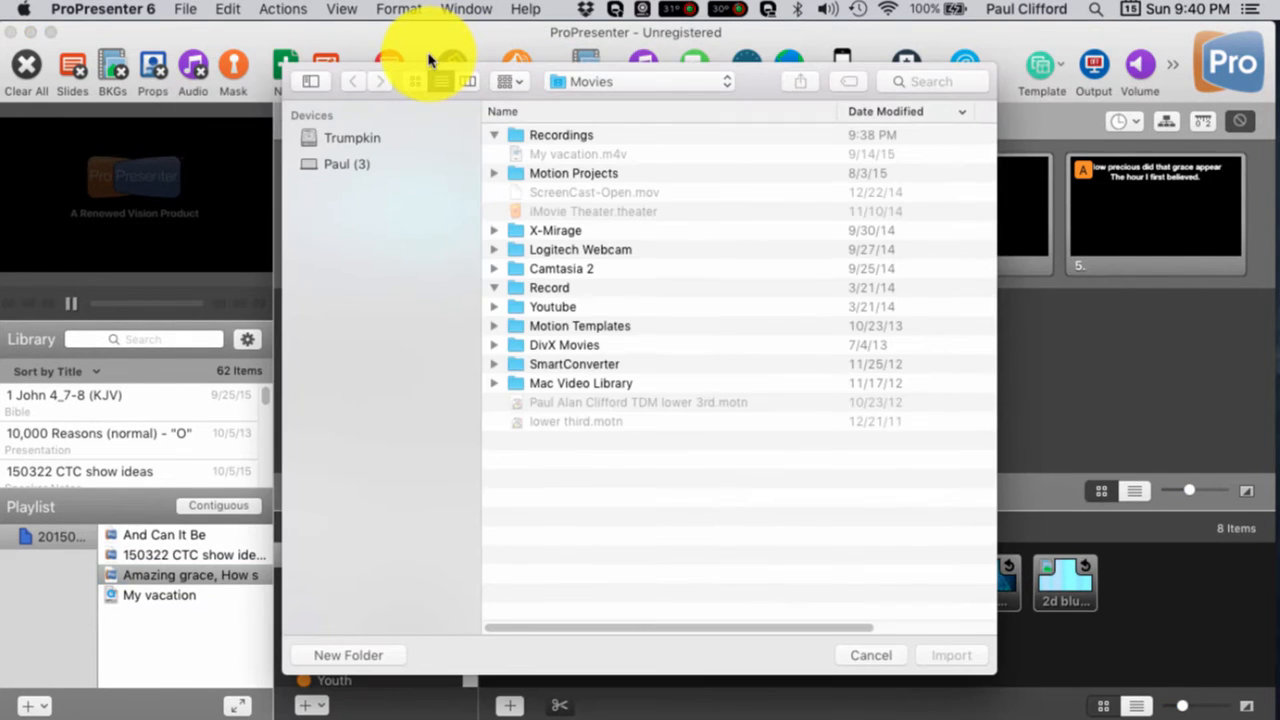
{"action": "left_click", "coordinate": [494, 136]}
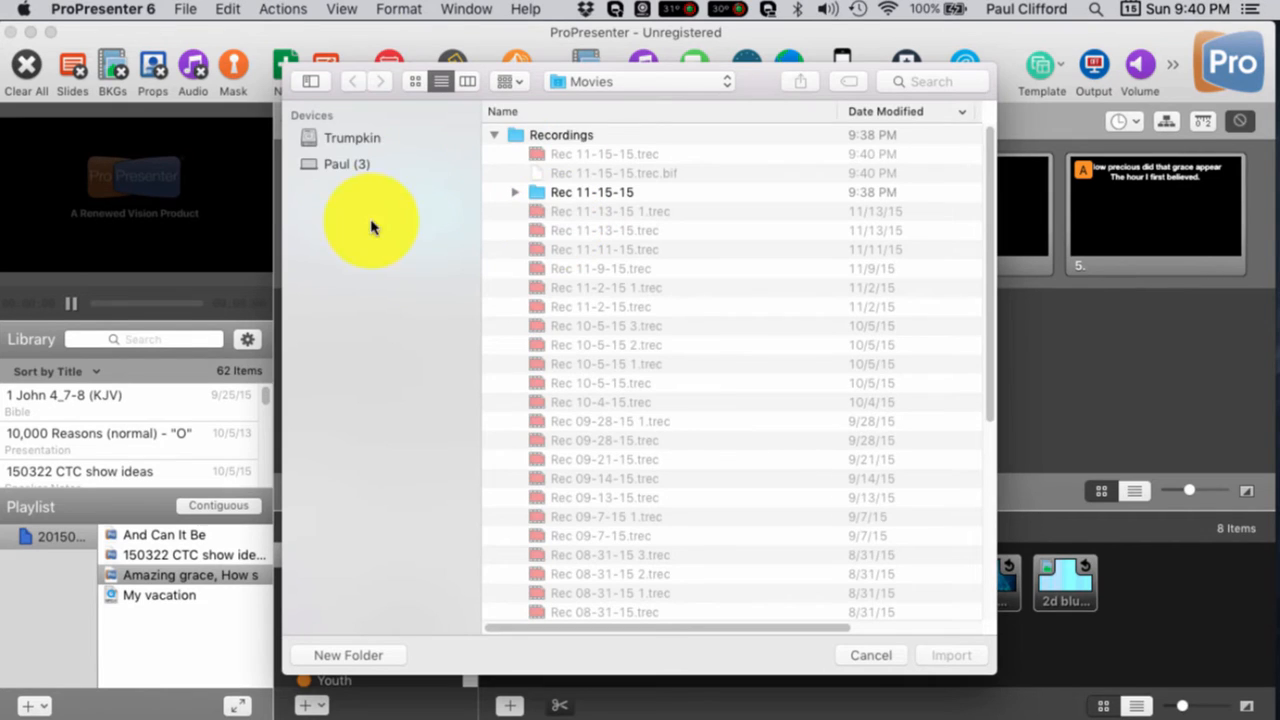
{"action": "left_click", "coordinate": [352, 138]}
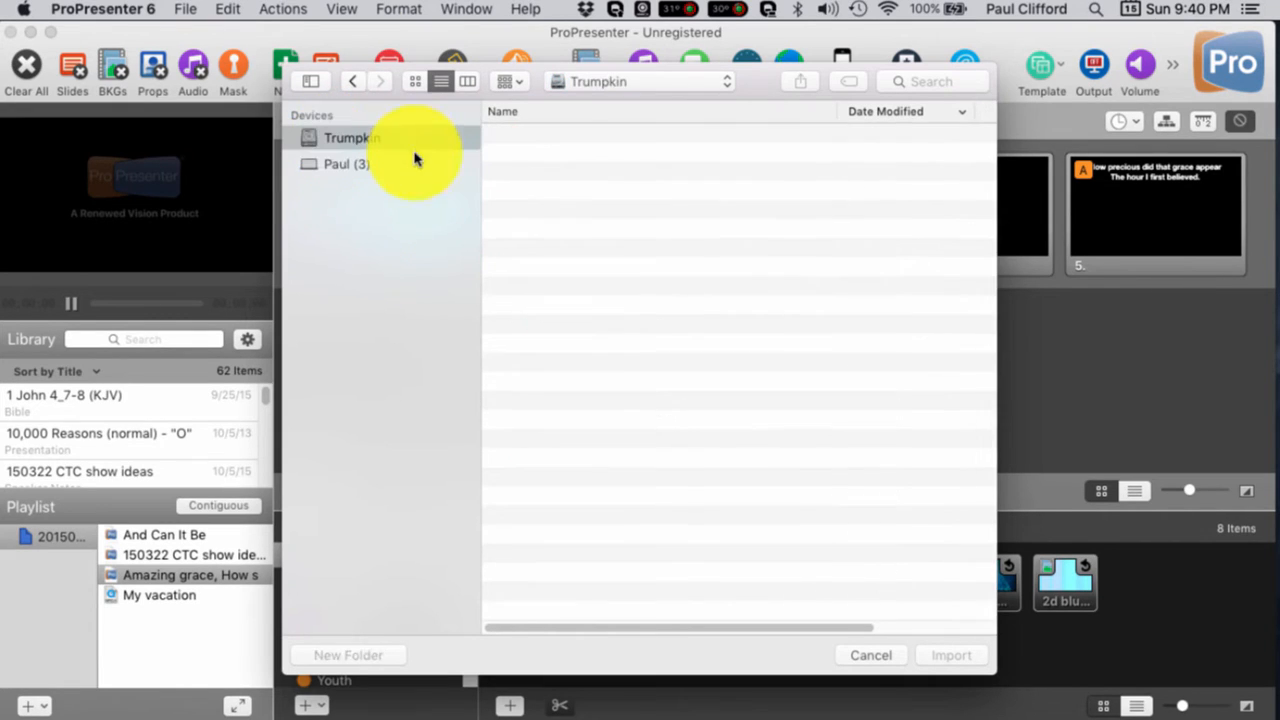
{"action": "left_click", "coordinate": [352, 138]}
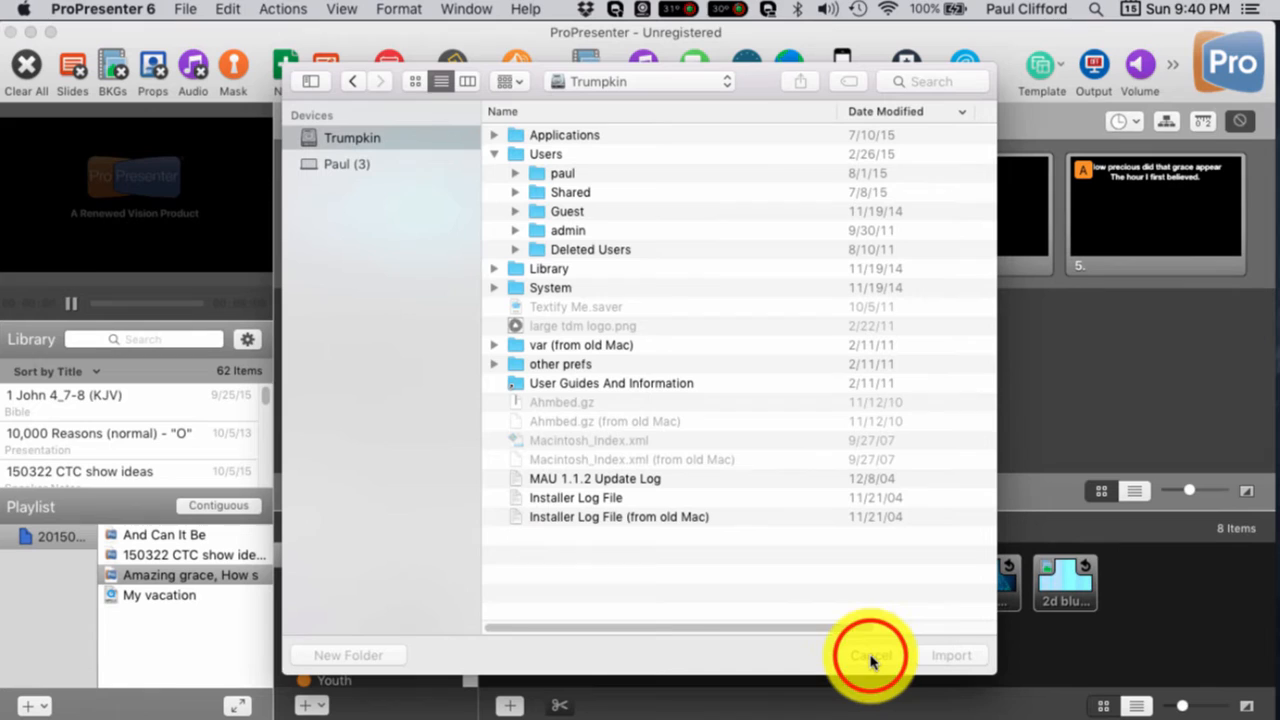
{"action": "left_click", "coordinate": [868, 656]}
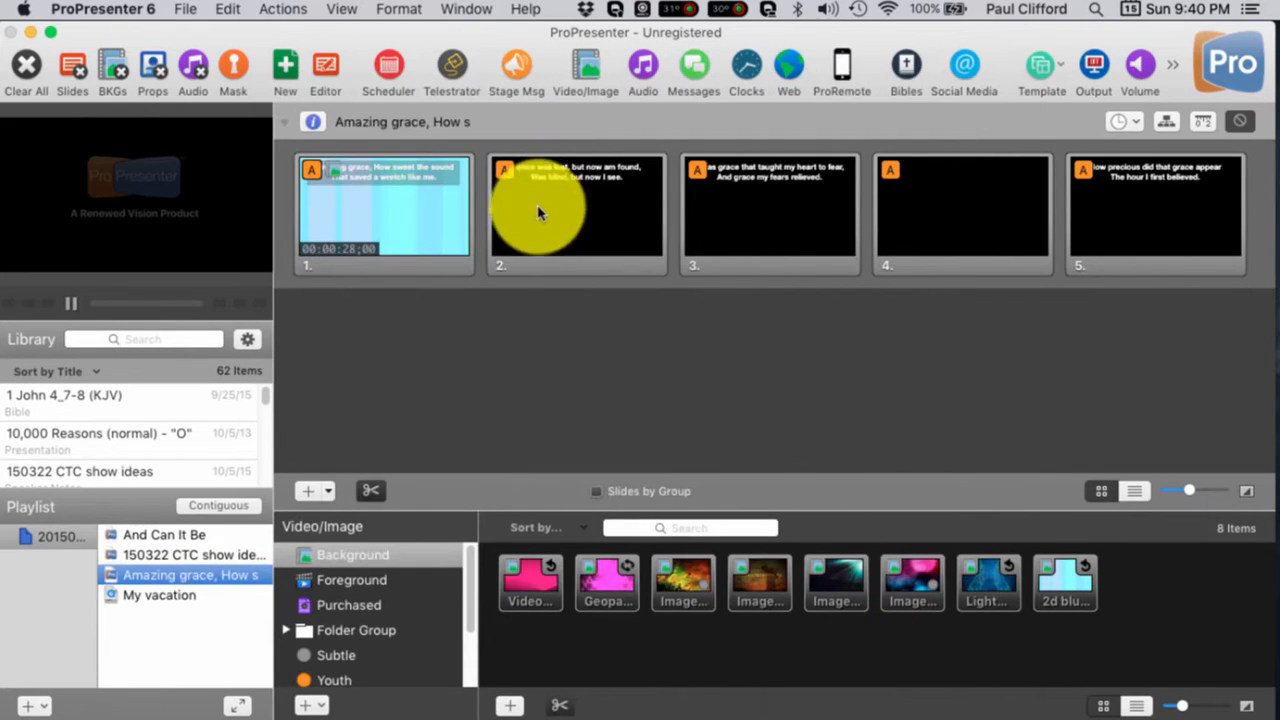
{"action": "mouse_move", "coordinate": [616, 222]}
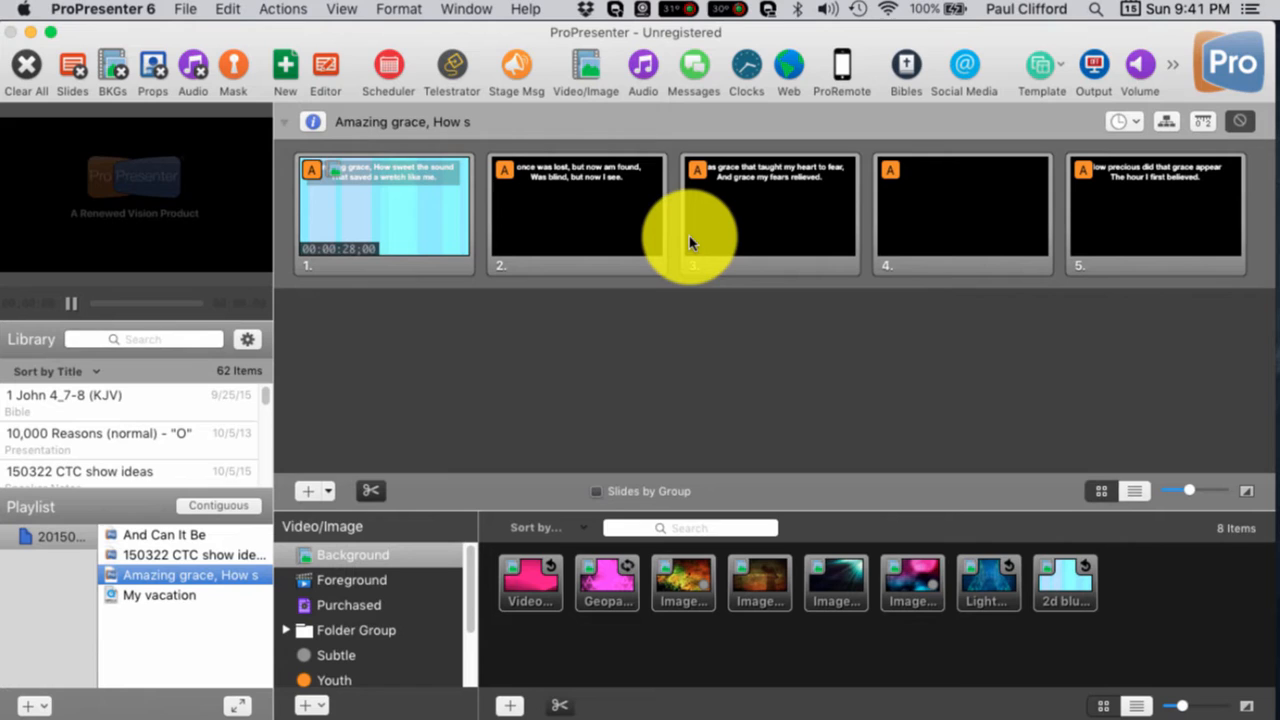
{"action": "mouse_move", "coordinate": [680, 244]}
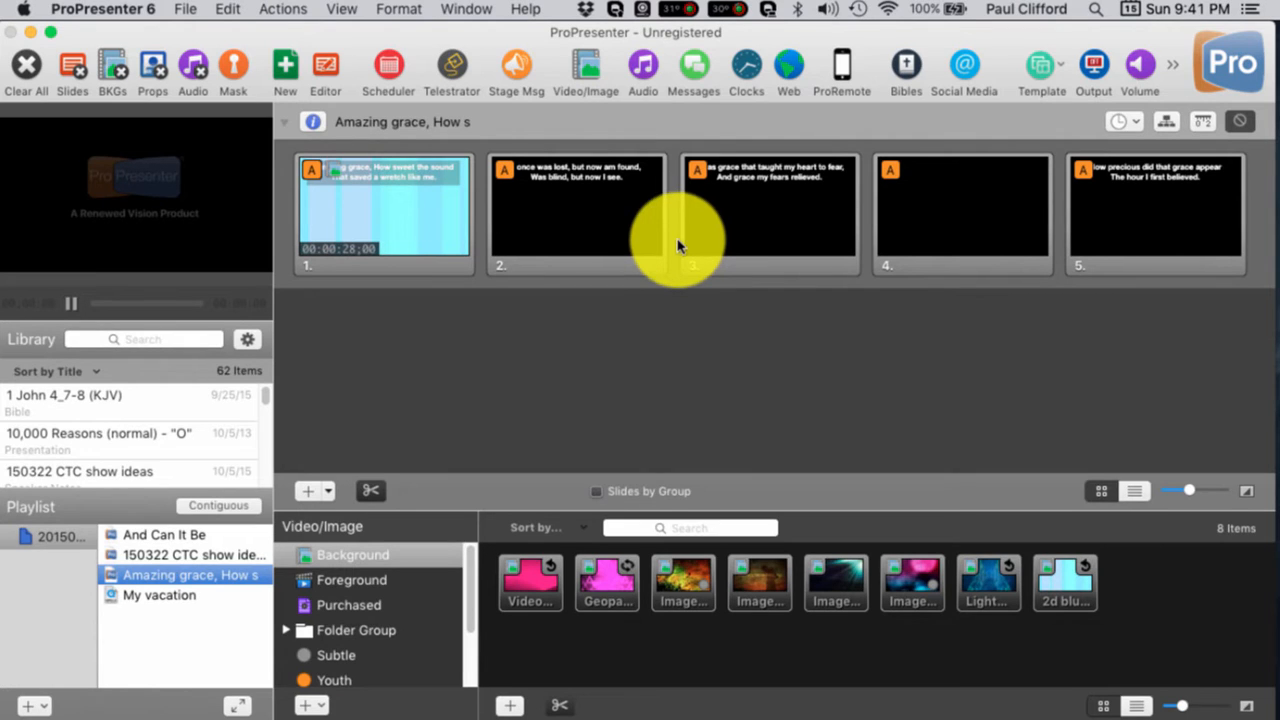
{"action": "mouse_move", "coordinate": [688, 240]}
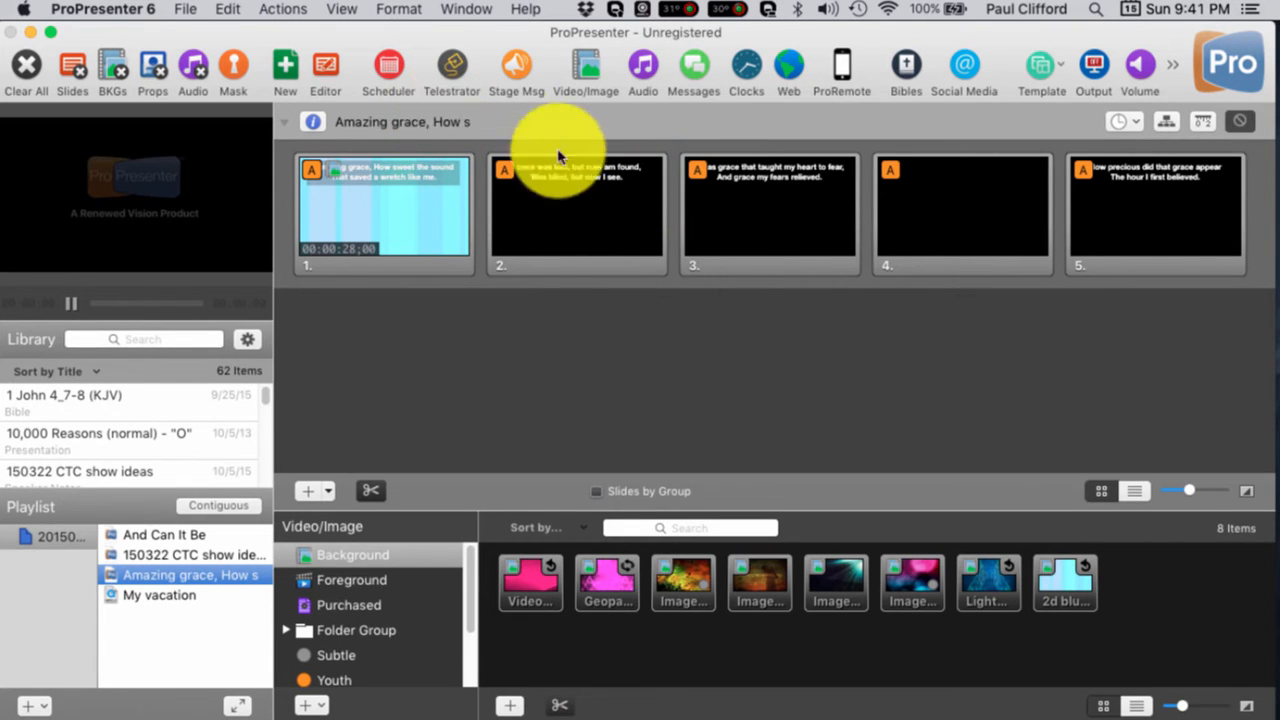
- Bring up the File menu's import commands again
{"action": "left_click", "coordinate": [184, 8]}
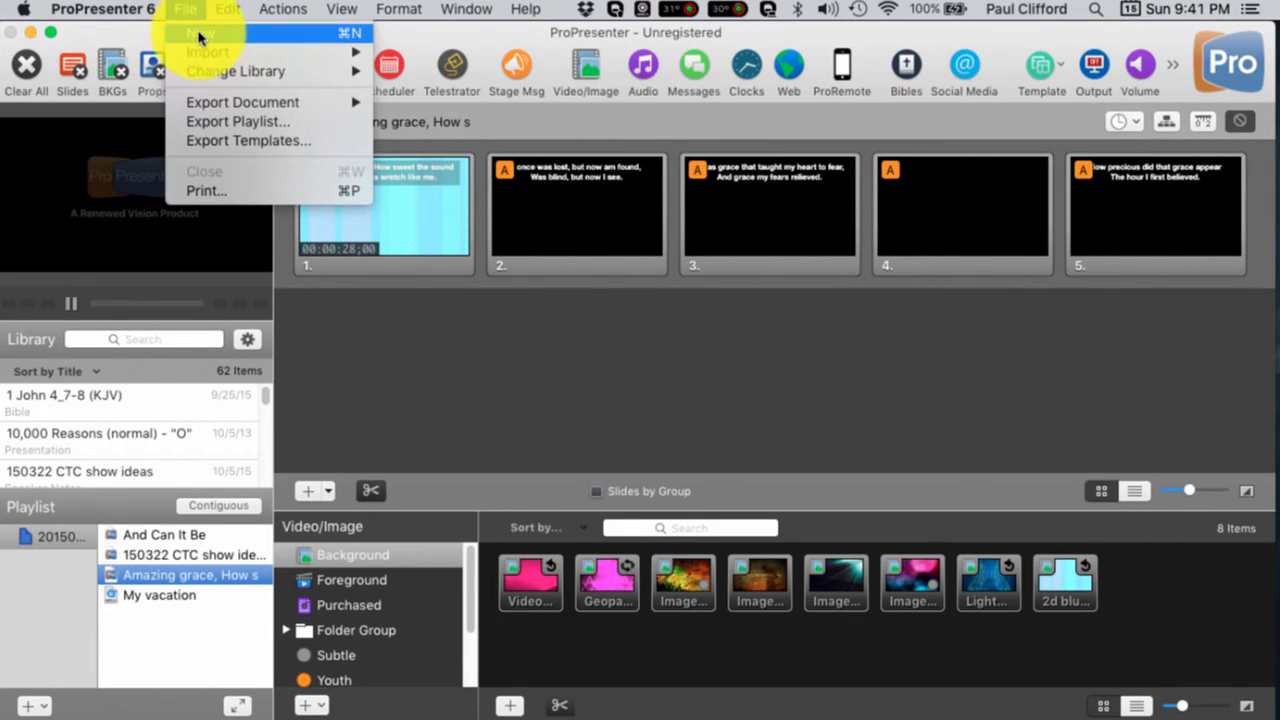
{"action": "mouse_move", "coordinate": [208, 52]}
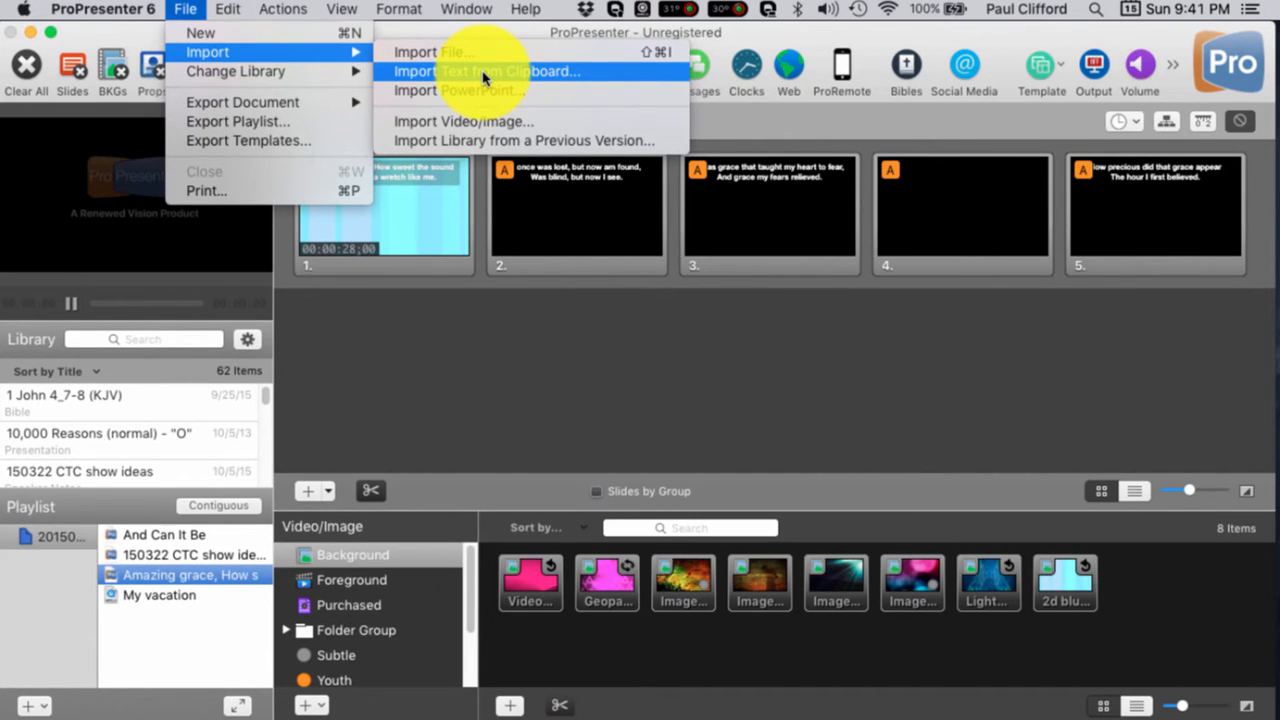
{"action": "mouse_move", "coordinate": [490, 90]}
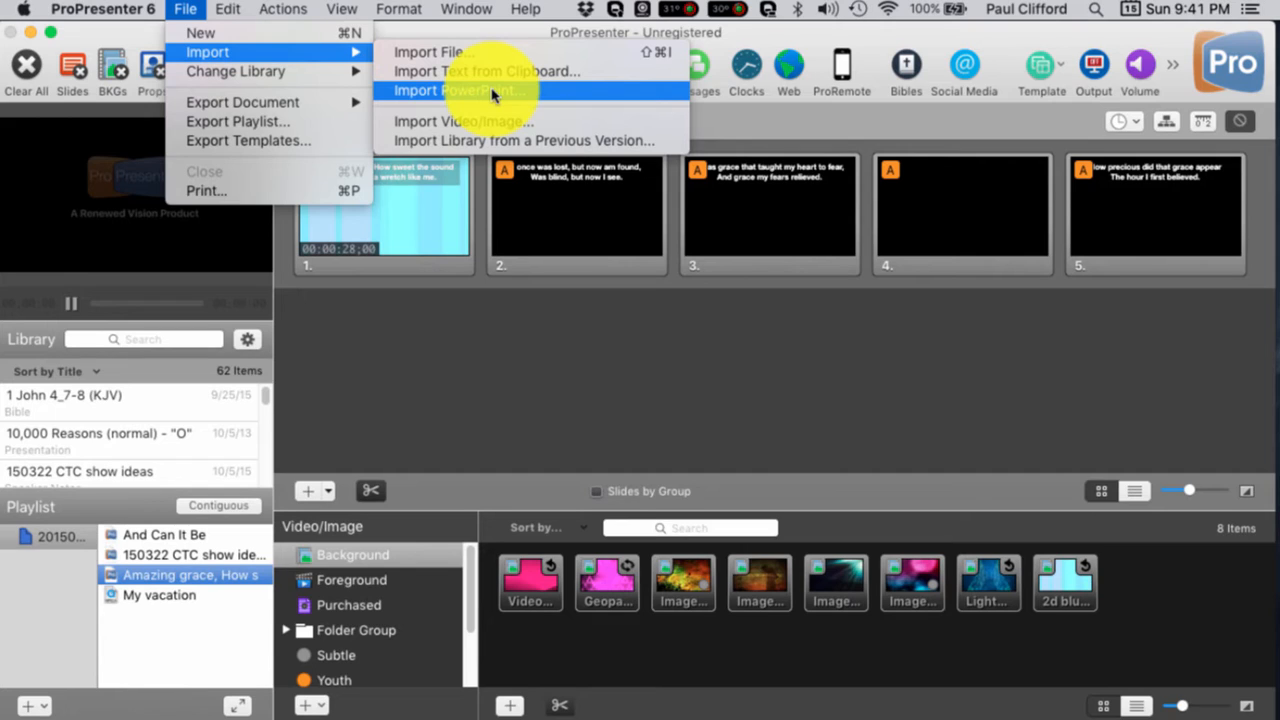
{"action": "mouse_move", "coordinate": [430, 52]}
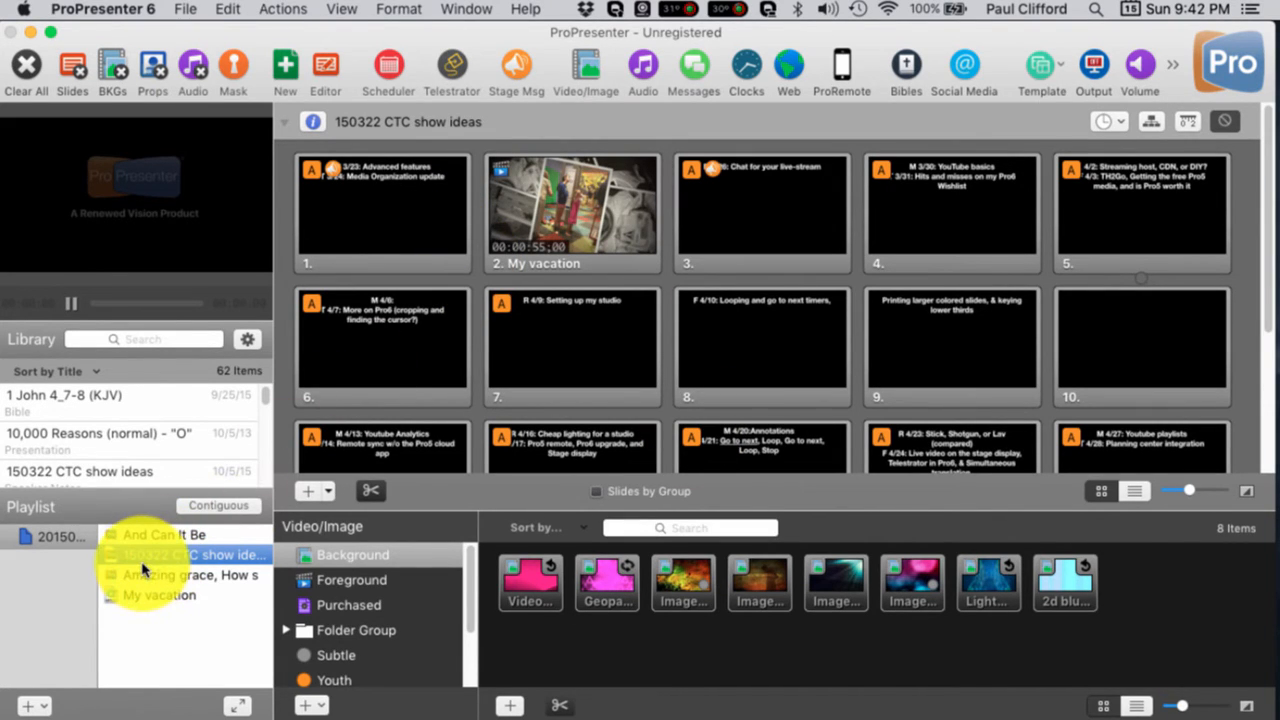
{"action": "left_click", "coordinate": [184, 556]}
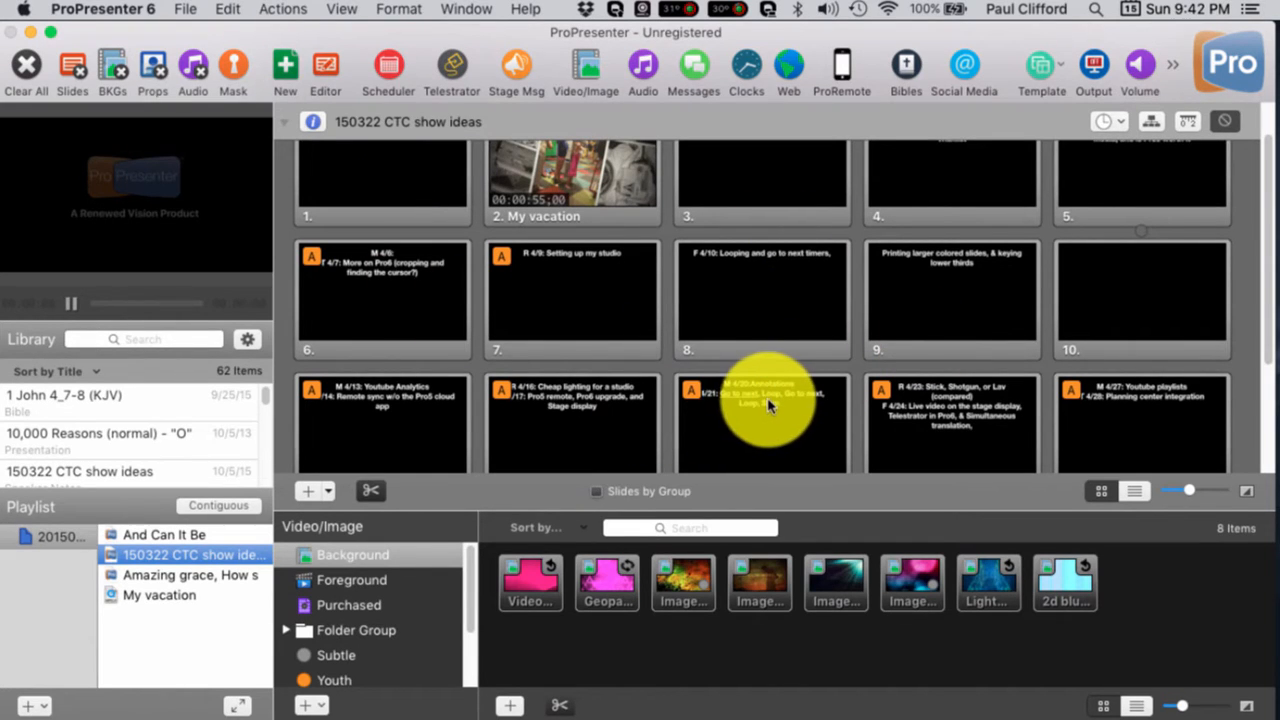
{"action": "mouse_move", "coordinate": [556, 280]}
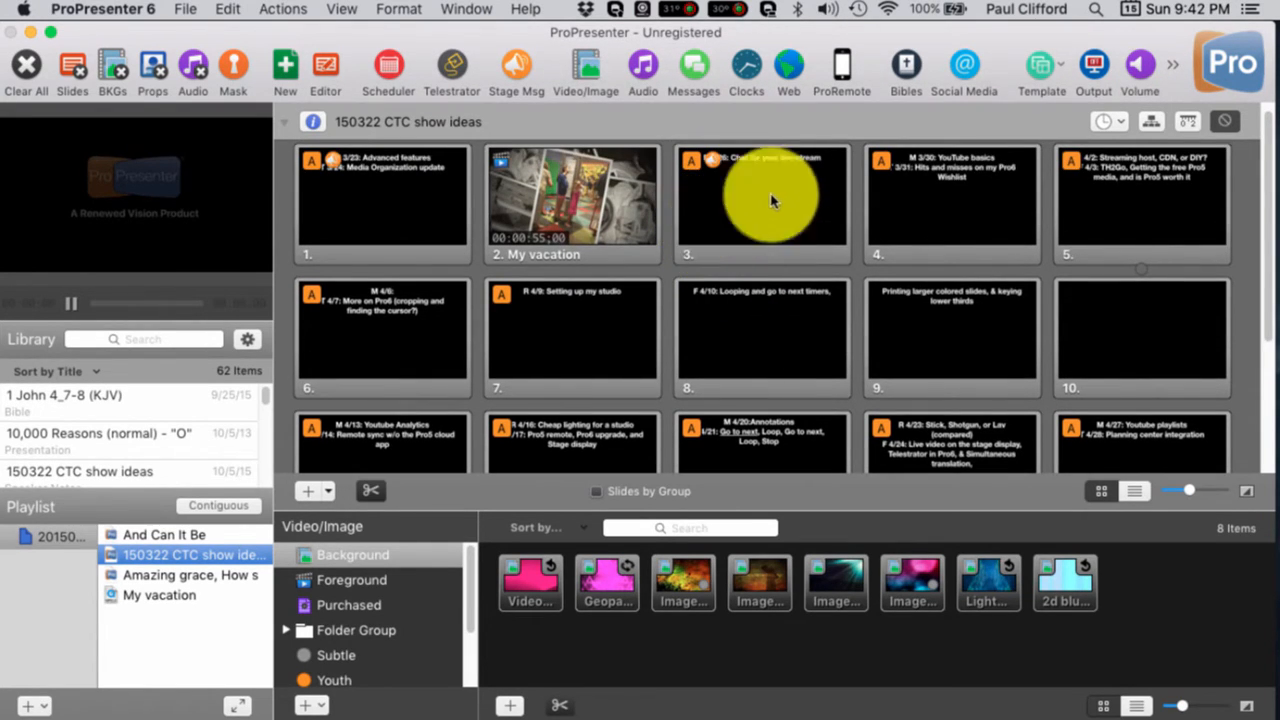
{"action": "mouse_move", "coordinate": [904, 64]}
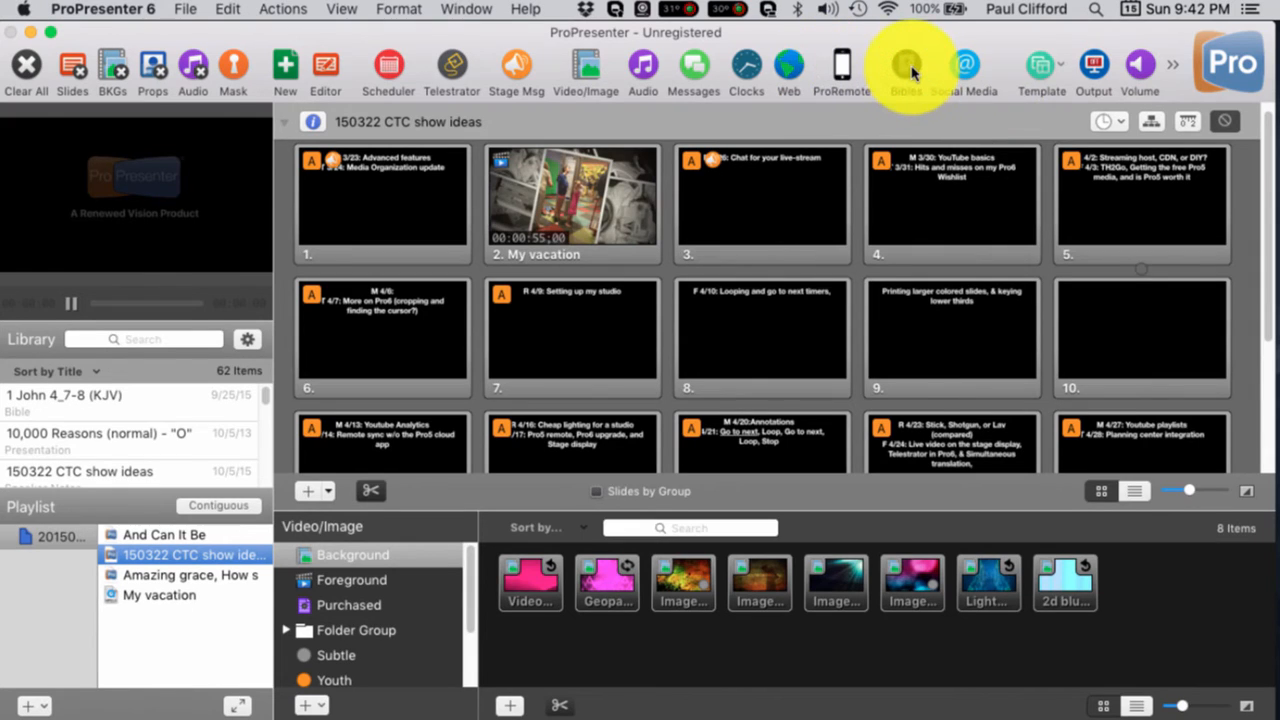
- Copy the 1 John 3:16 verse from the Bible browser into the current show document
{"action": "left_click", "coordinate": [904, 64]}
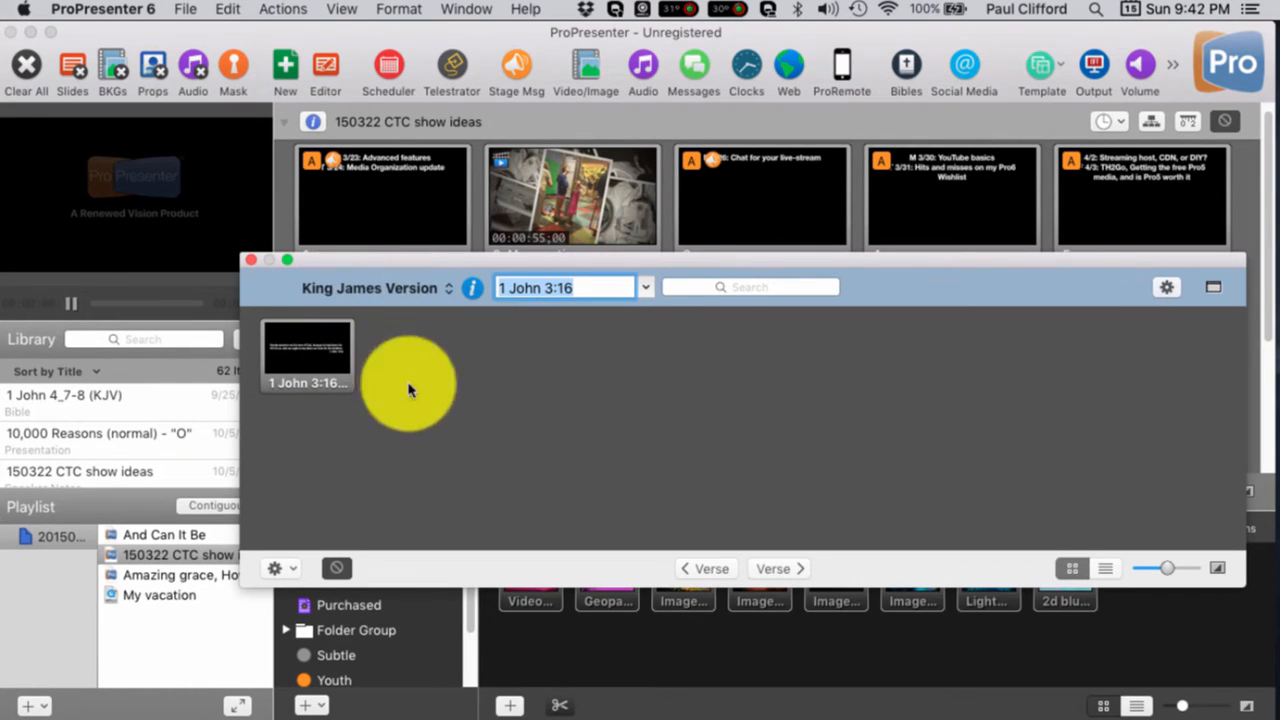
{"action": "left_click", "coordinate": [276, 568]}
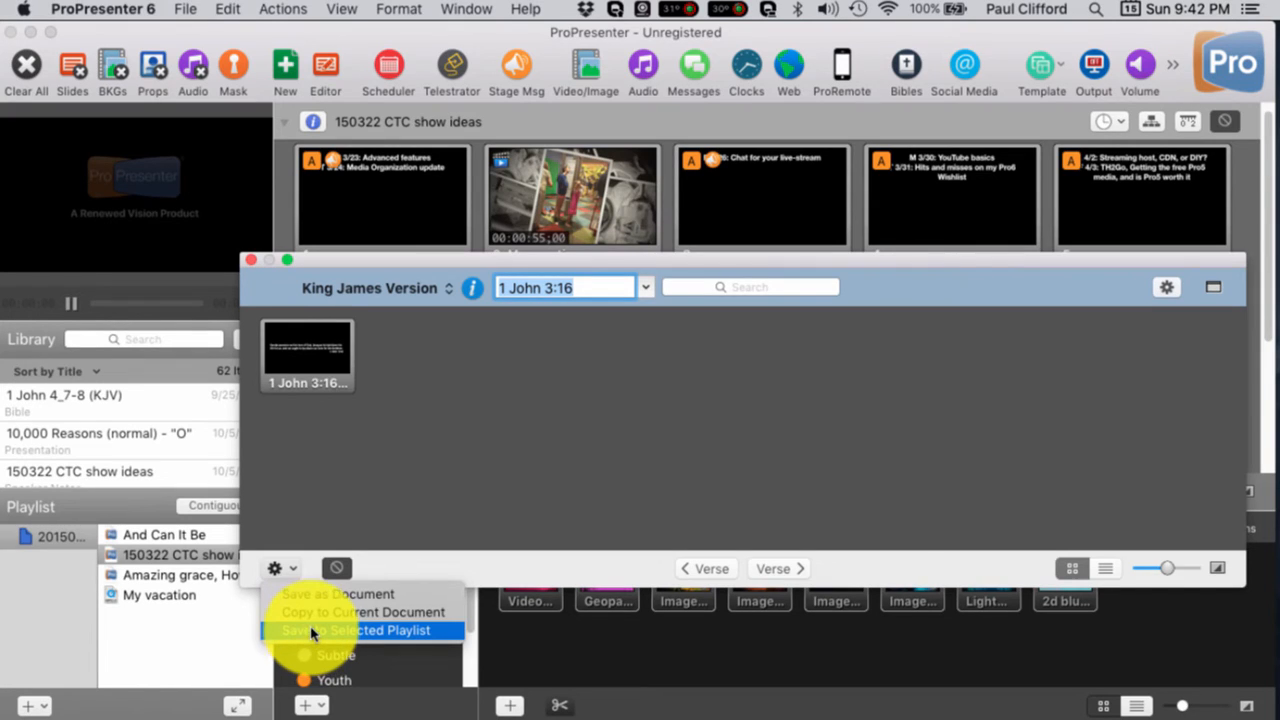
{"action": "mouse_move", "coordinate": [316, 612]}
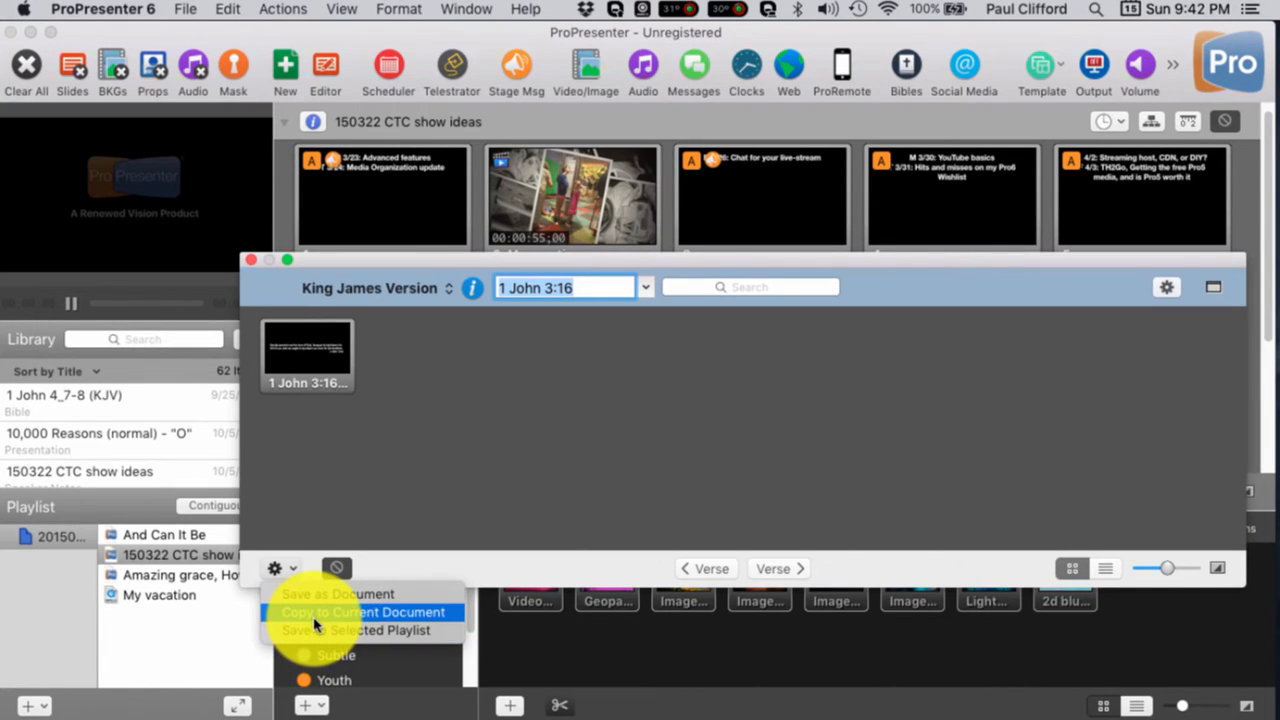
{"action": "mouse_move", "coordinate": [310, 630]}
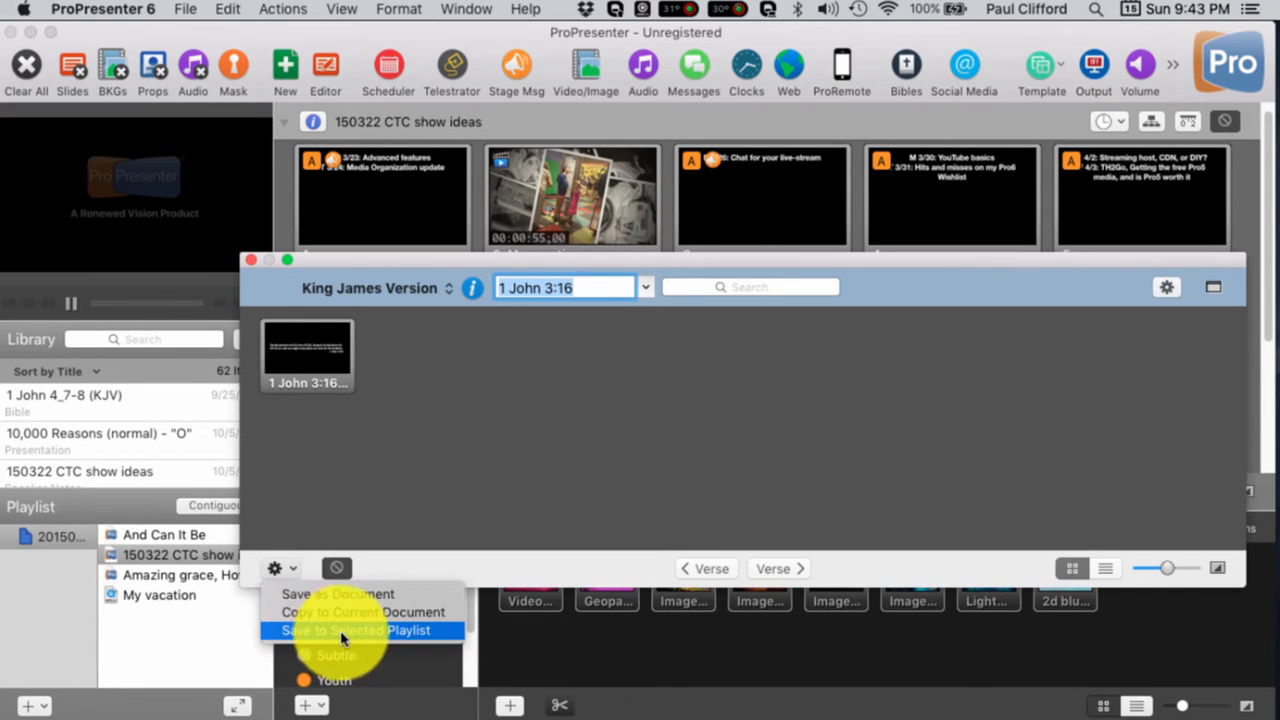
{"action": "mouse_move", "coordinate": [362, 612]}
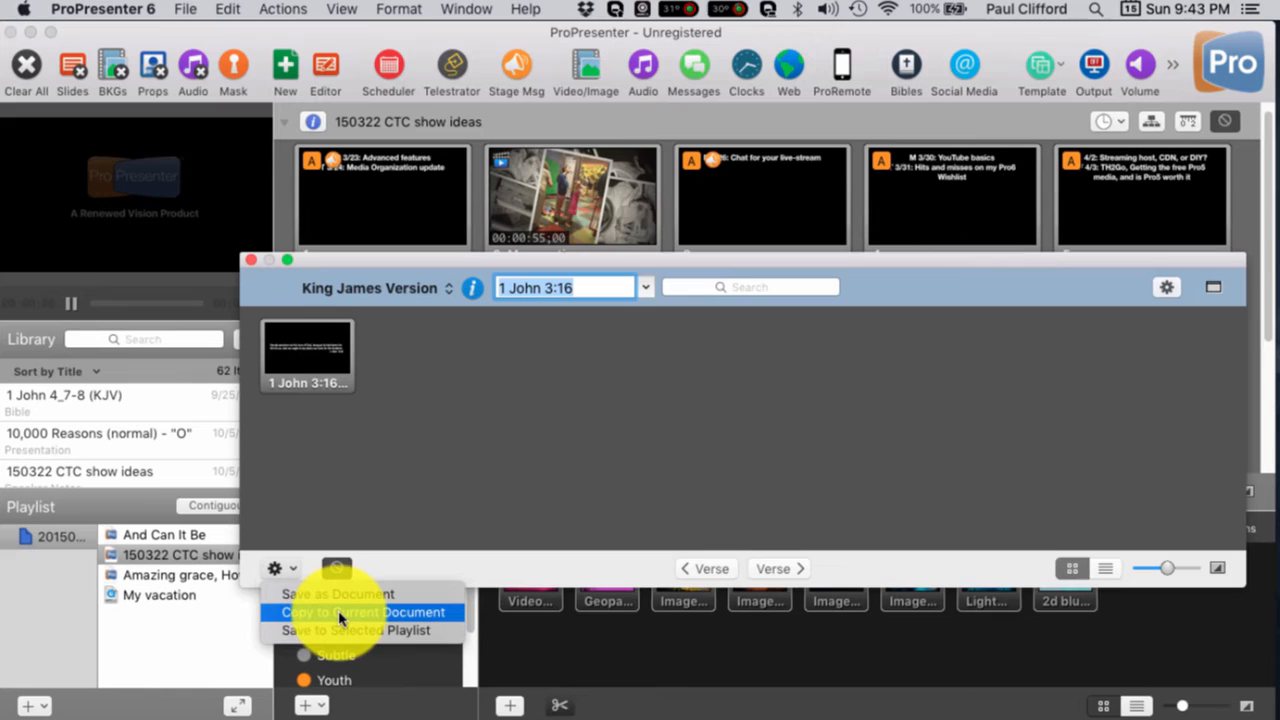
{"action": "left_click", "coordinate": [364, 612]}
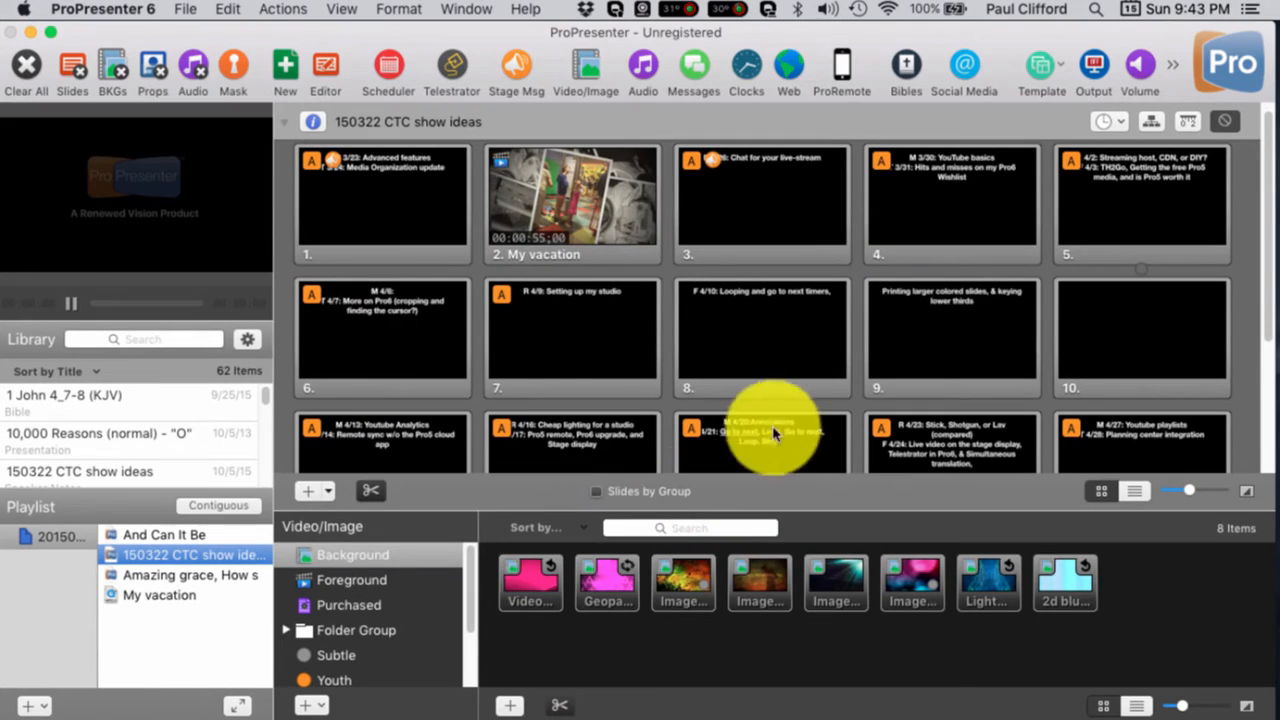
- Send slide 18 with 1 John 3:16 to the preview and inspect it up close
{"action": "scroll", "scroll_direction": "down", "scroll_amount": 3}
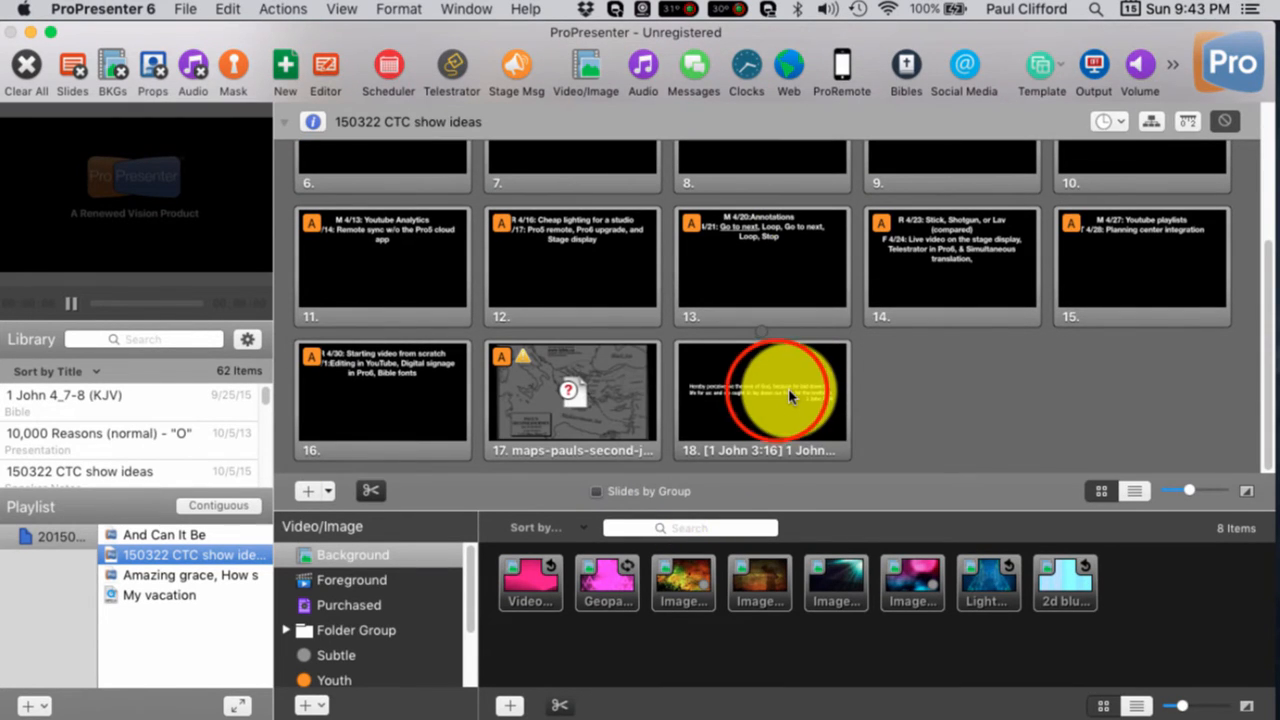
{"action": "left_click", "coordinate": [760, 398]}
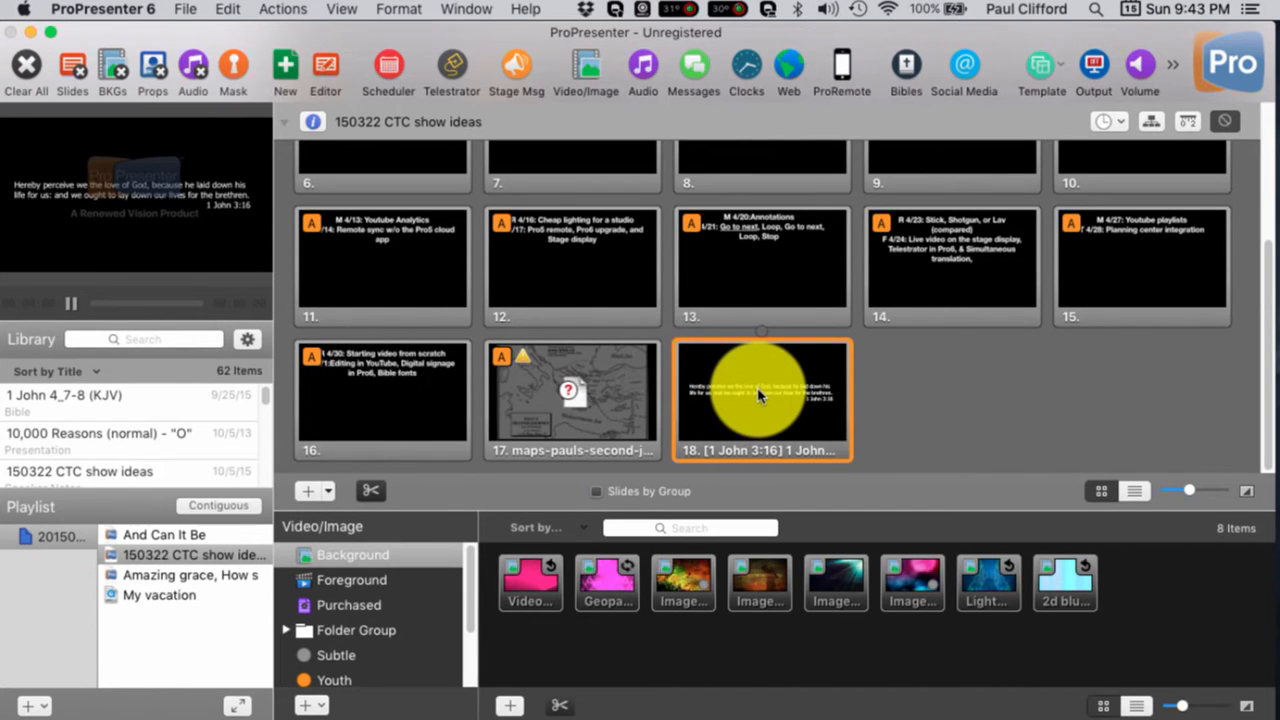
{"action": "right_click", "coordinate": [762, 396]}
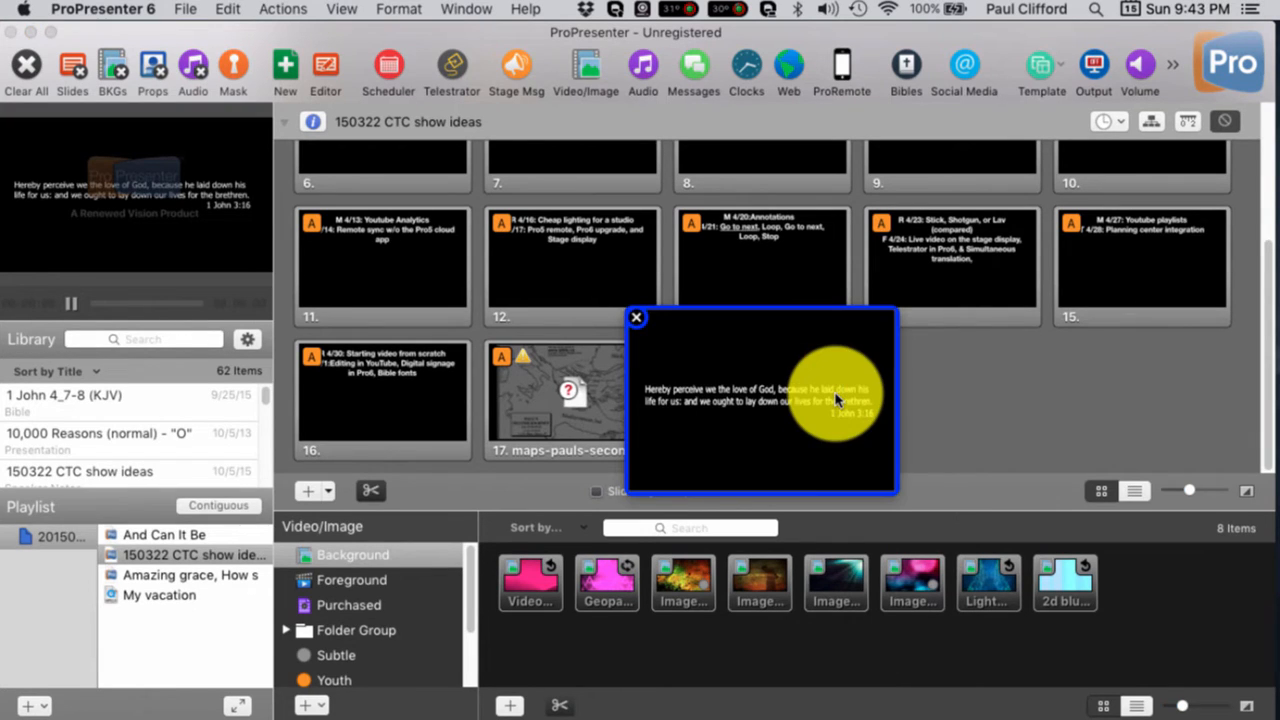
{"action": "left_click", "coordinate": [636, 318]}
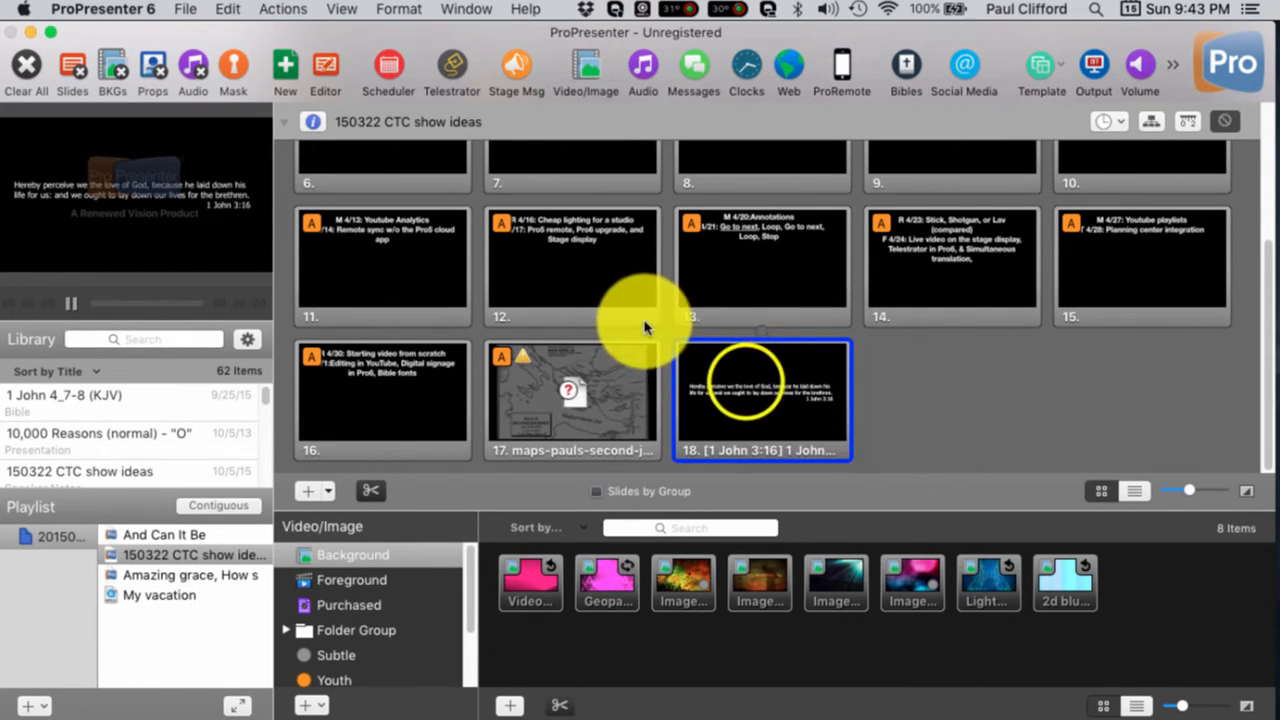
{"action": "right_click", "coordinate": [760, 396]}
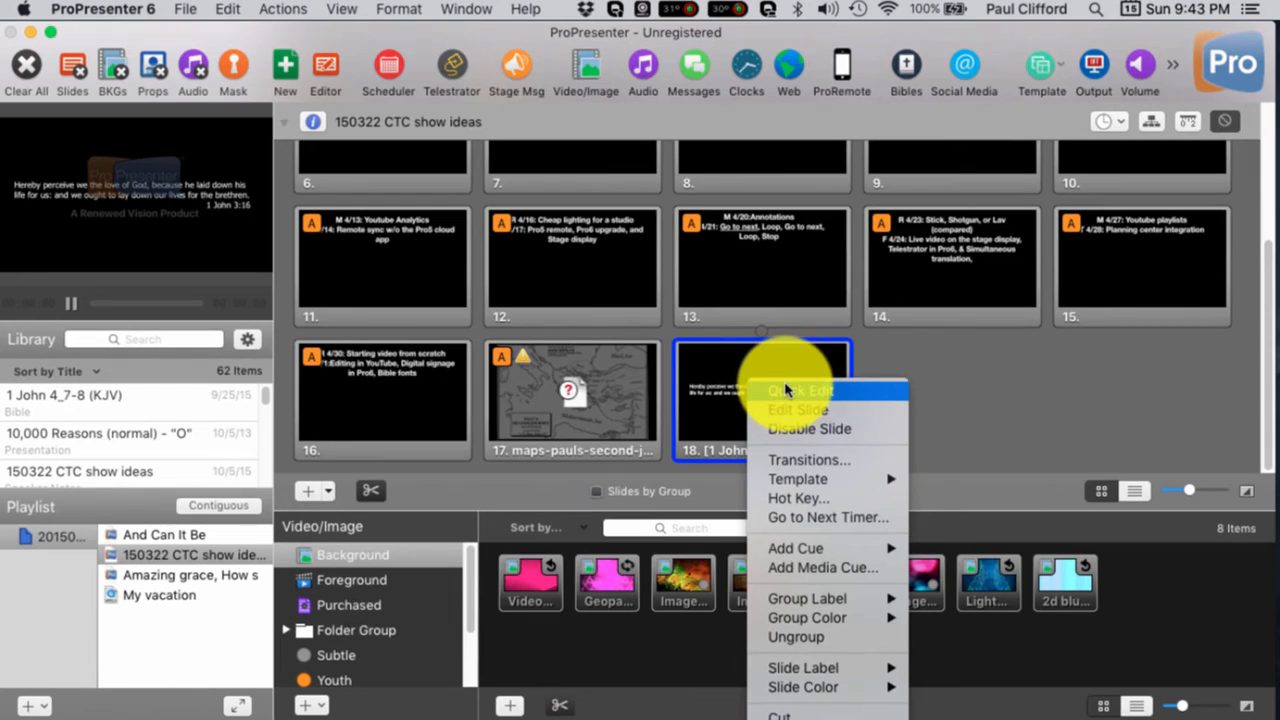
{"action": "mouse_move", "coordinate": [796, 410]}
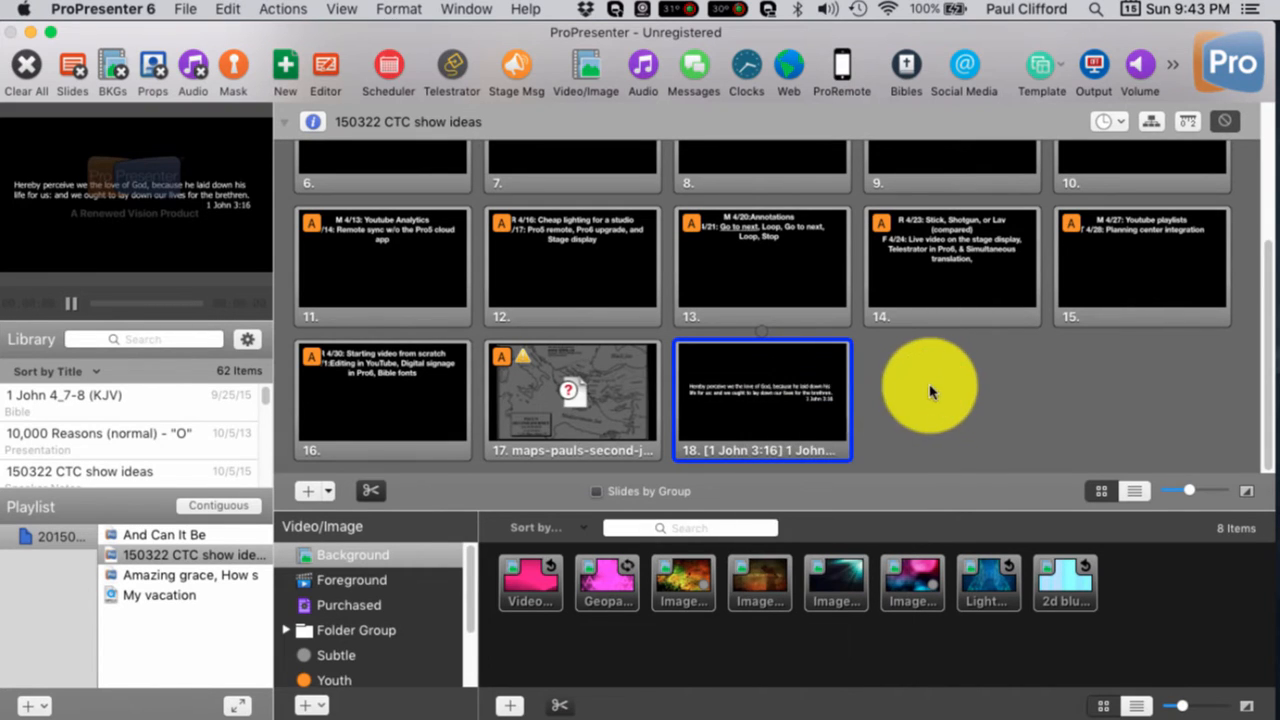
{"action": "mouse_move", "coordinate": [676, 250]}
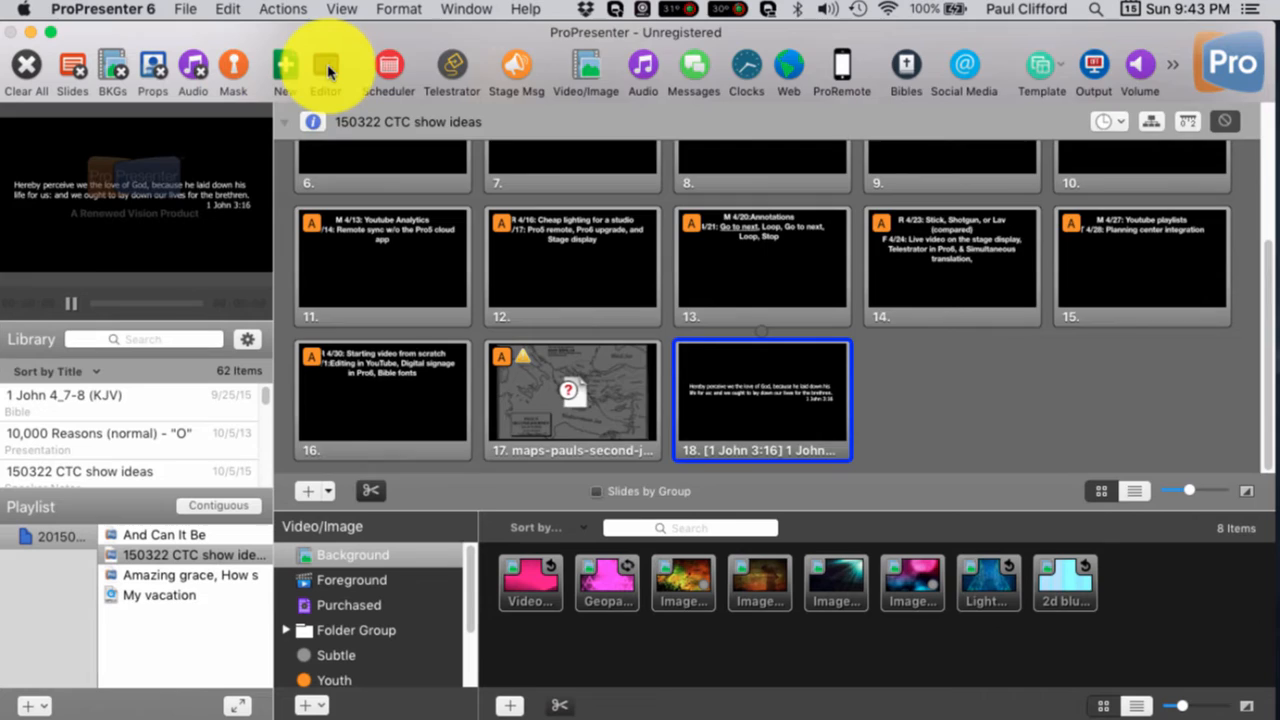
- Check the Format > Font submenu, then show the View menu's list of panels
{"action": "left_click", "coordinate": [326, 70]}
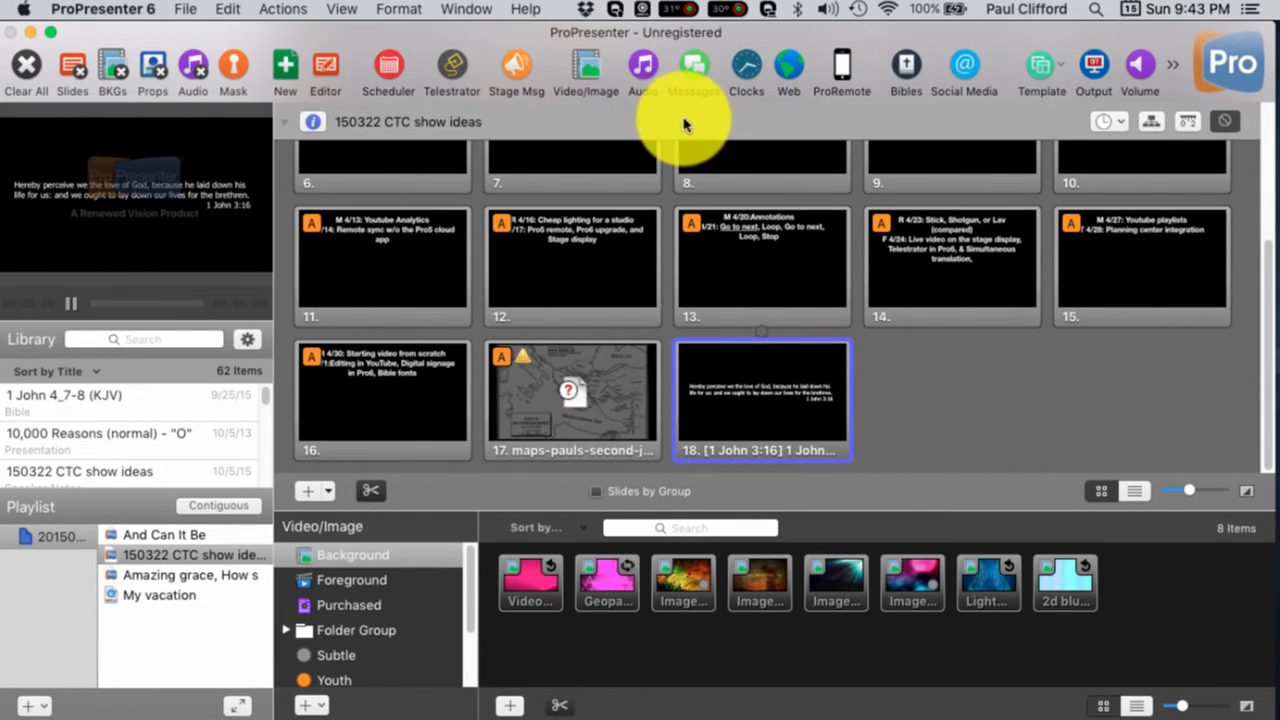
{"action": "mouse_move", "coordinate": [584, 76]}
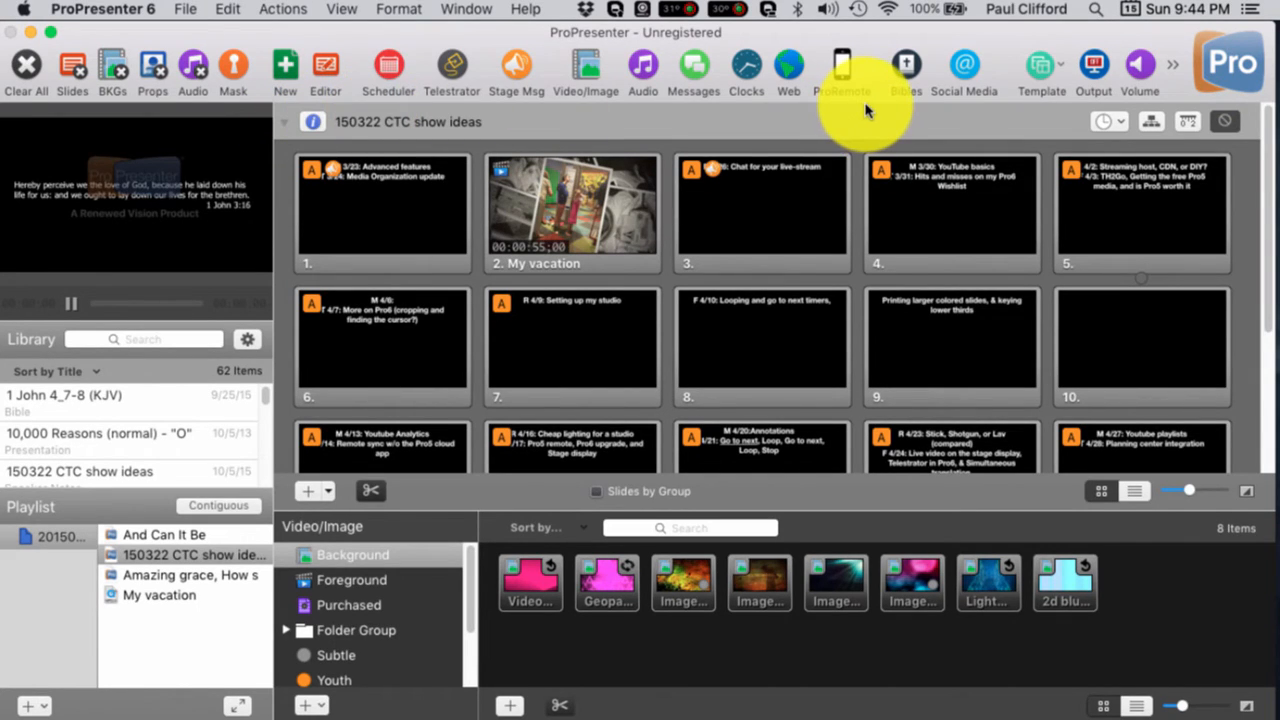
{"action": "mouse_move", "coordinate": [436, 56]}
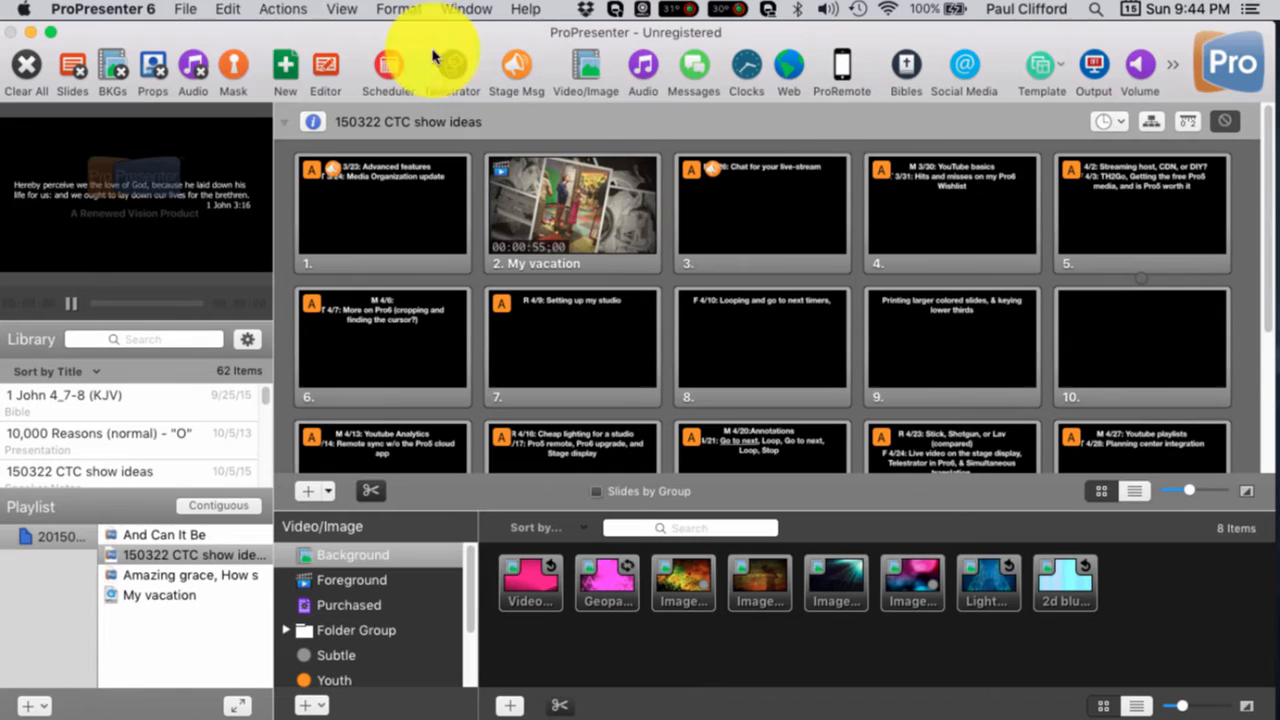
{"action": "left_click", "coordinate": [398, 8]}
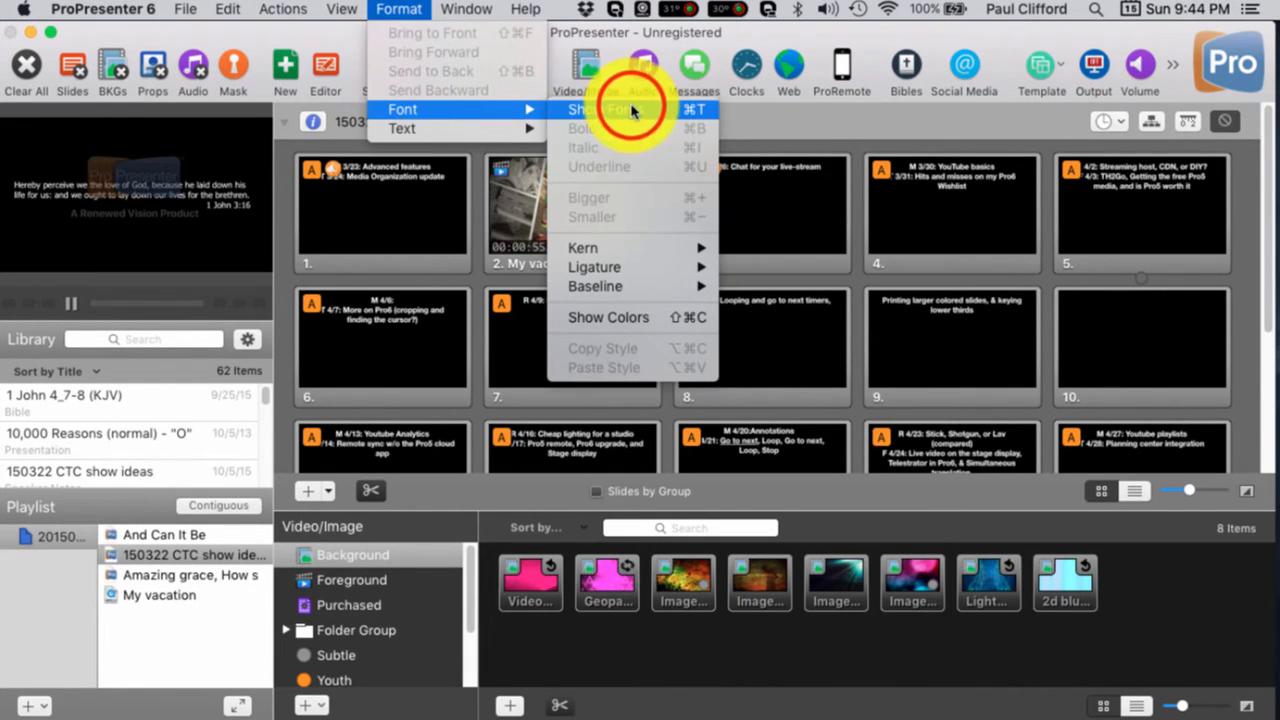
{"action": "left_click", "coordinate": [600, 108]}
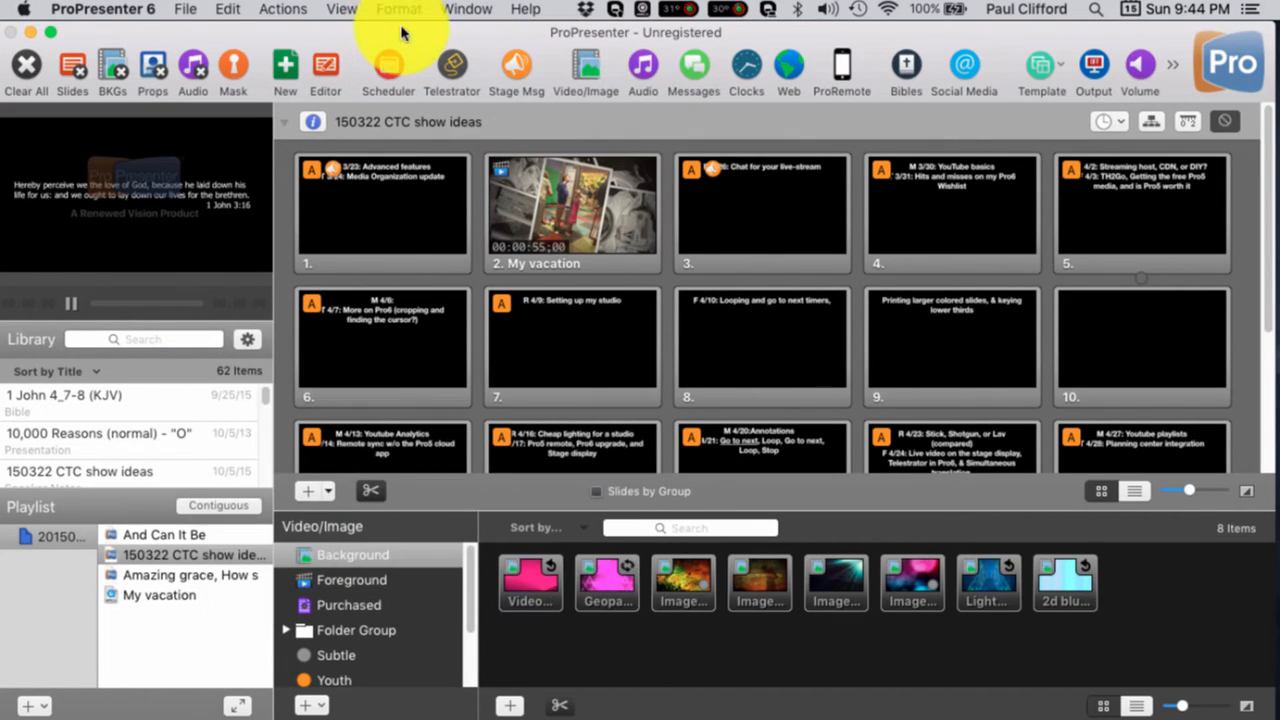
{"action": "left_click", "coordinate": [340, 8]}
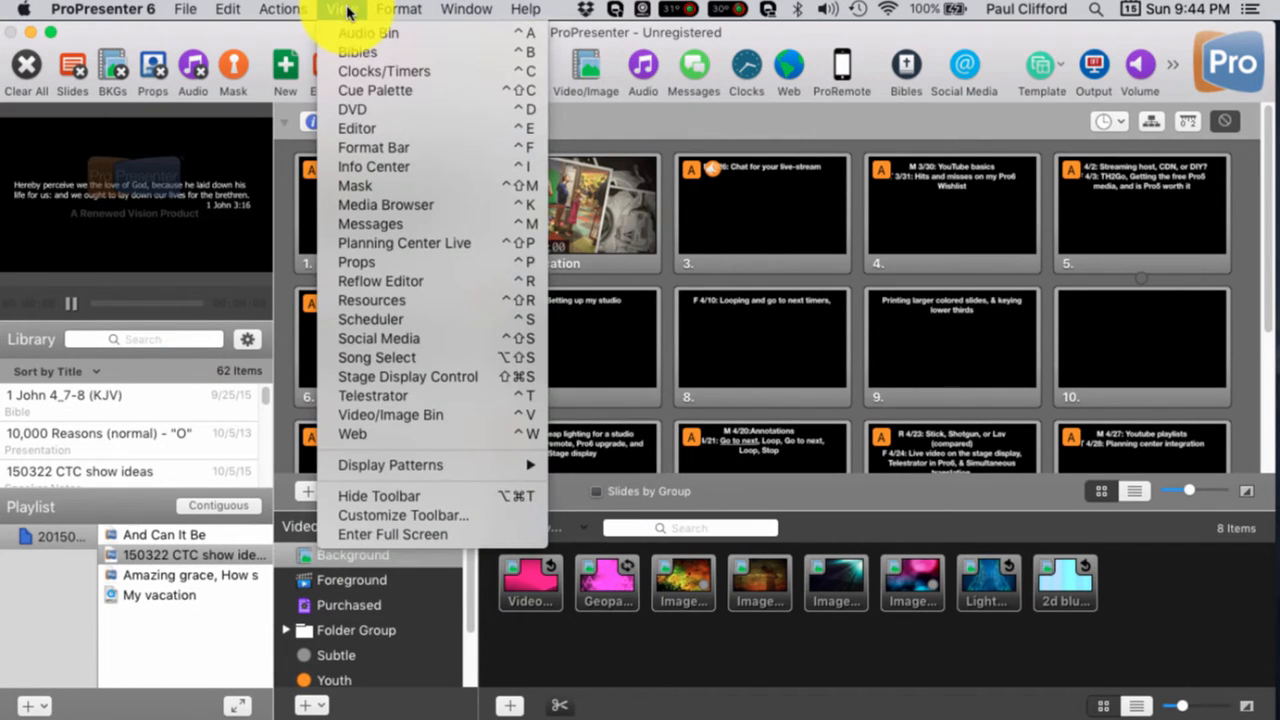
{"action": "mouse_move", "coordinate": [376, 90]}
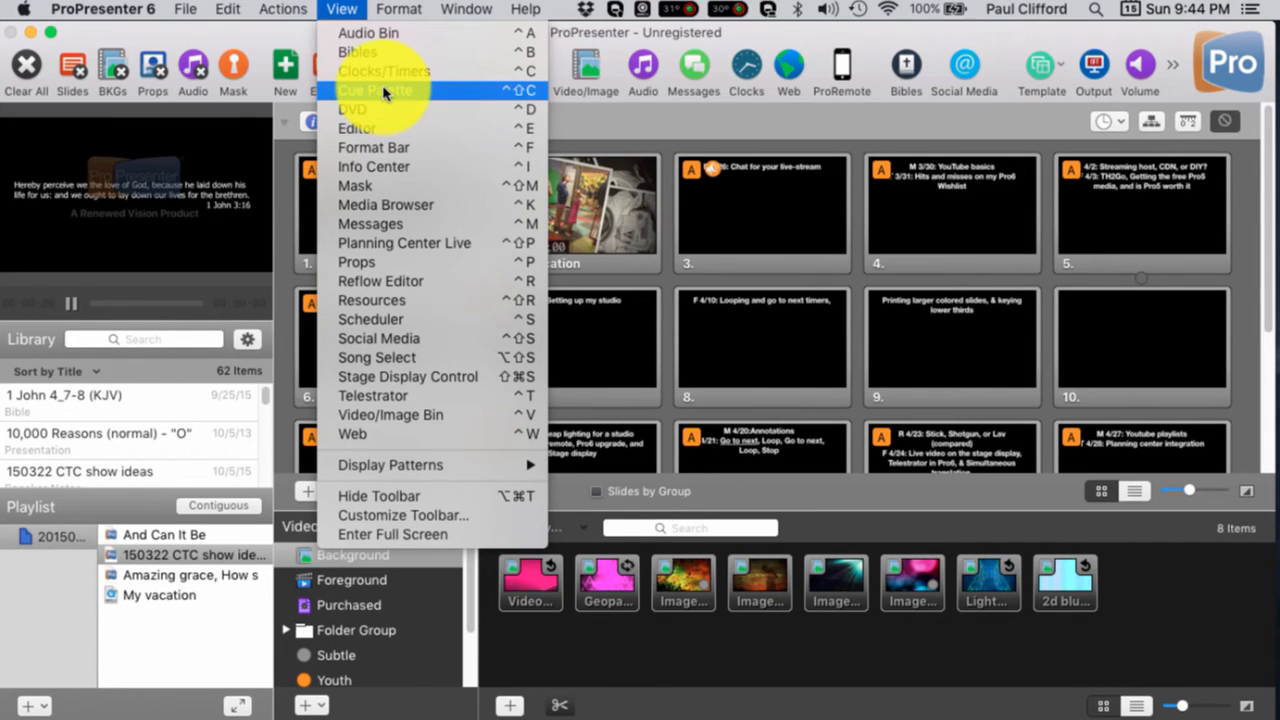
{"action": "mouse_move", "coordinate": [378, 148]}
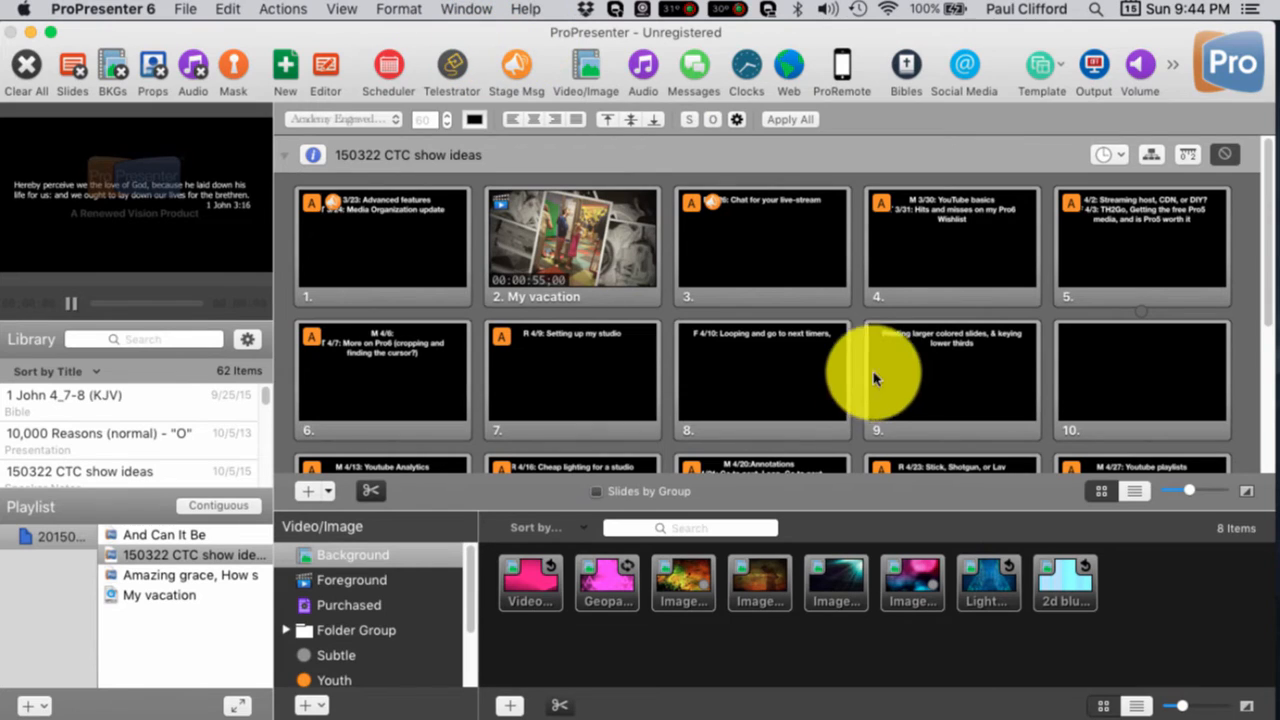
{"action": "scroll", "scroll_direction": "down", "scroll_amount": 3}
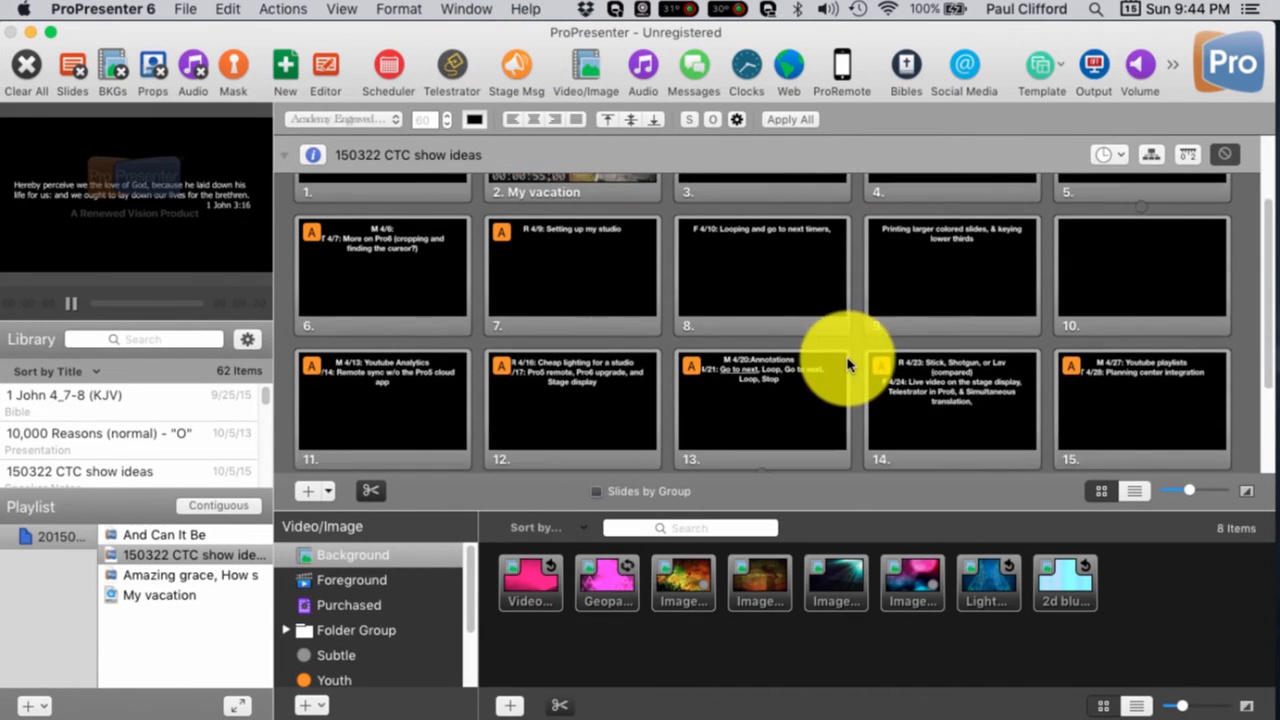
{"action": "scroll", "scroll_direction": "down", "scroll_amount": 3}
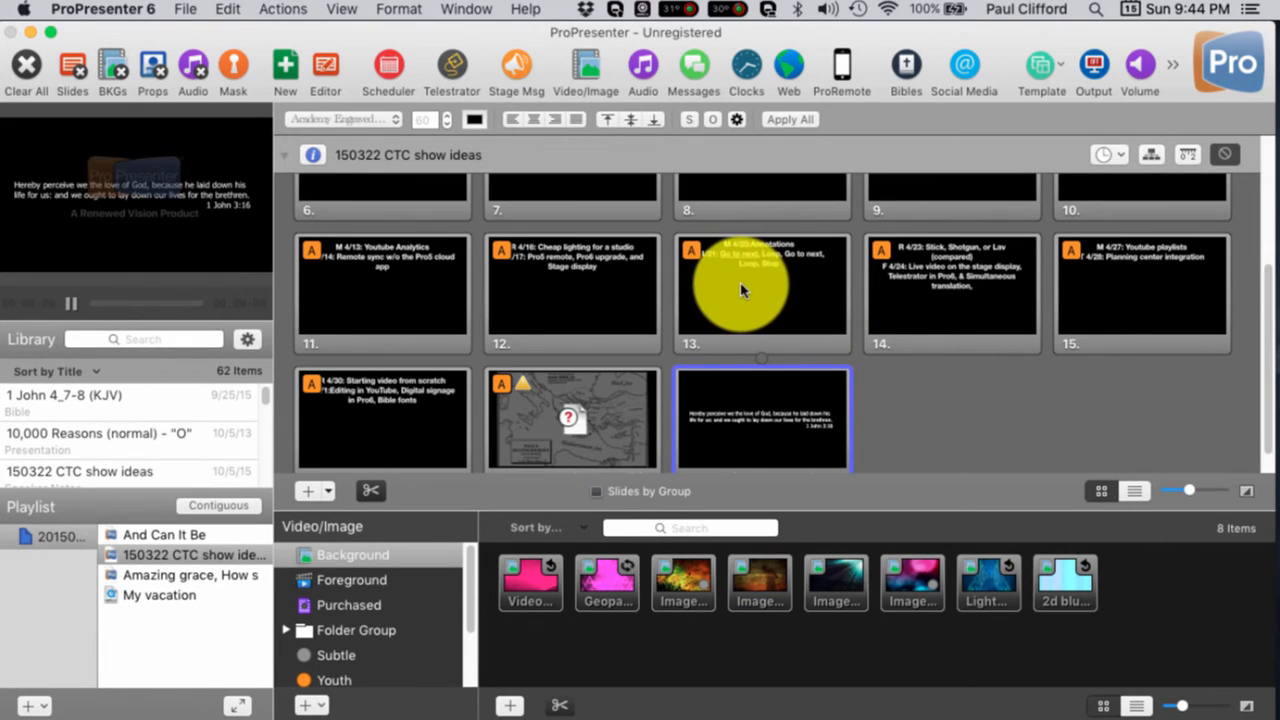
{"action": "mouse_move", "coordinate": [796, 410]}
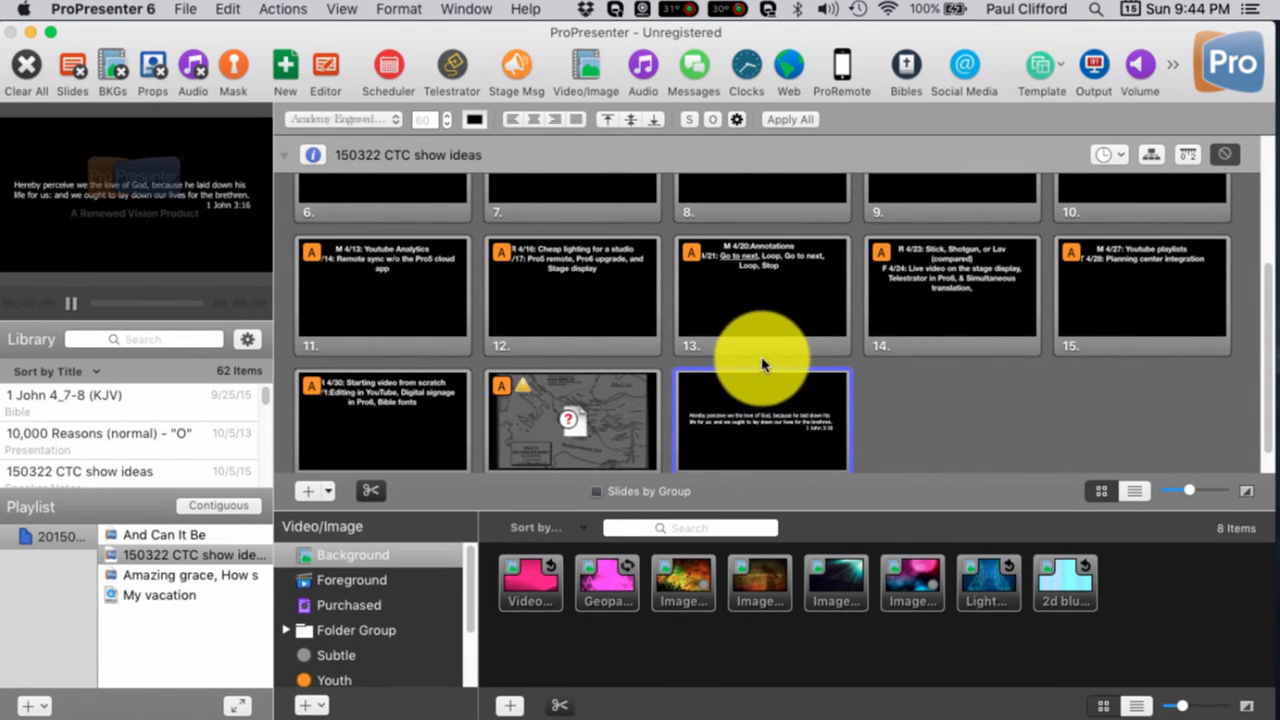
{"action": "mouse_move", "coordinate": [770, 370]}
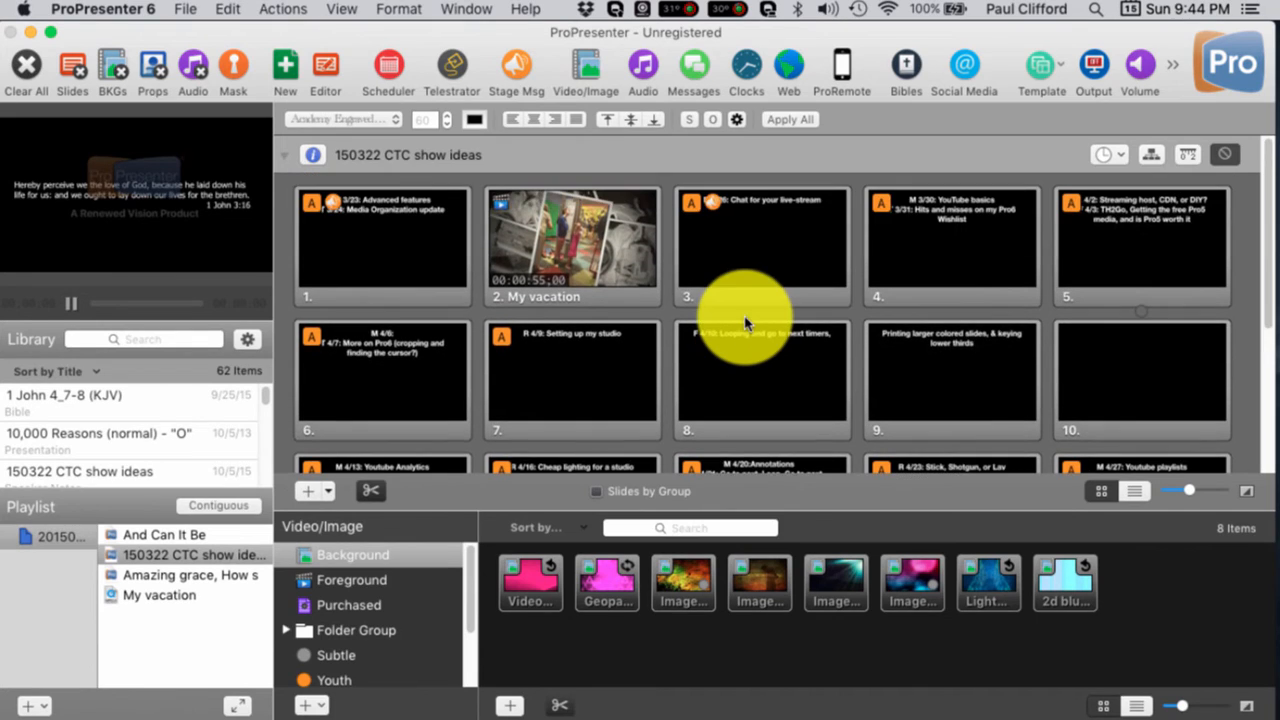
{"action": "mouse_move", "coordinate": [1144, 250]}
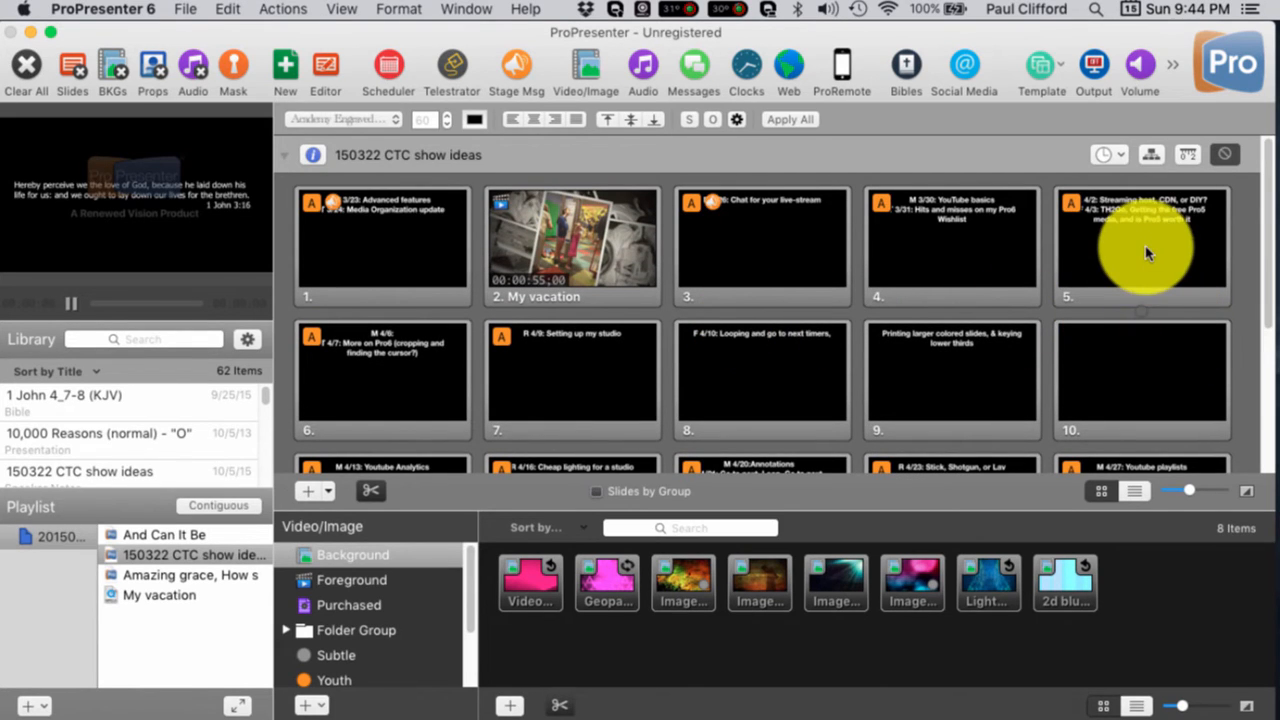
- Open slide 5 about streaming hosts in the Editor and set its text box to reveal as a Bullet List
{"action": "right_click", "coordinate": [1140, 244]}
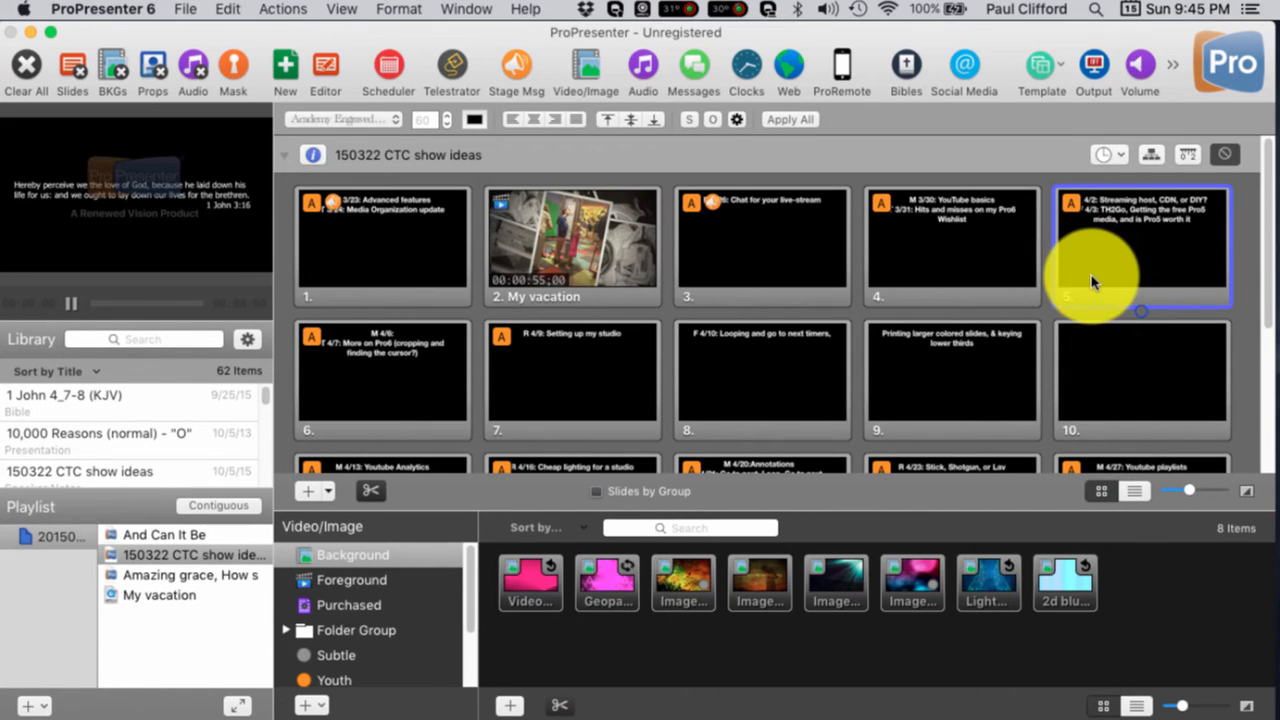
{"action": "double_click", "coordinate": [1140, 244]}
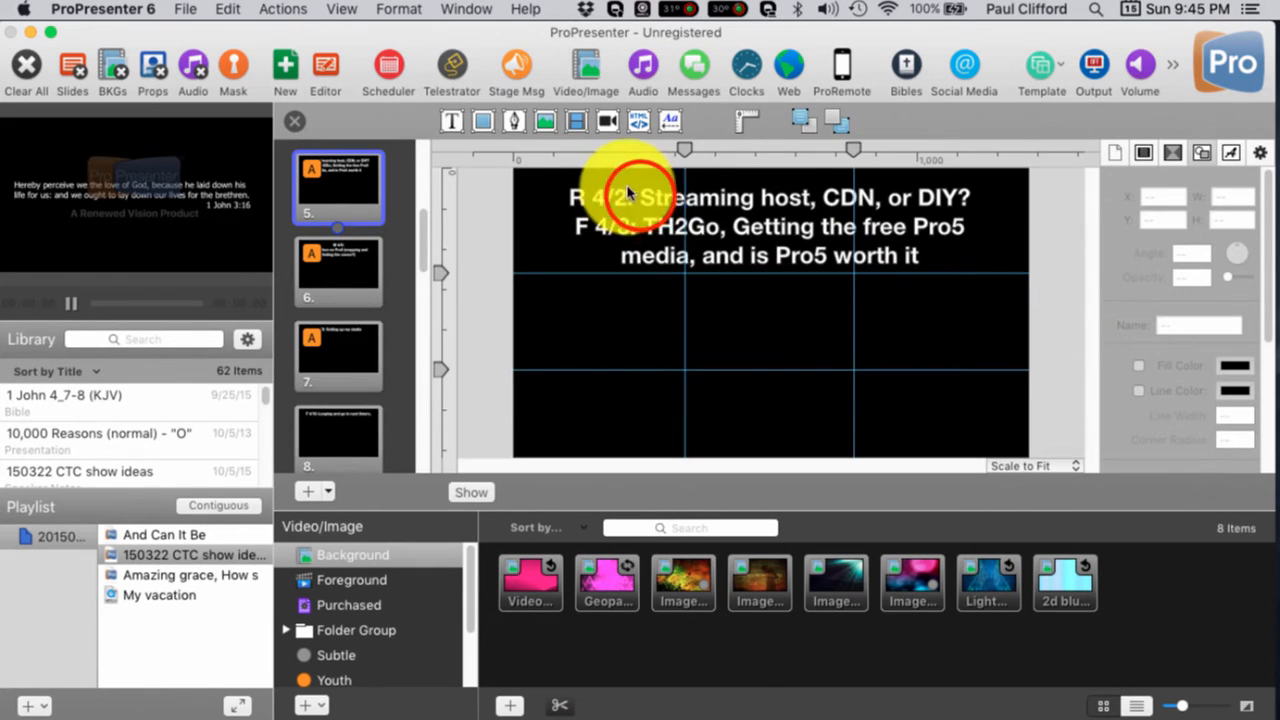
{"action": "left_click", "coordinate": [576, 200]}
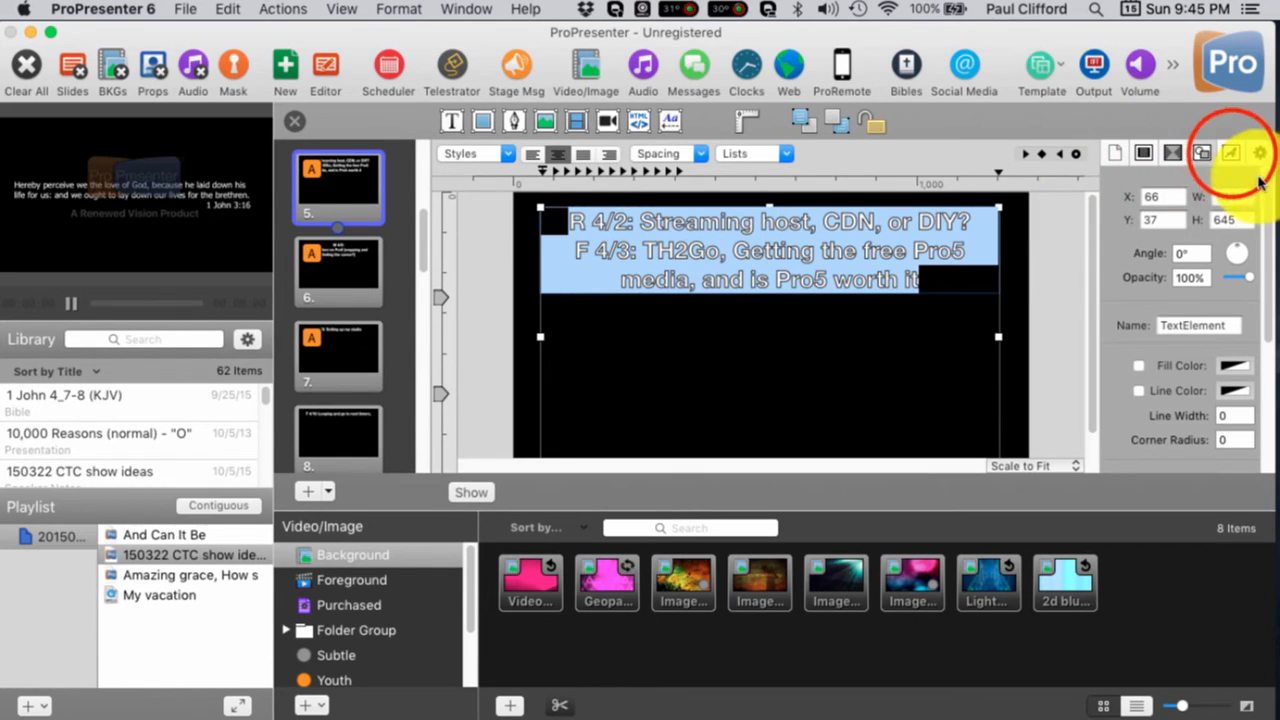
{"action": "left_click", "coordinate": [1232, 152]}
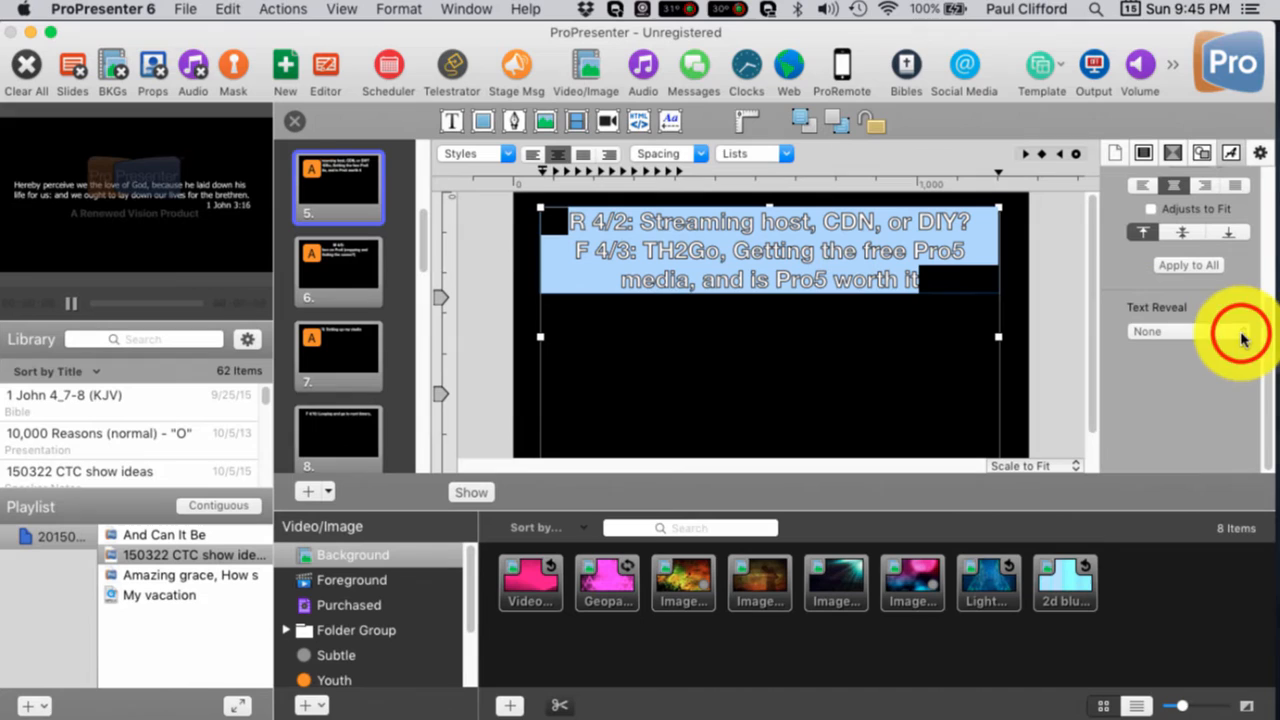
{"action": "left_click", "coordinate": [1184, 332]}
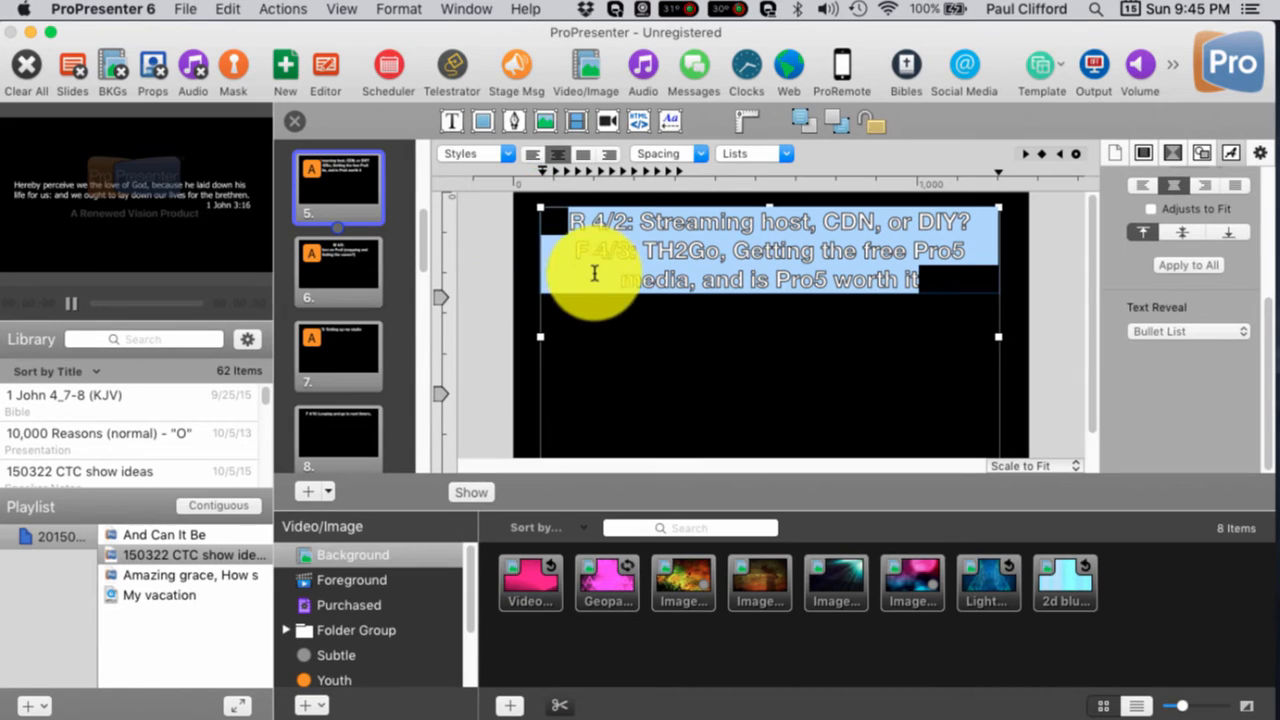
{"action": "mouse_move", "coordinate": [750, 350]}
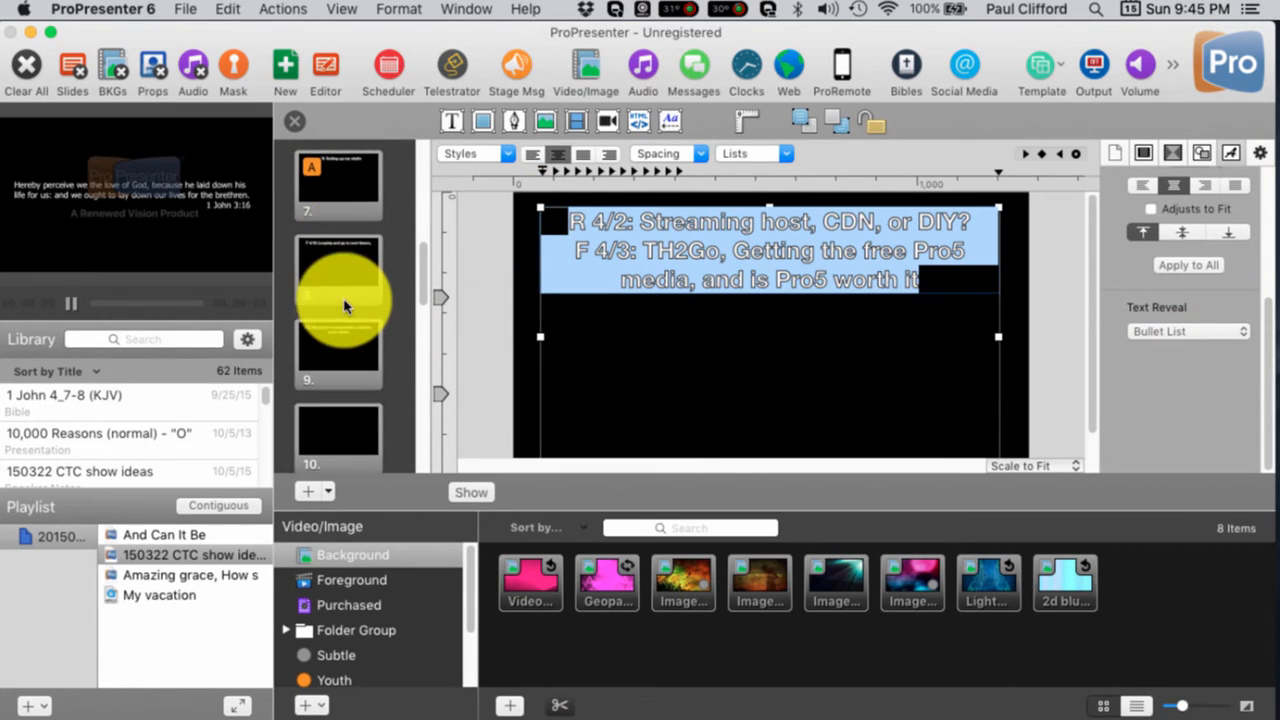
{"action": "scroll", "scroll_direction": "down", "scroll_amount": 3}
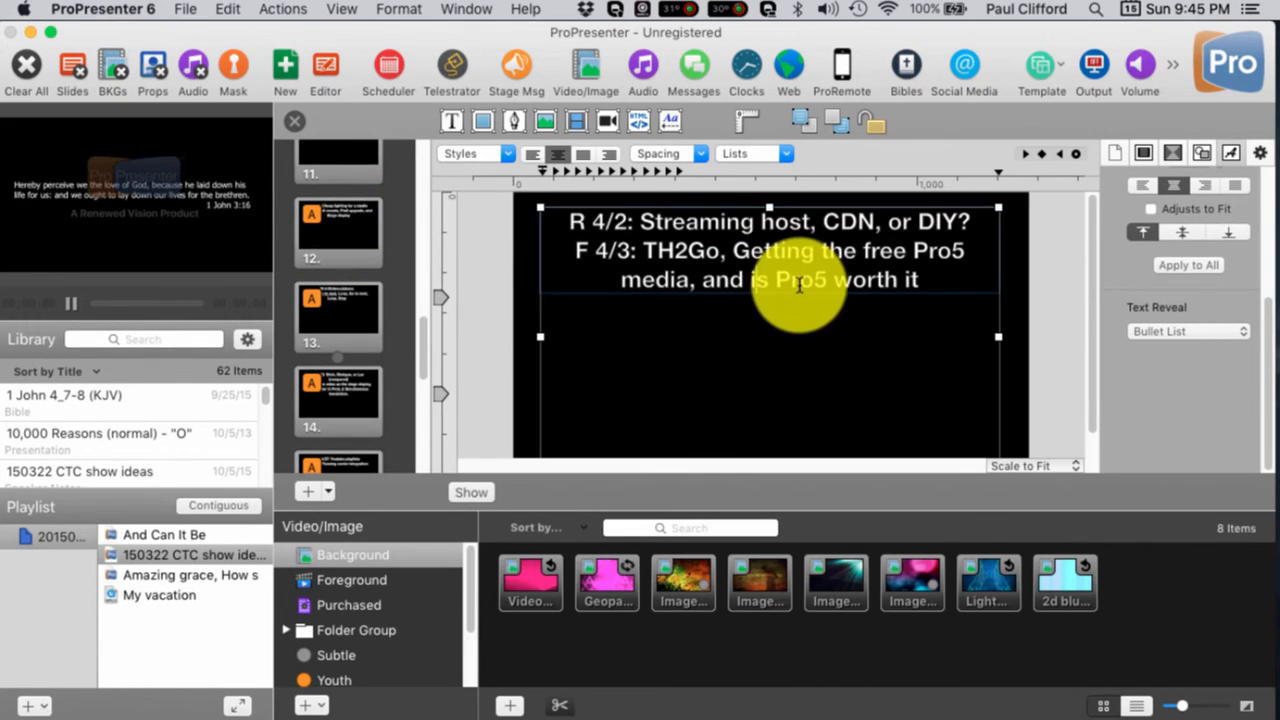
- Select 'Pro5 worth it' and pick a Text Reveal style for it in the text inspector
{"action": "double_click", "coordinate": [800, 280]}
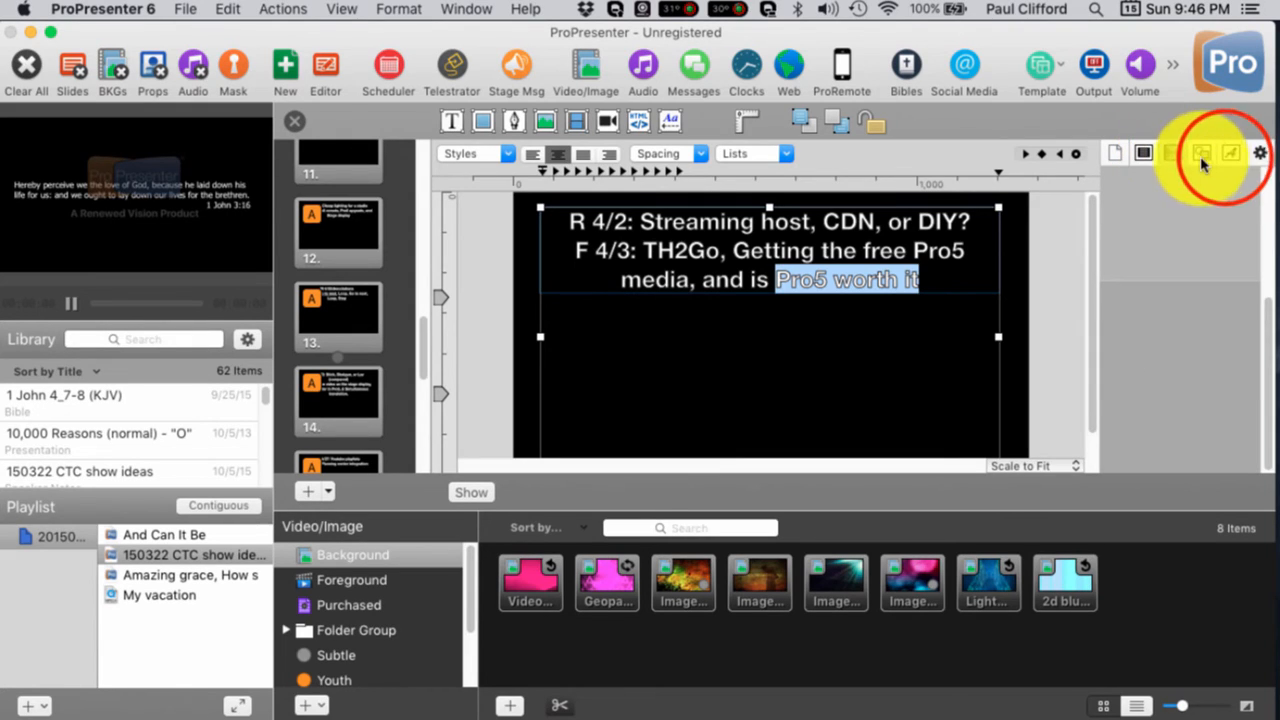
{"action": "left_click", "coordinate": [1202, 152]}
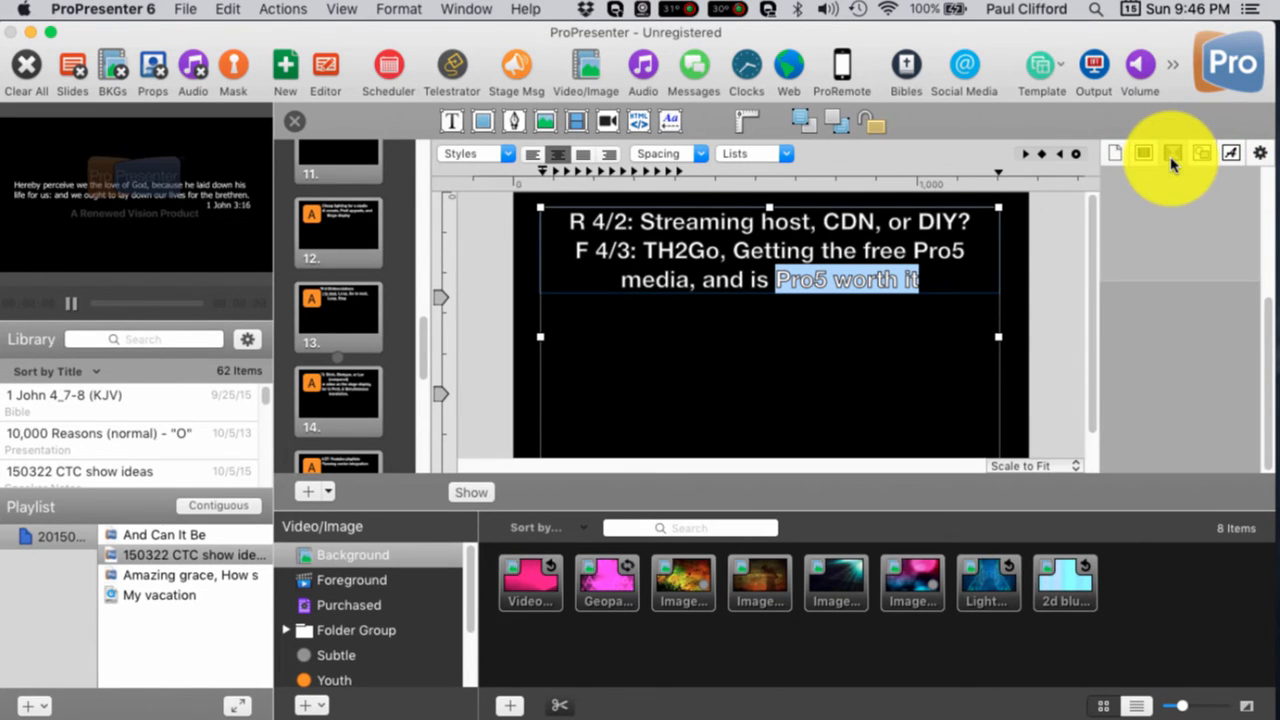
{"action": "left_click", "coordinate": [476, 152]}
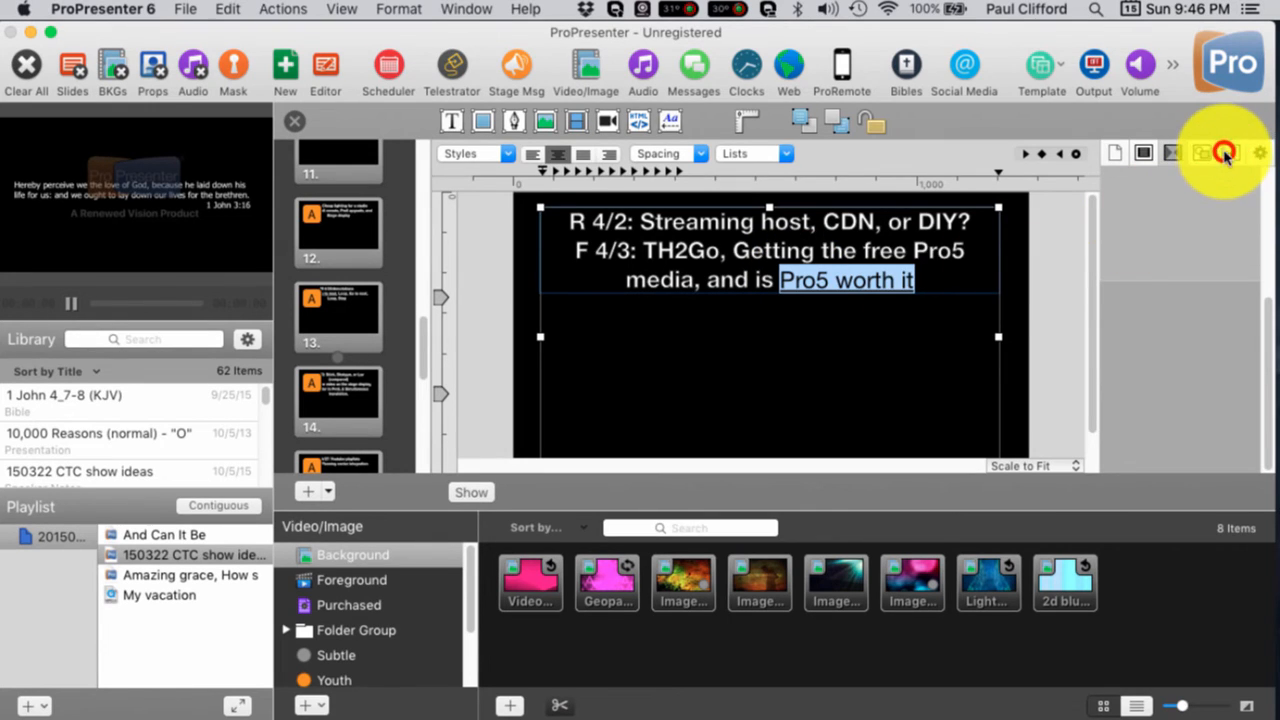
{"action": "left_click", "coordinate": [1228, 152]}
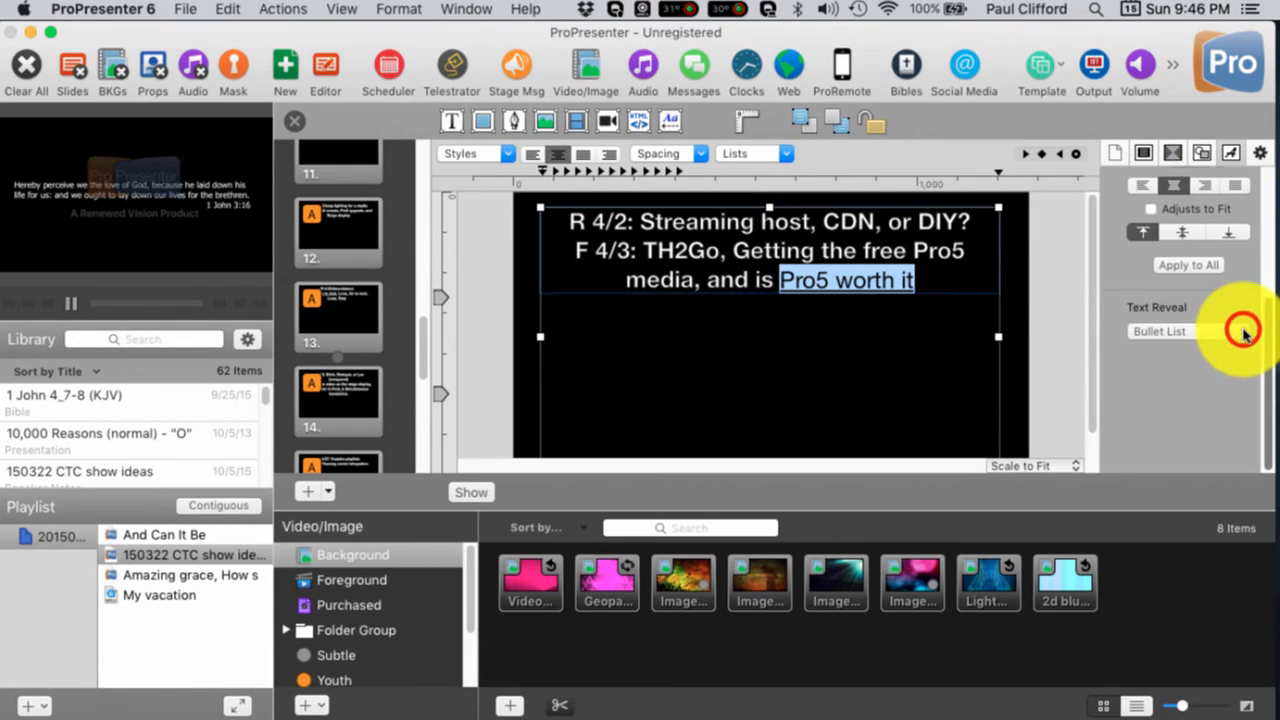
{"action": "left_click", "coordinate": [1190, 332]}
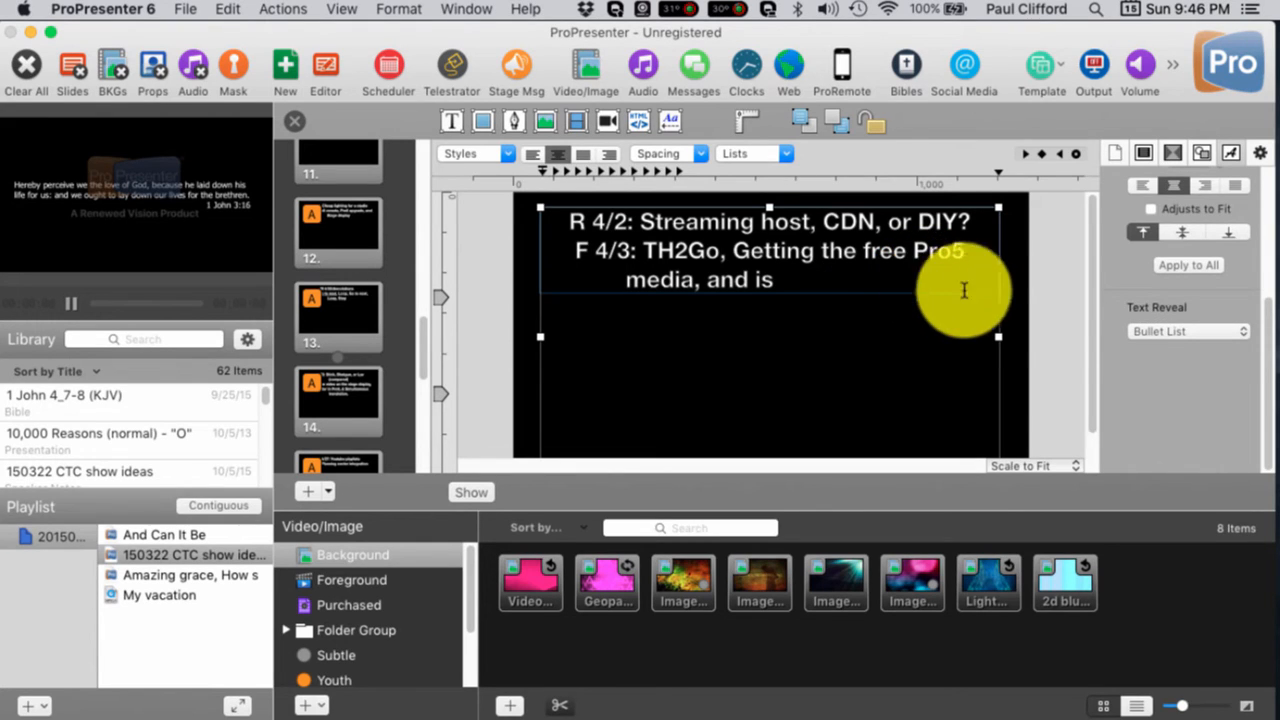
{"action": "left_click", "coordinate": [1188, 332]}
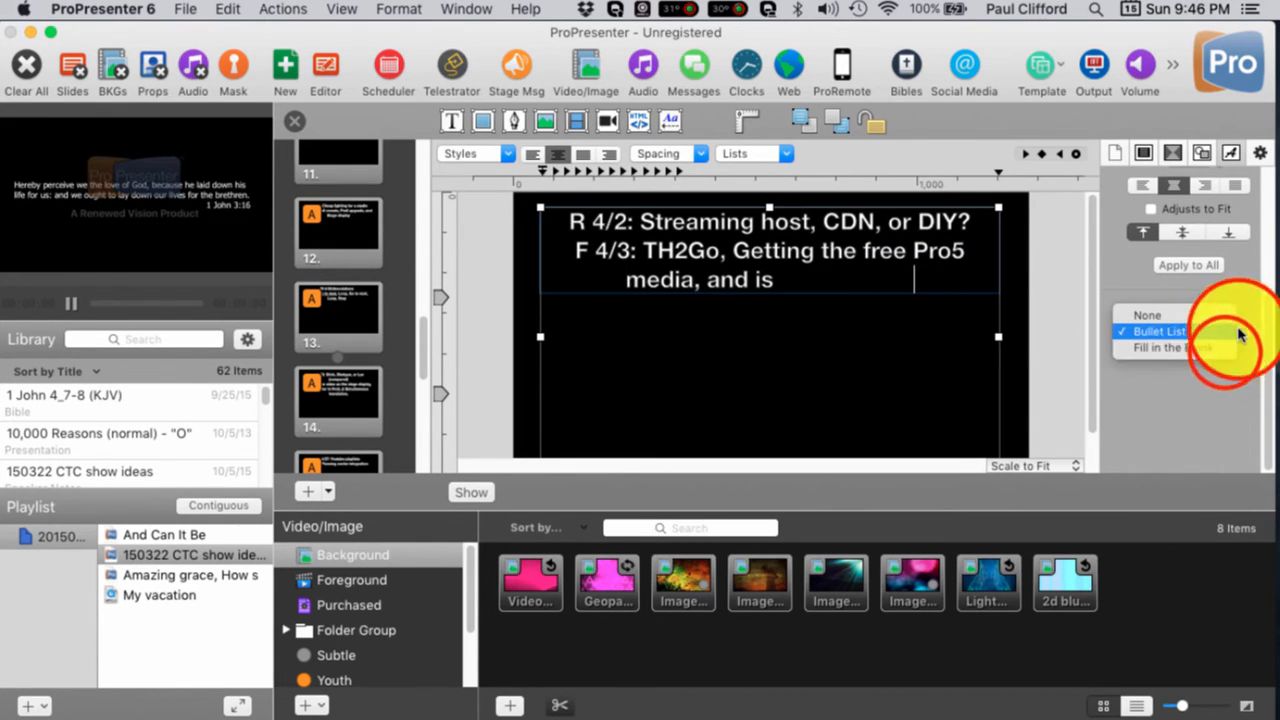
{"action": "left_click", "coordinate": [1178, 348]}
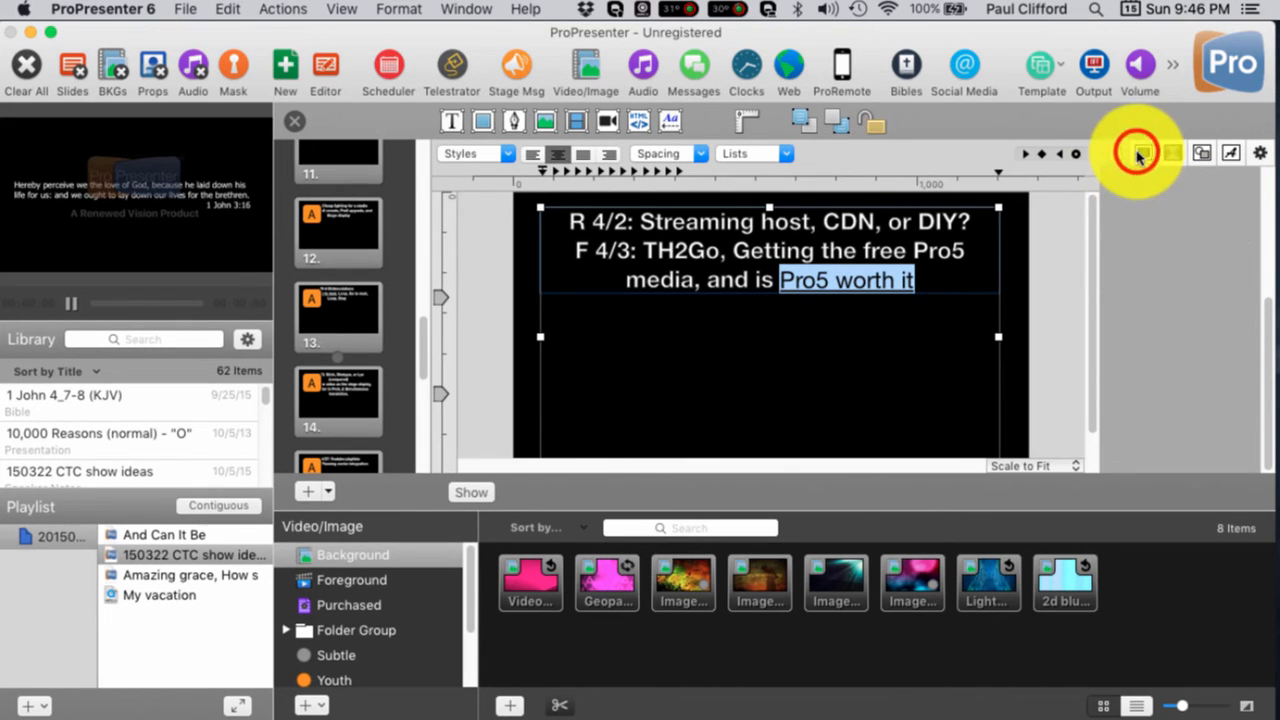
- Browse the Inspector's name, line/shadow and size/fill settings, then delete the selected words
{"action": "left_click", "coordinate": [1142, 152]}
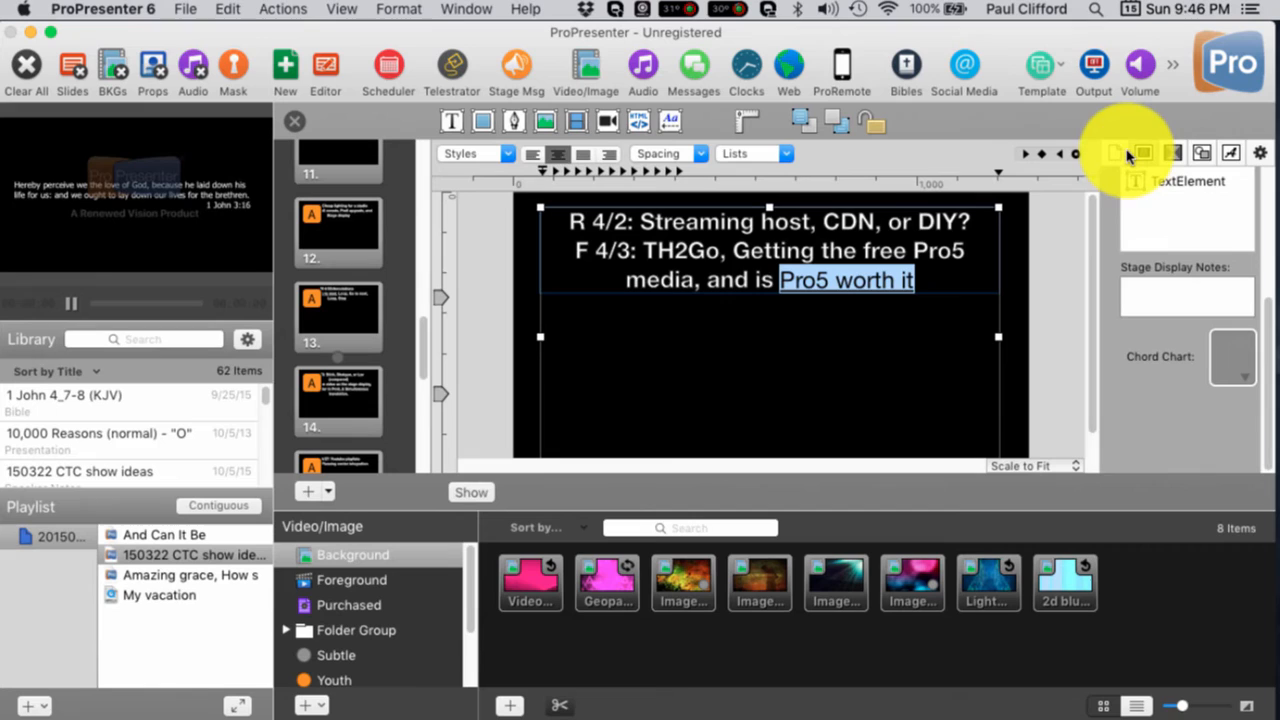
{"action": "left_click", "coordinate": [1144, 152]}
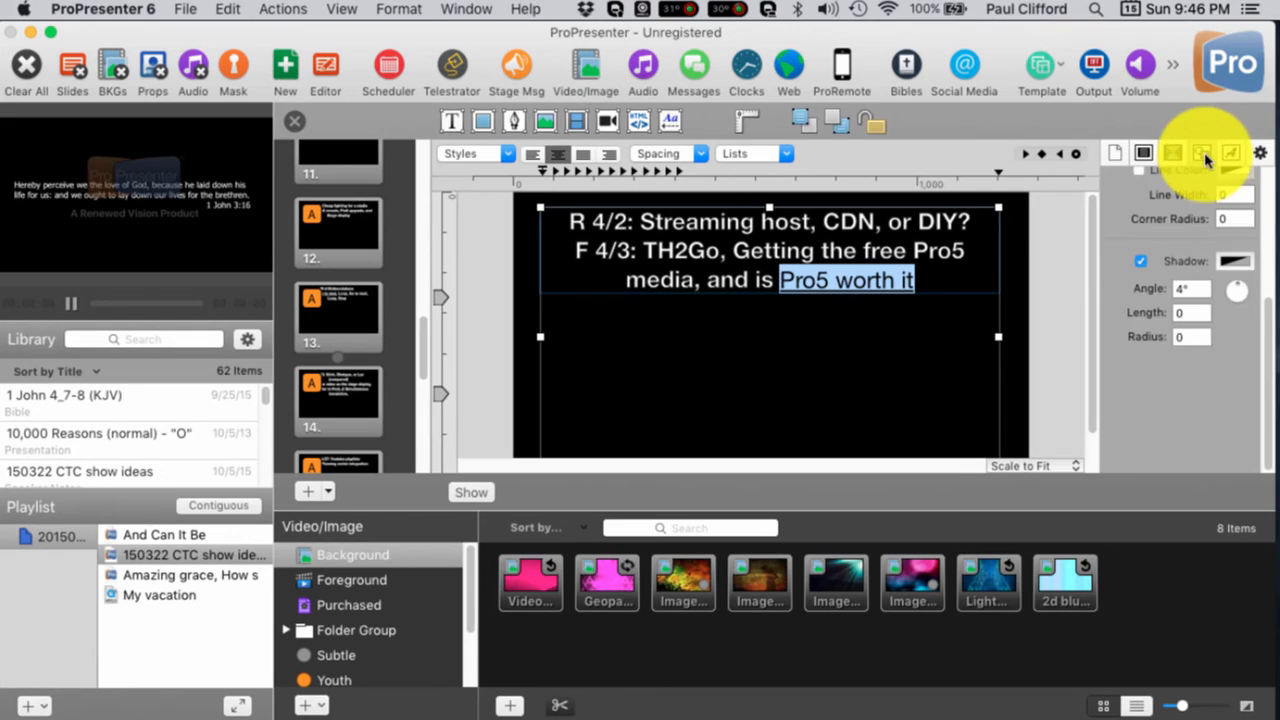
{"action": "left_click", "coordinate": [1202, 152]}
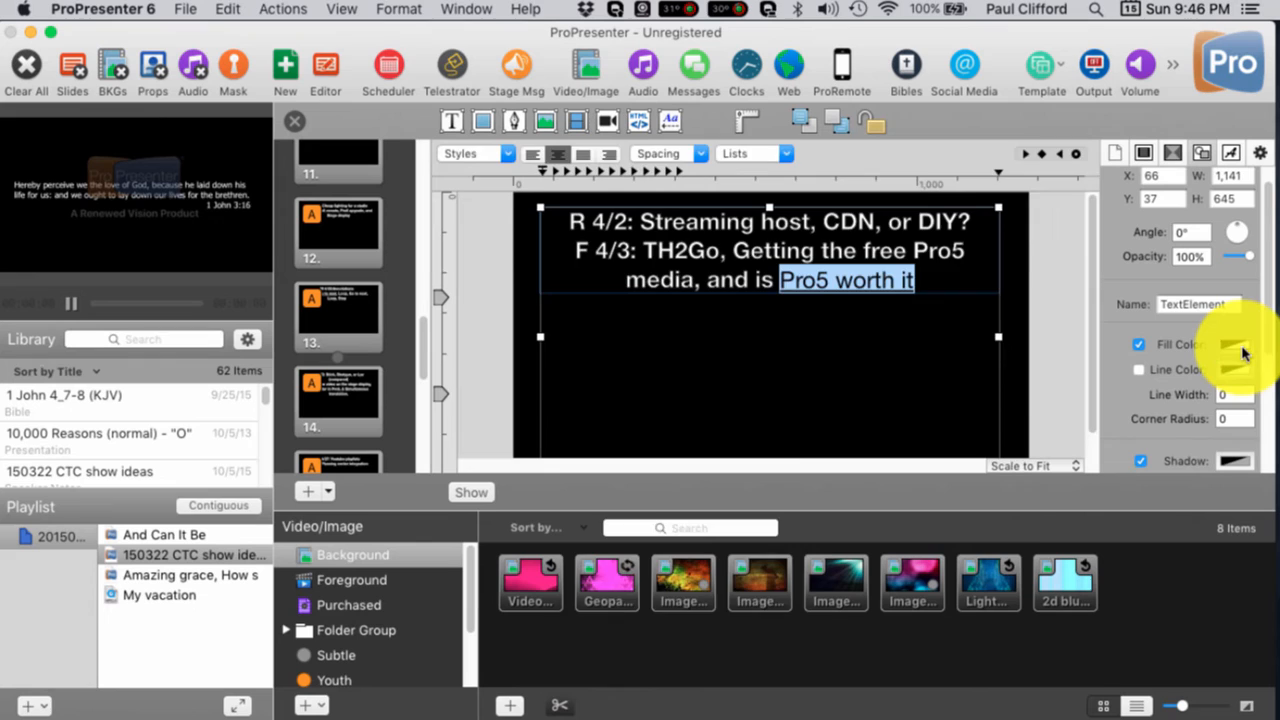
{"action": "left_click", "coordinate": [1234, 344]}
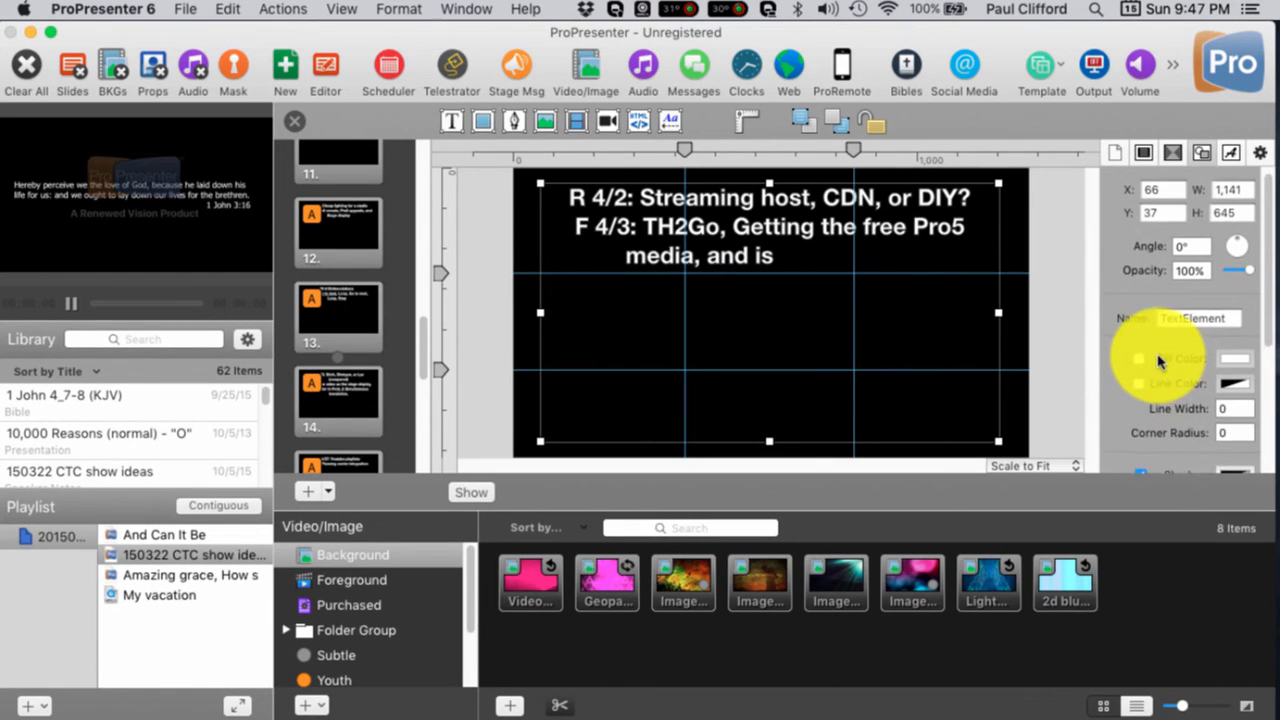
{"action": "left_click", "coordinate": [1232, 152]}
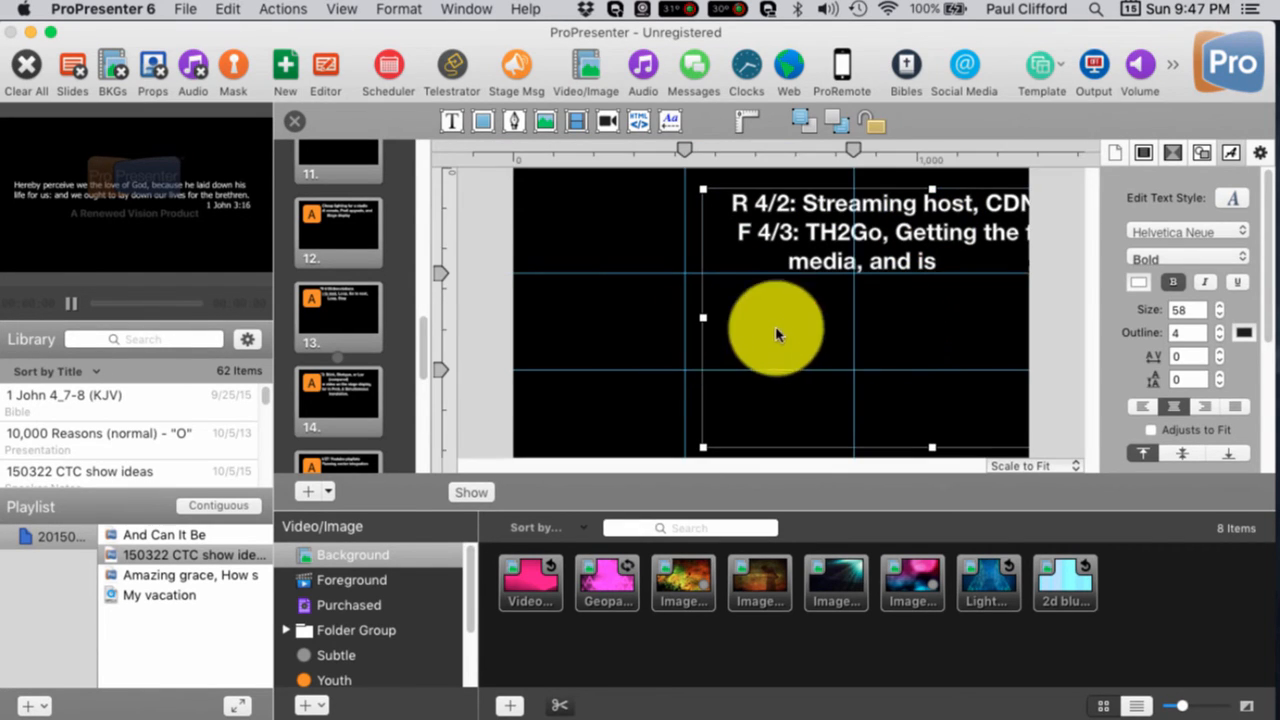
- Centre the text box and retype 'Pro5 worth it' after 'and is', underlined in Snow white
{"action": "left_click_drag", "start_coordinate": [780, 336], "coordinate": [740, 324]}
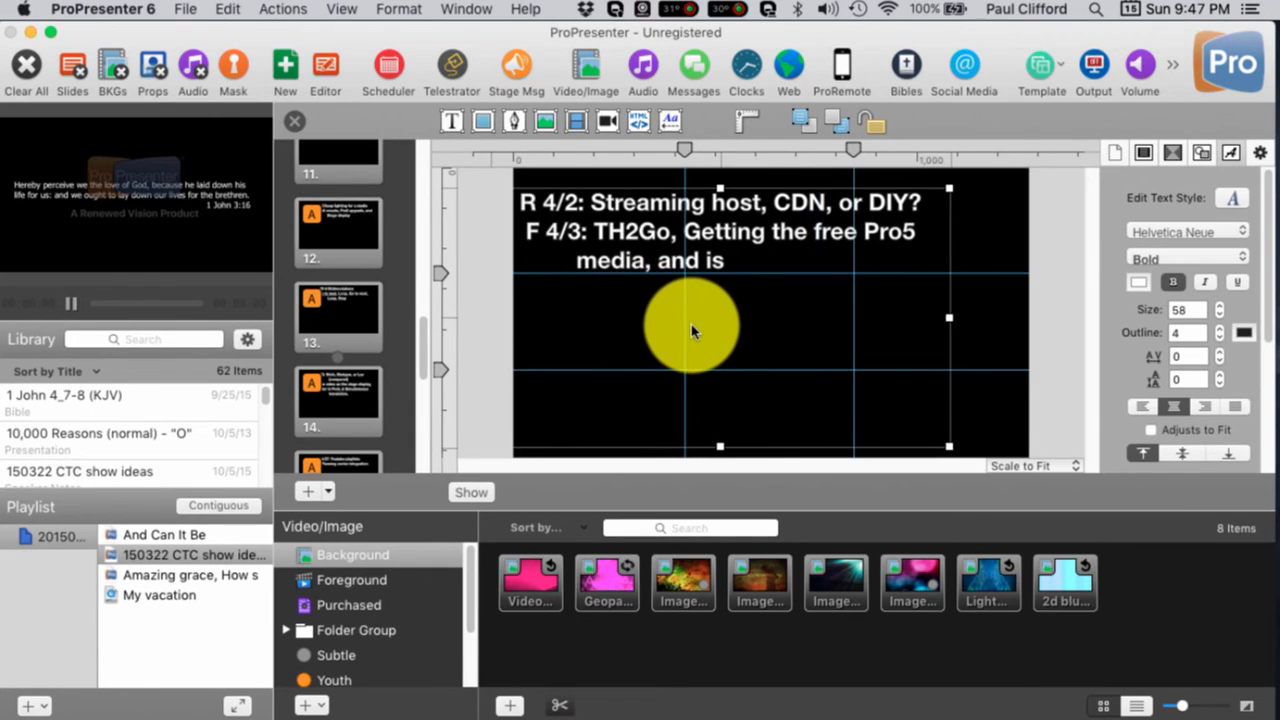
{"action": "left_click_drag", "start_coordinate": [690, 324], "coordinate": [740, 324]}
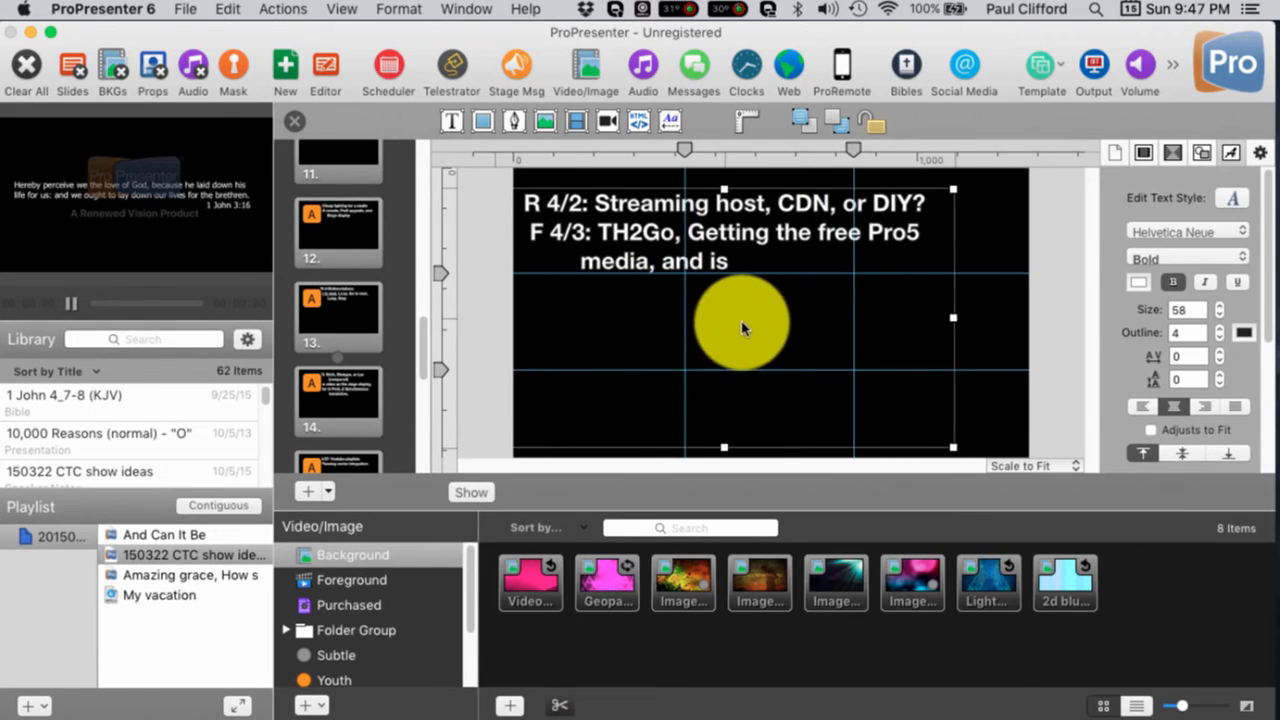
{"action": "left_click_drag", "start_coordinate": [740, 324], "coordinate": [790, 256]}
{"action": "type", "text": " P"}
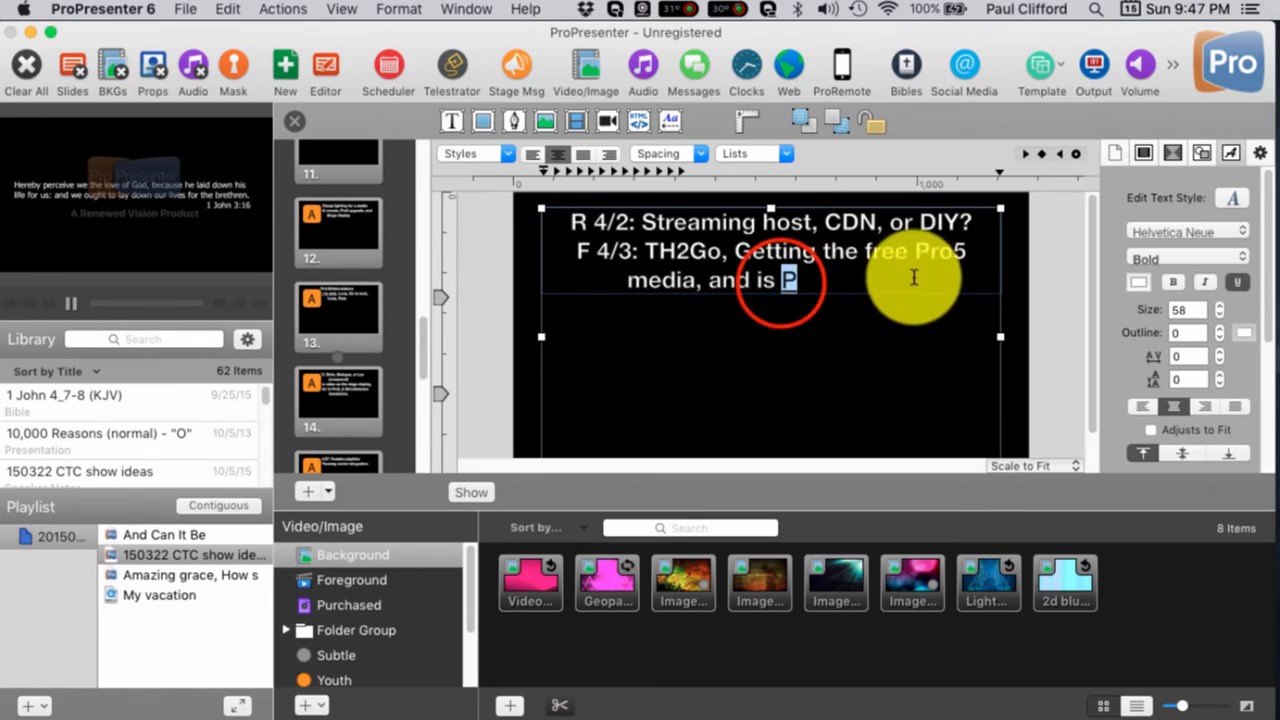
{"action": "type", "text": "ro5 worth it"}
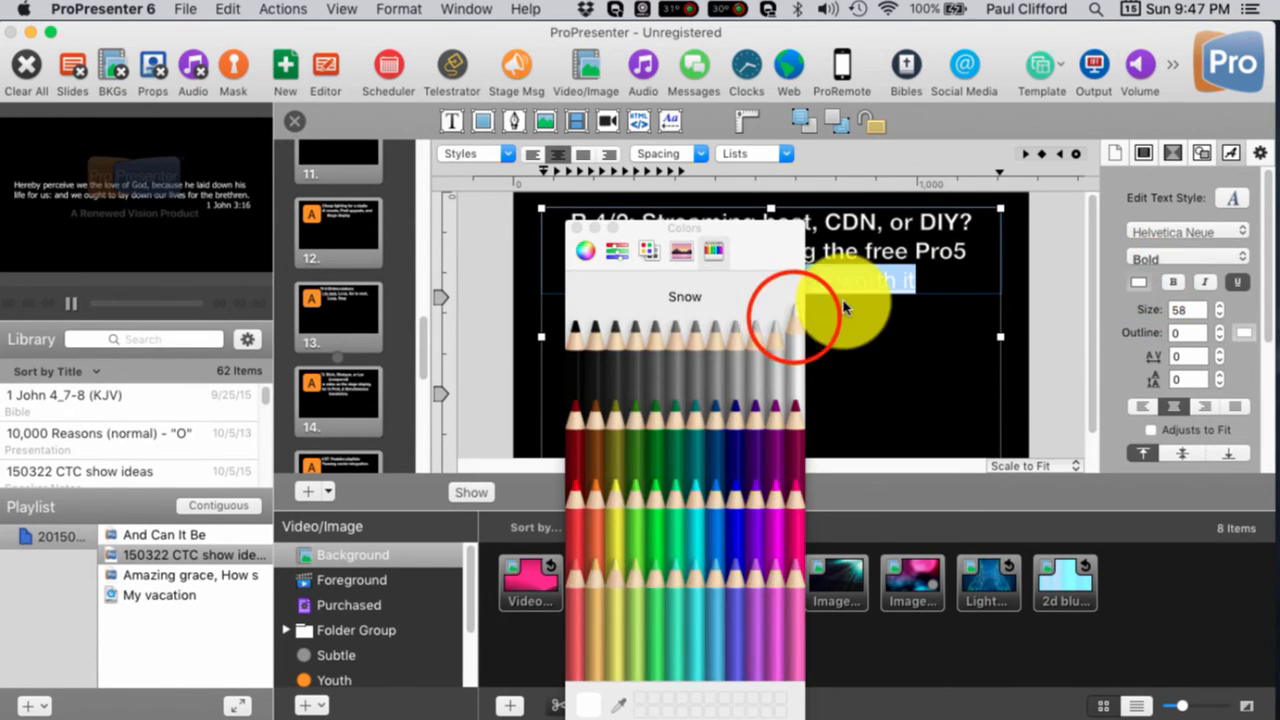
{"action": "left_click", "coordinate": [770, 336]}
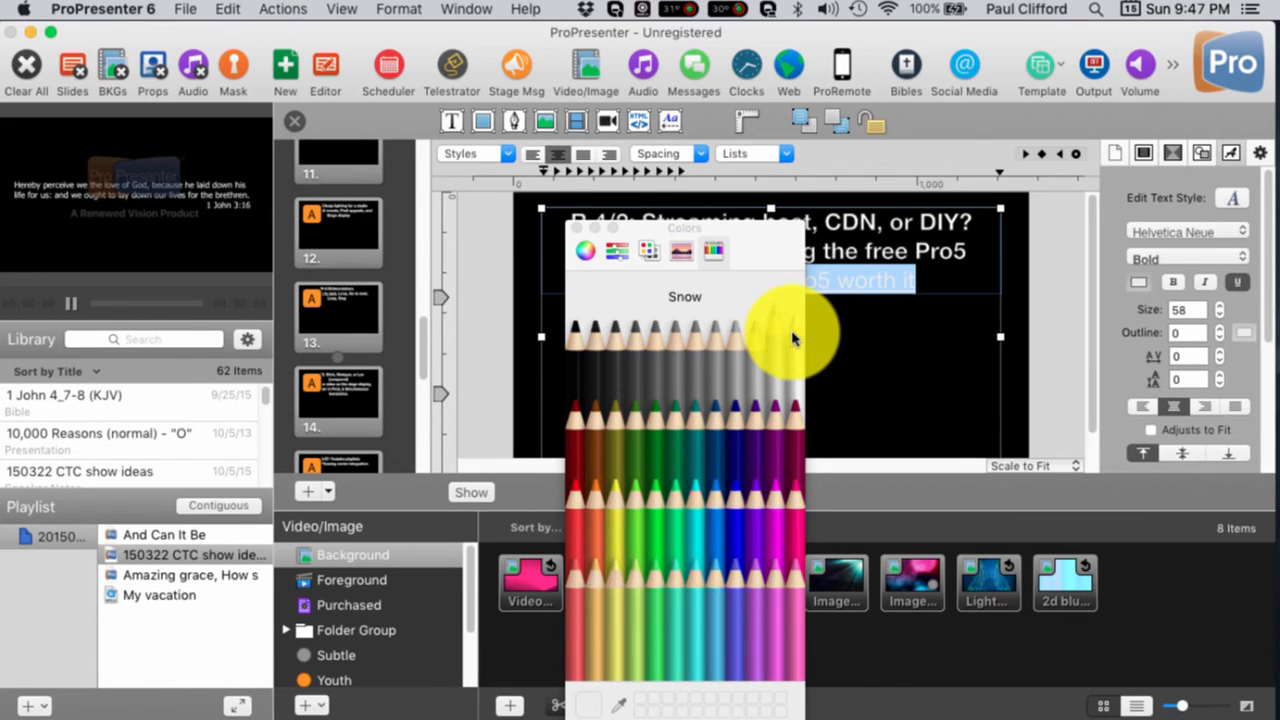
{"action": "mouse_move", "coordinate": [1070, 290]}
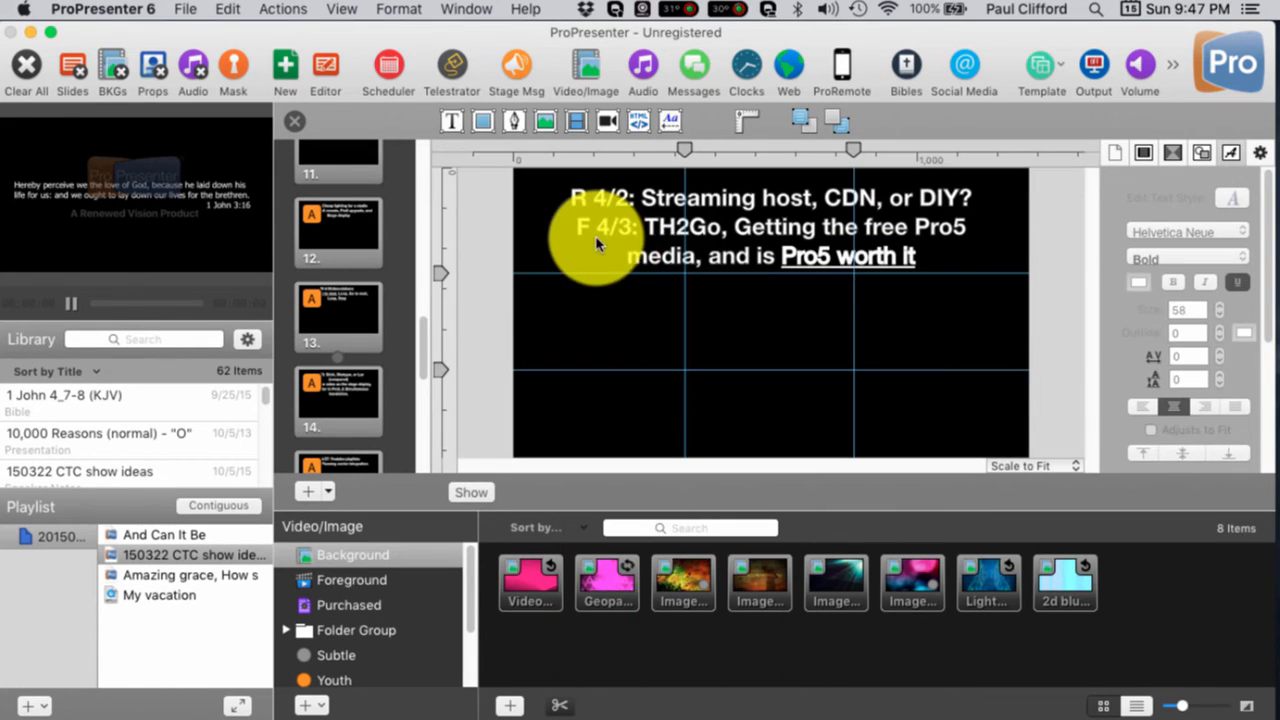
{"action": "mouse_move", "coordinate": [920, 276]}
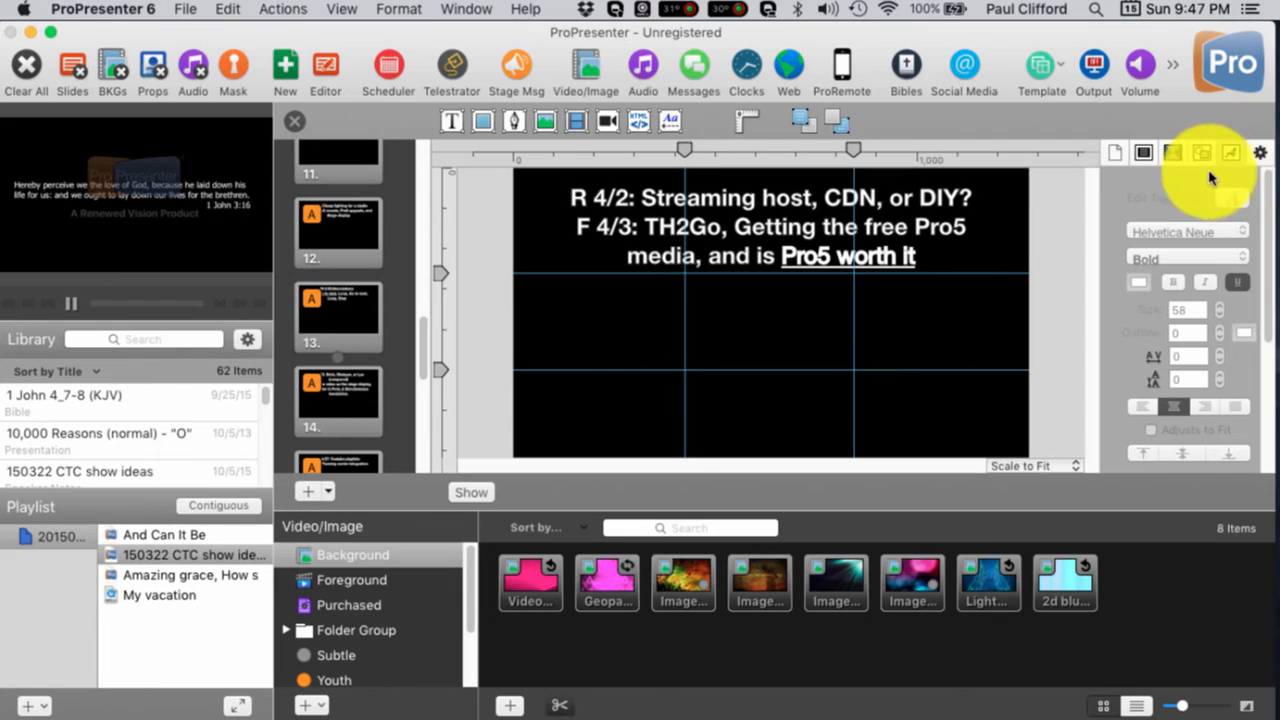
- Set 'Pro5 worth it' to a Fill in the Blank text reveal and close the slide editor
{"action": "left_click", "coordinate": [1172, 152]}
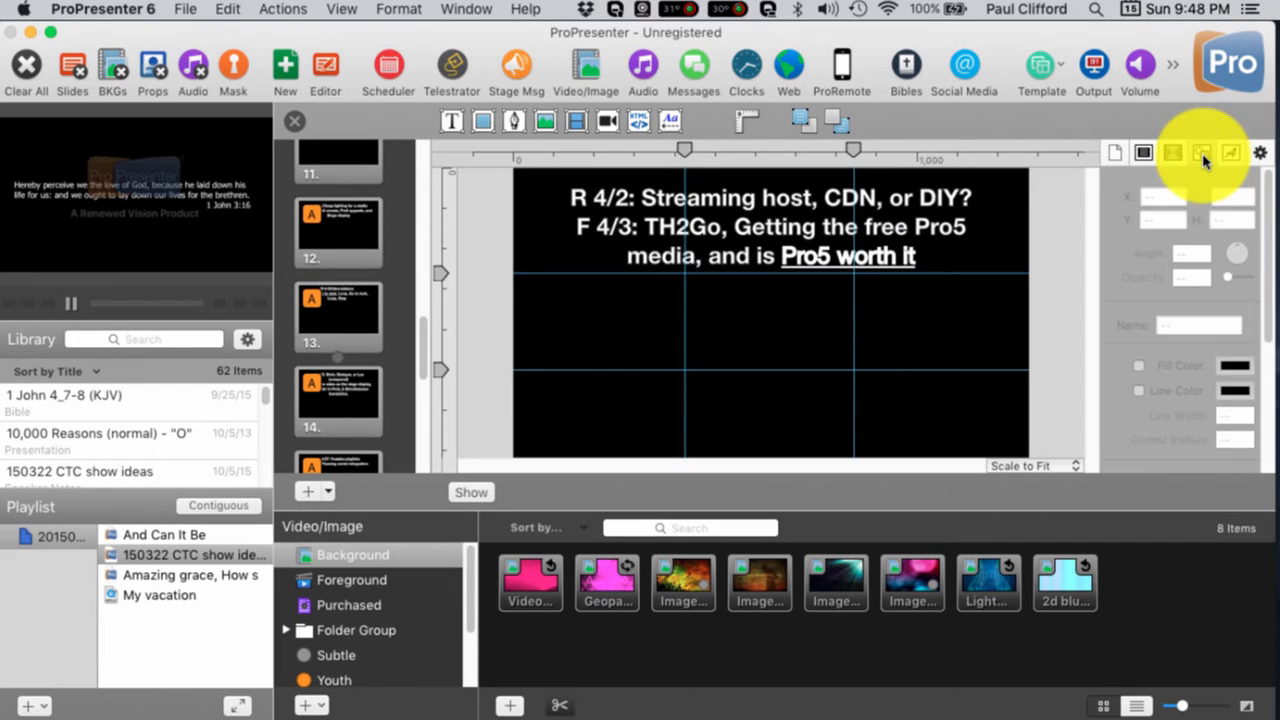
{"action": "left_click", "coordinate": [1200, 152]}
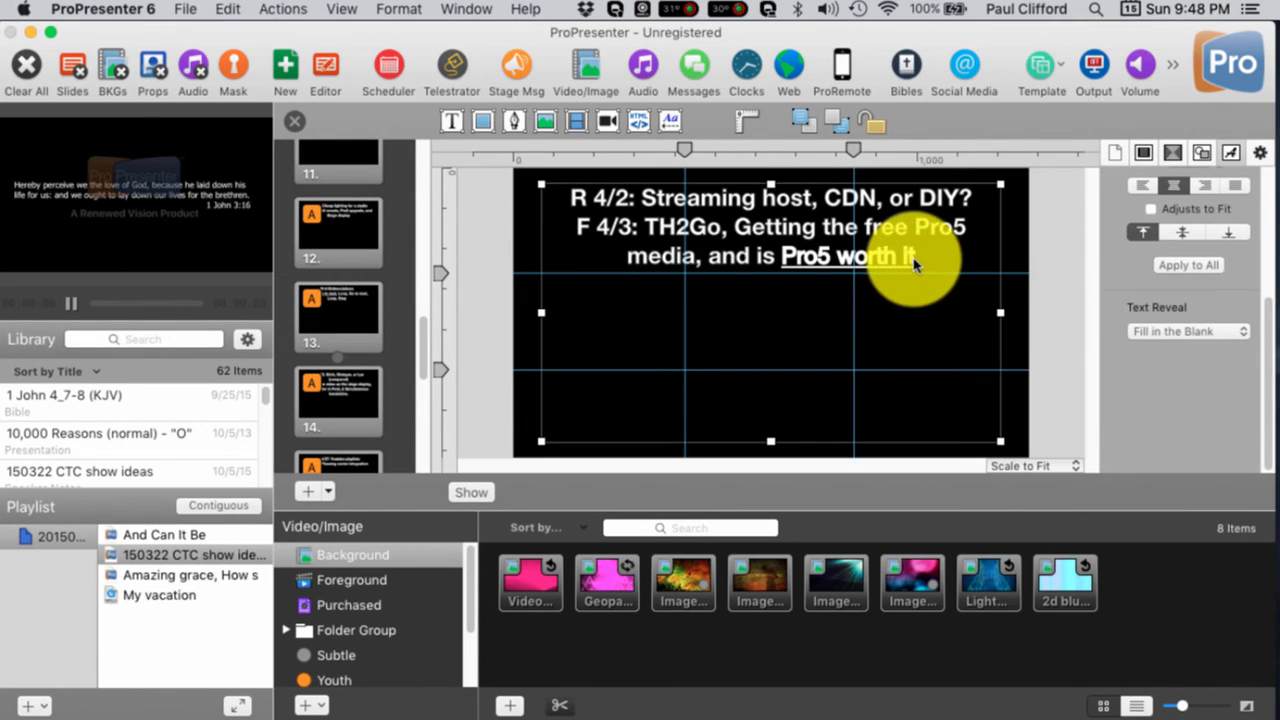
{"action": "double_click", "coordinate": [896, 280]}
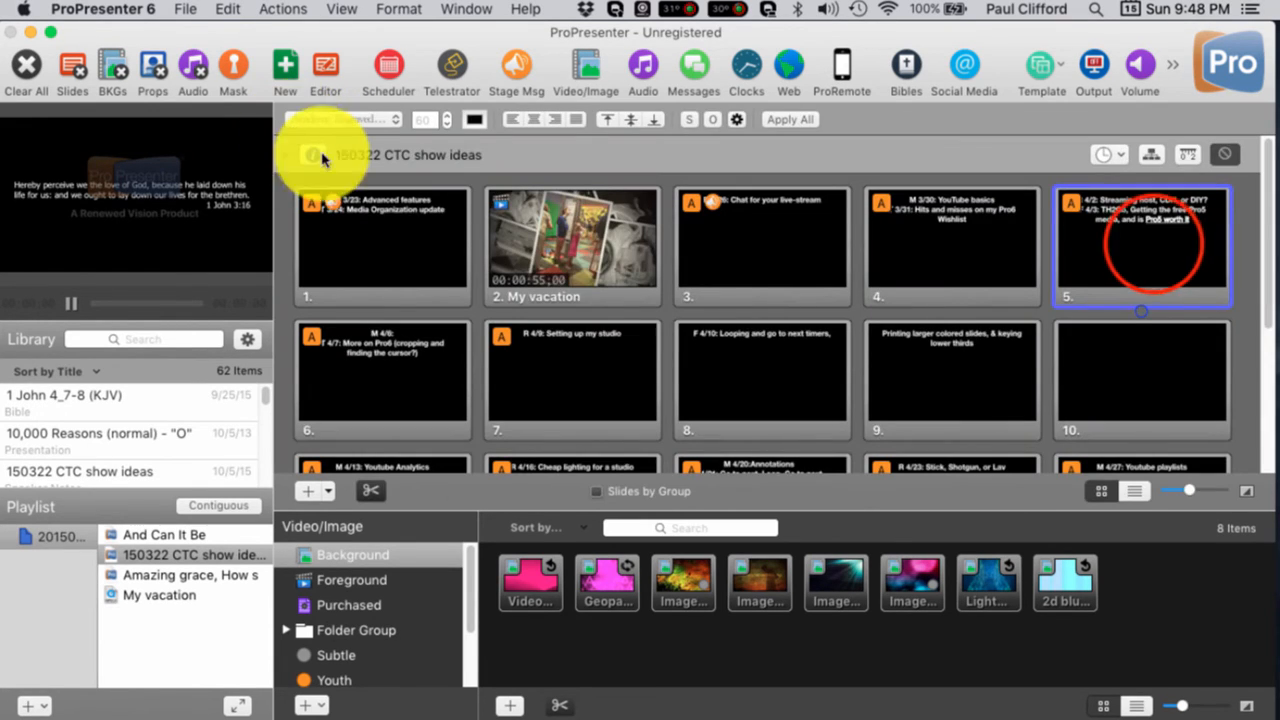
- Send slide 5 live so the preview shows the text with the underlined blank hidden
{"action": "left_click", "coordinate": [1140, 244]}
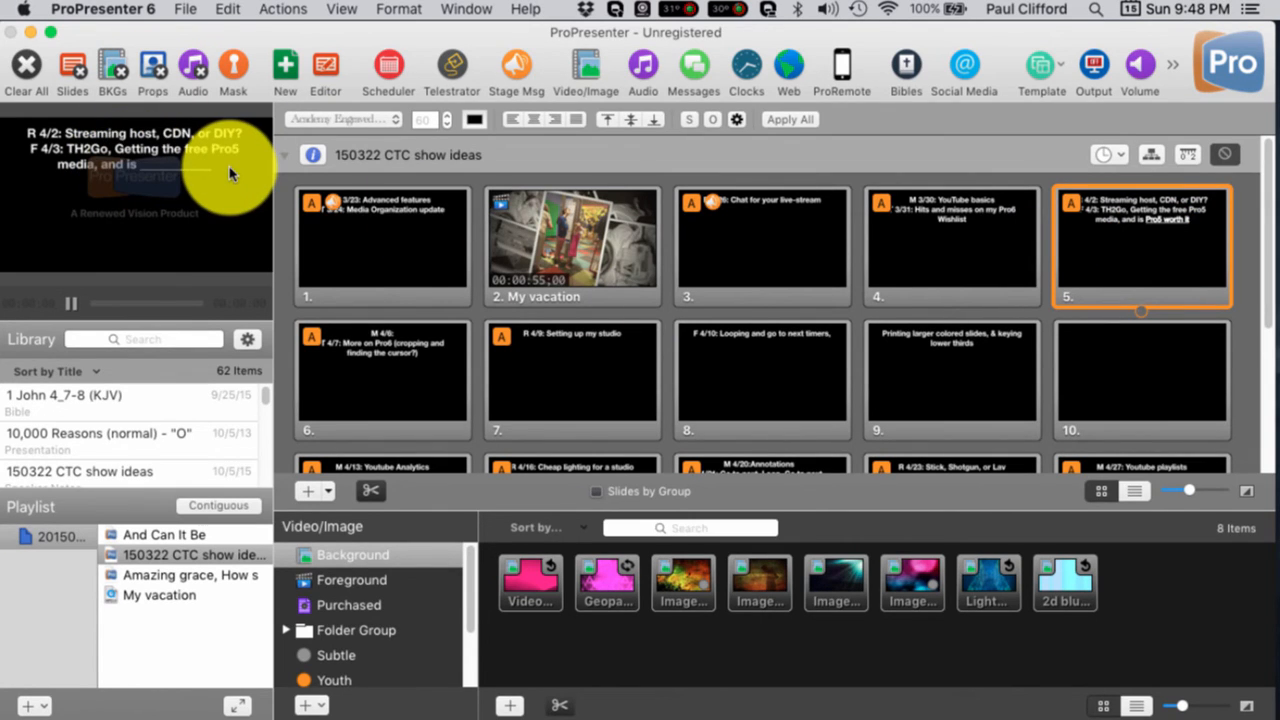
{"action": "mouse_move", "coordinate": [1158, 264]}
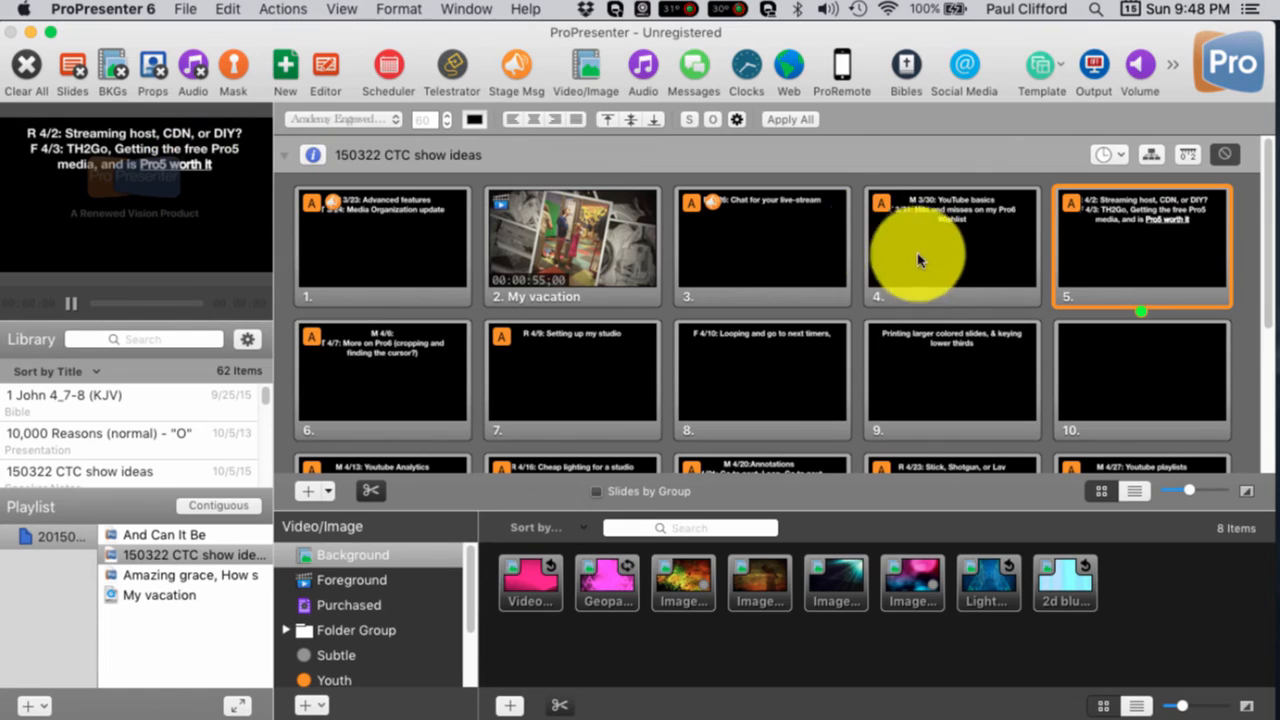
{"action": "mouse_move", "coordinate": [924, 290]}
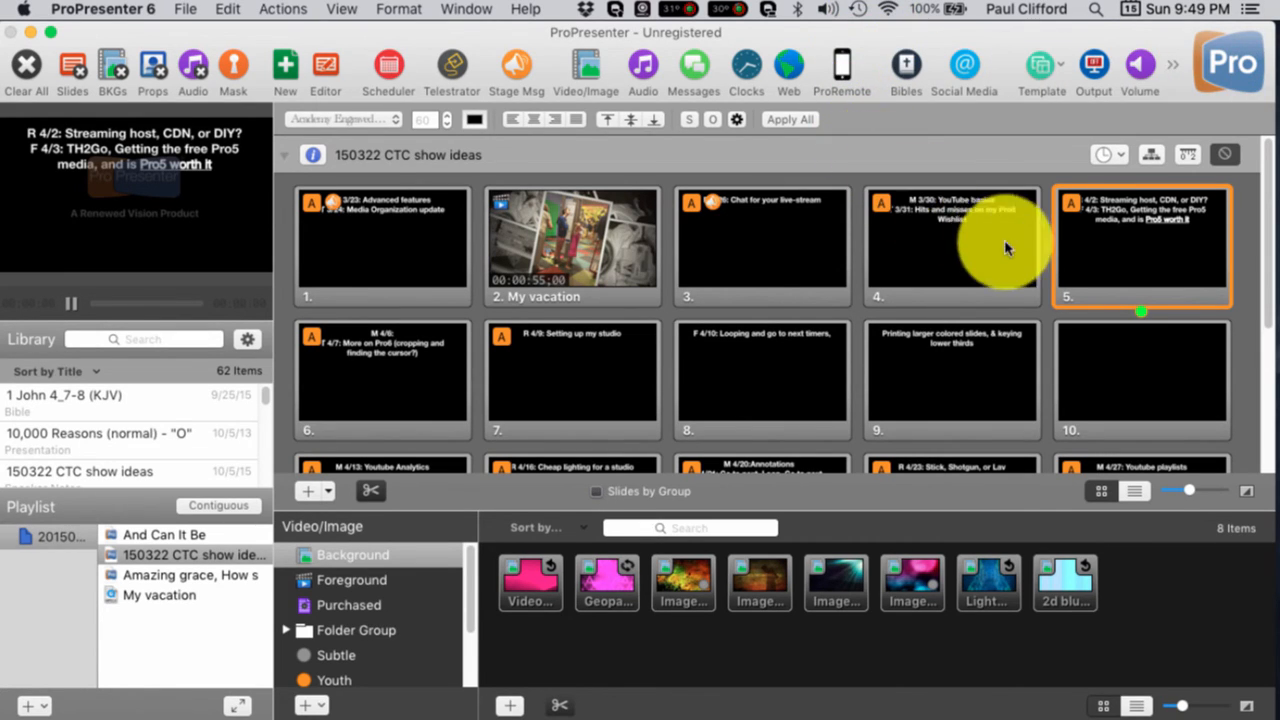
{"action": "mouse_move", "coordinate": [748, 370]}
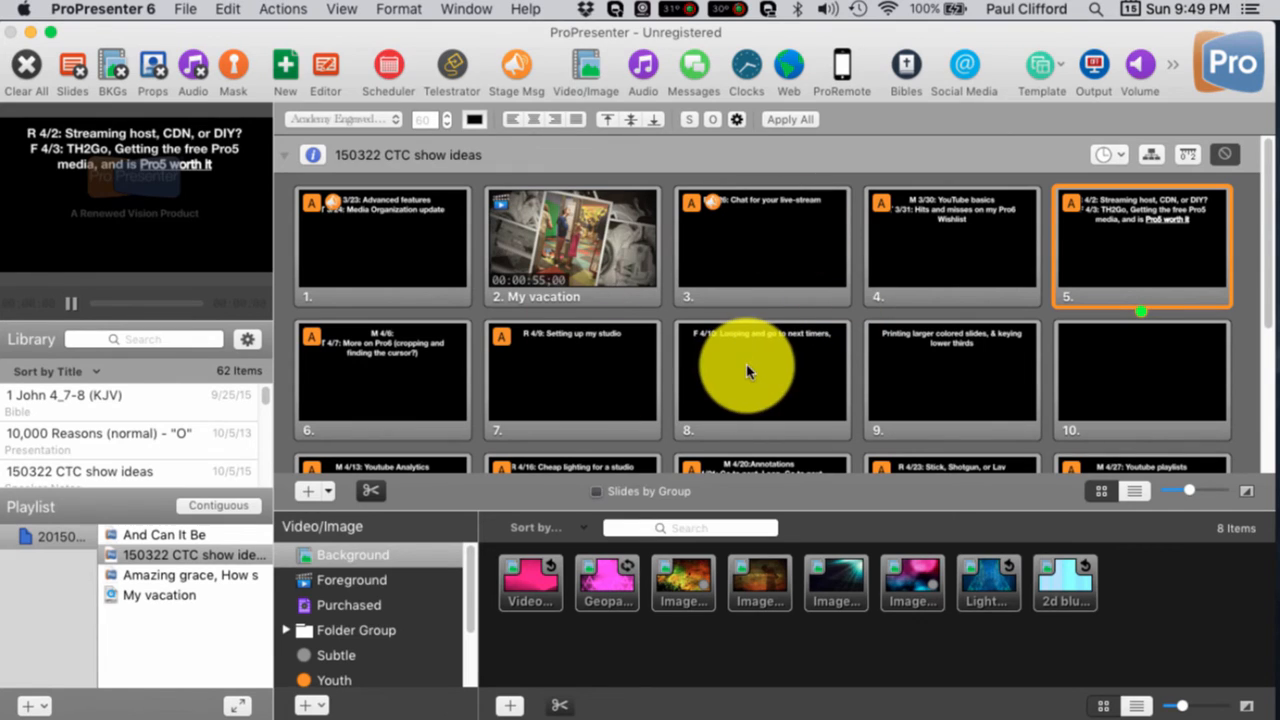
{"action": "mouse_move", "coordinate": [760, 410]}
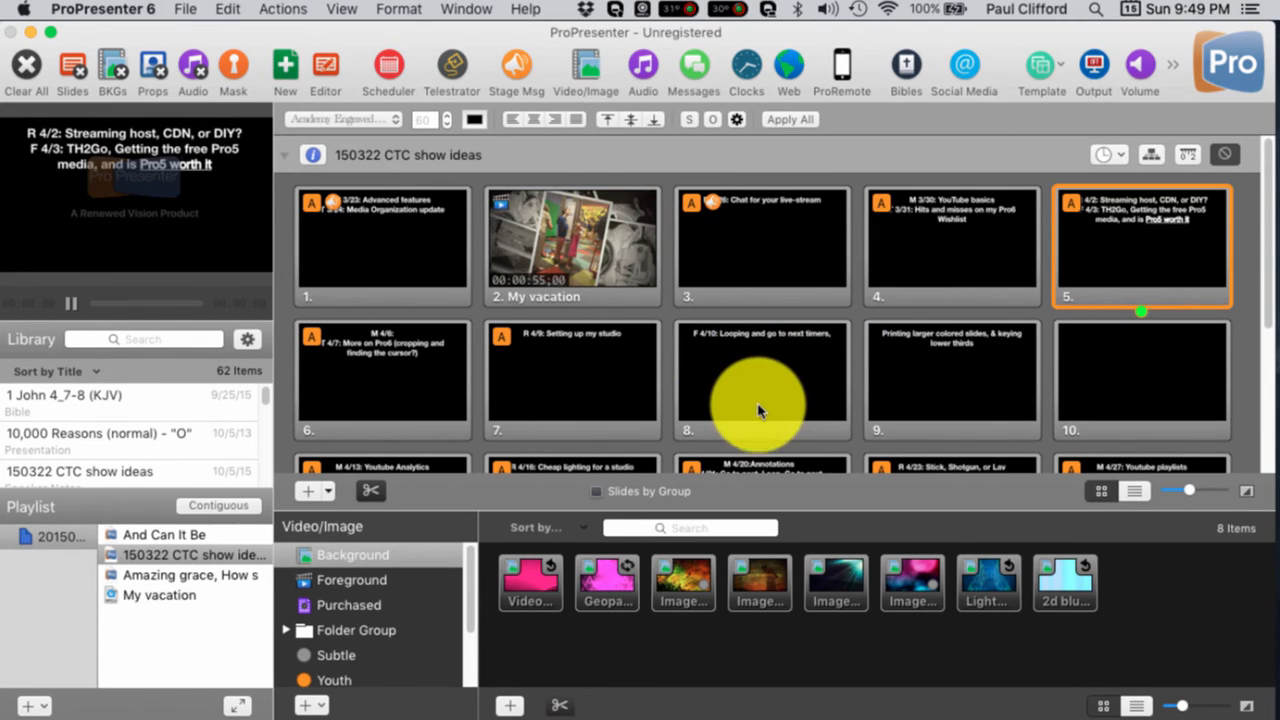
{"action": "mouse_move", "coordinate": [760, 404]}
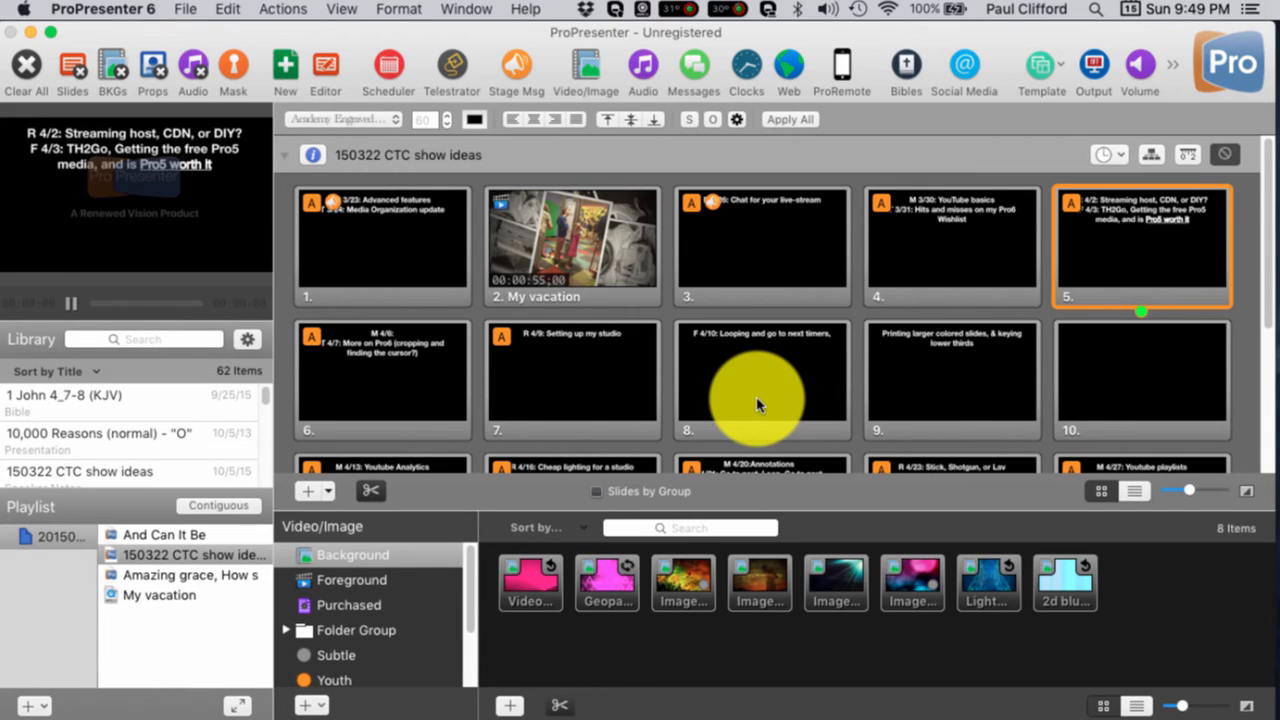
{"action": "mouse_move", "coordinate": [740, 400]}
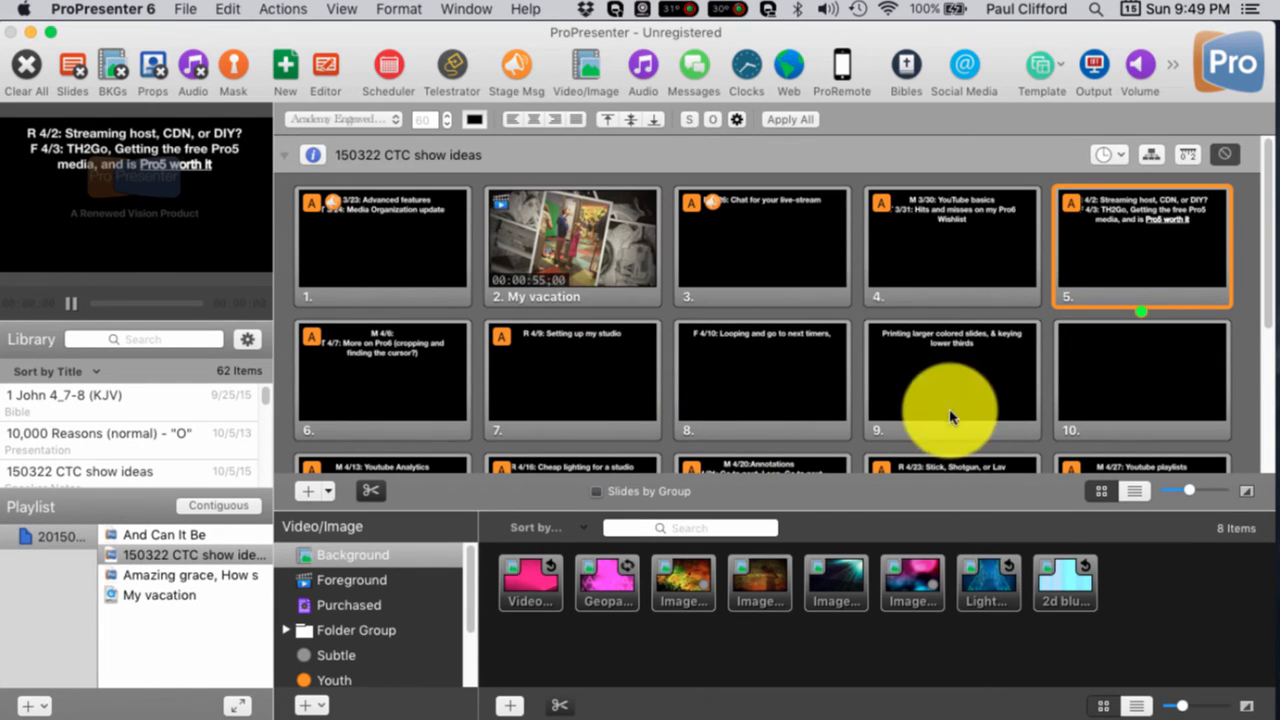
{"action": "mouse_move", "coordinate": [740, 196]}
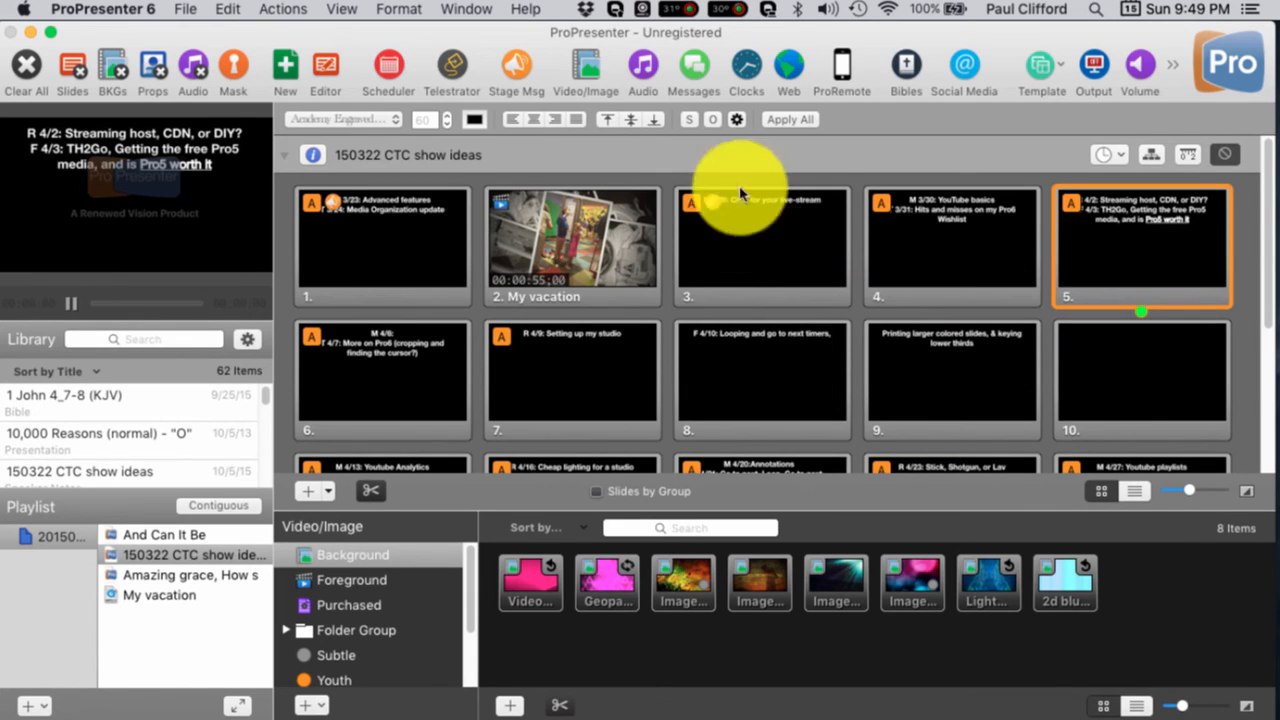
{"action": "mouse_move", "coordinate": [640, 390]}
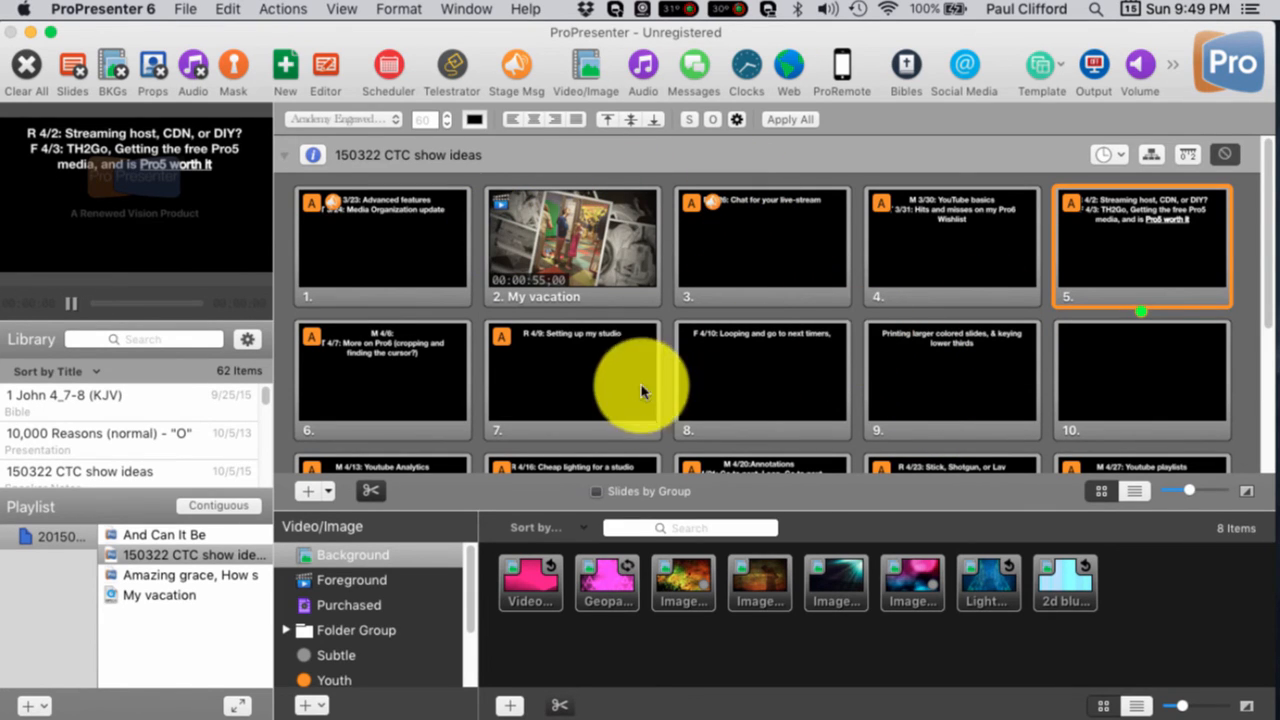
{"action": "mouse_move", "coordinate": [836, 352]}
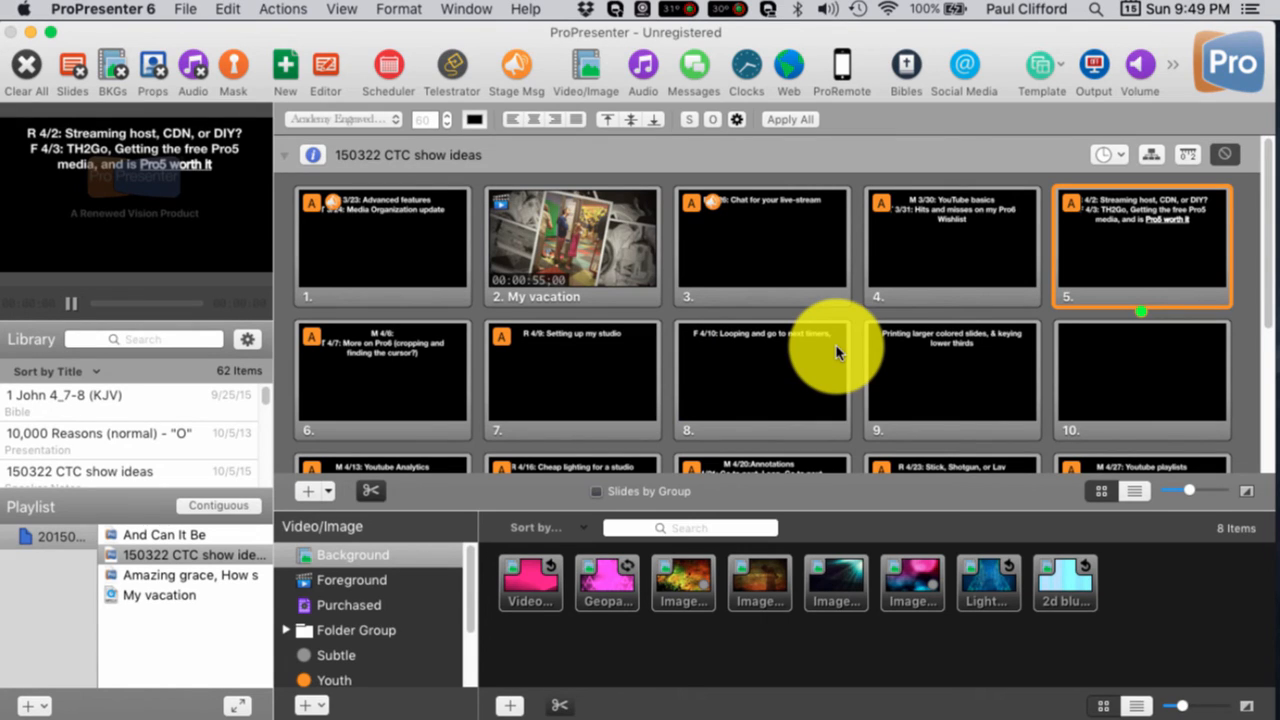
{"action": "mouse_move", "coordinate": [784, 324]}
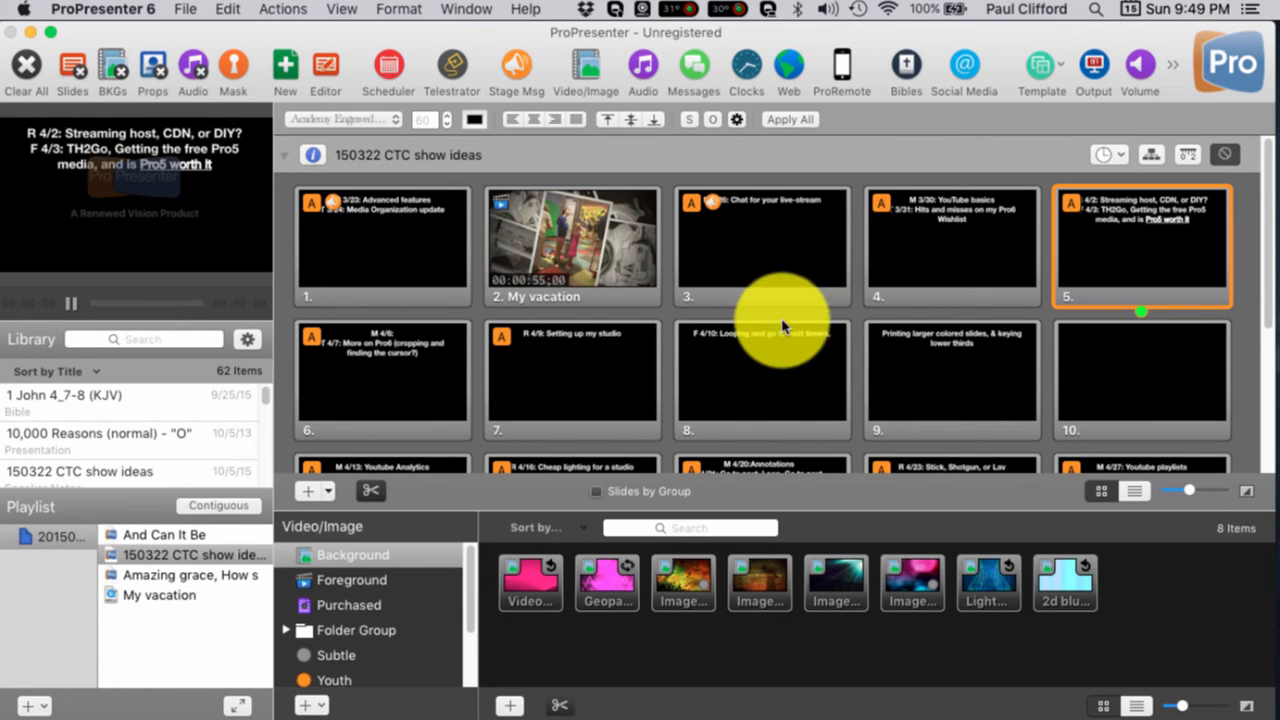